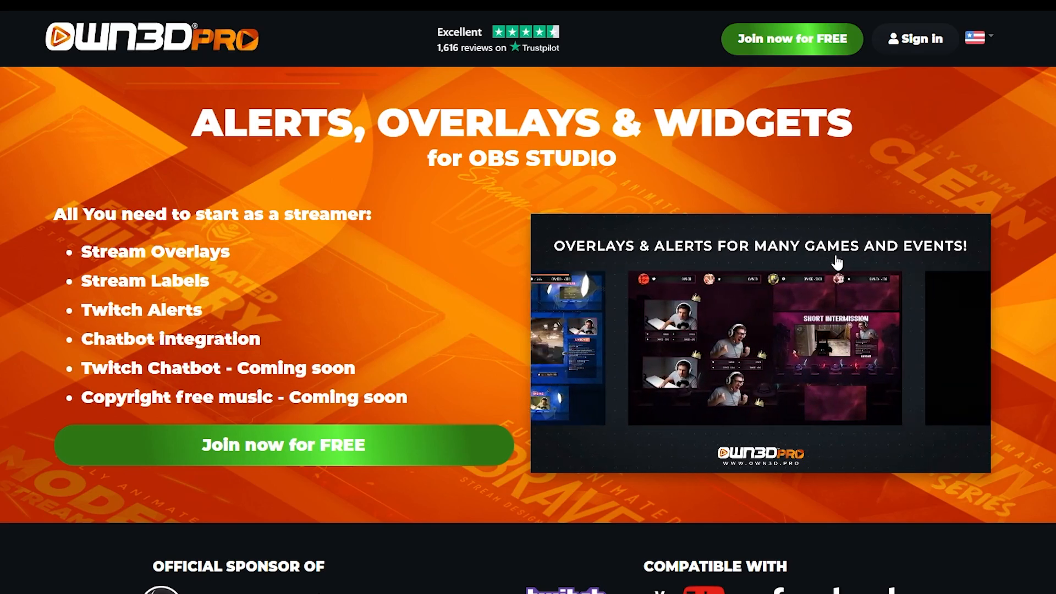
# - Download OBS Studio for Windows from obsproject.com, then bring up the OBS Studio Start-menu shortcut options
pyautogui.scroll(-3)
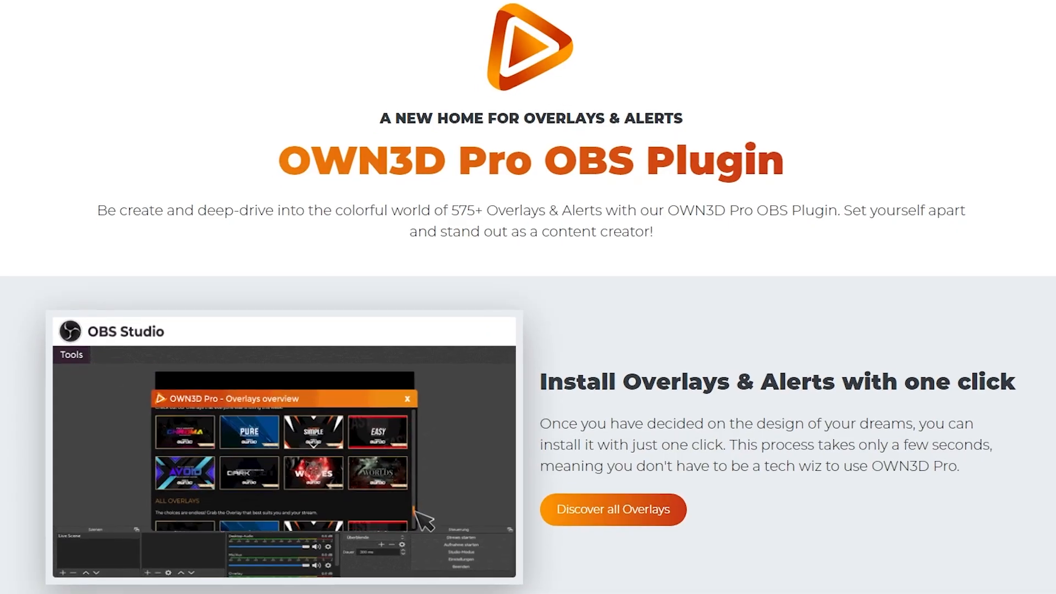
pyautogui.scroll(-3)
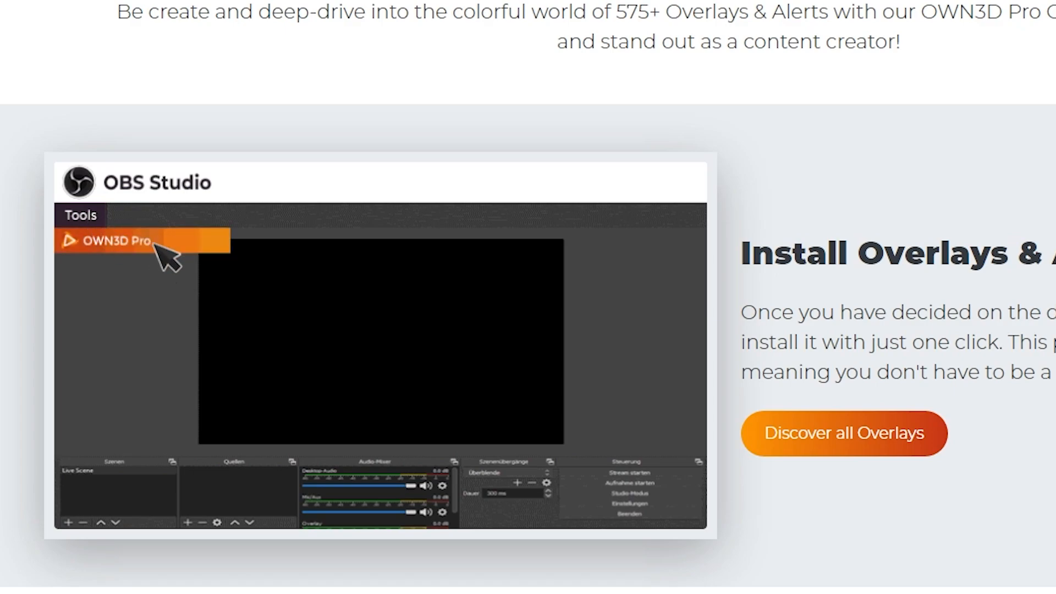
pyautogui.scroll(-3)
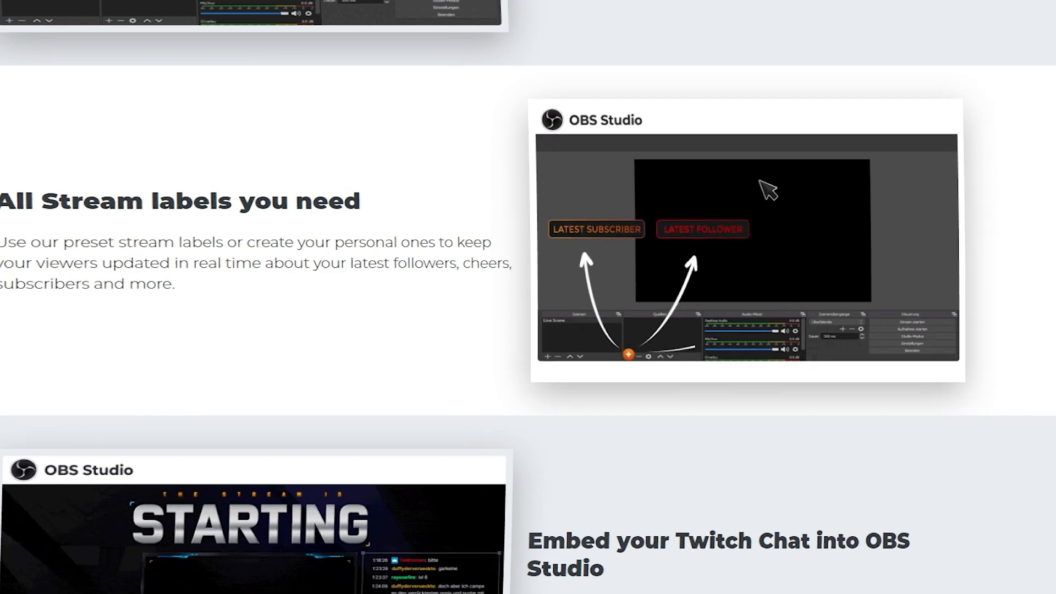
pyautogui.scroll(-3)
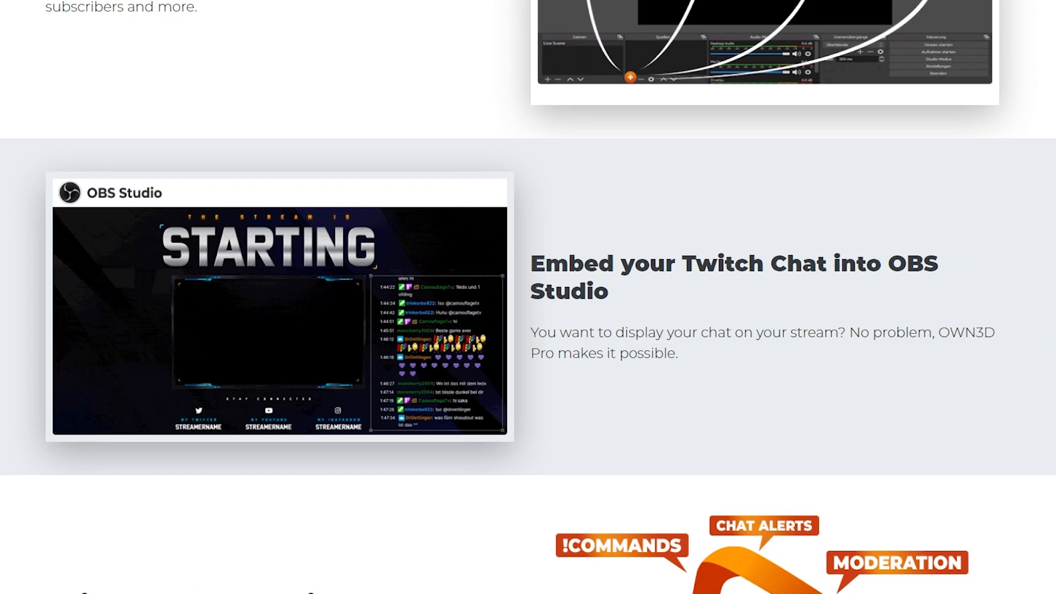
pyautogui.scroll(-3)
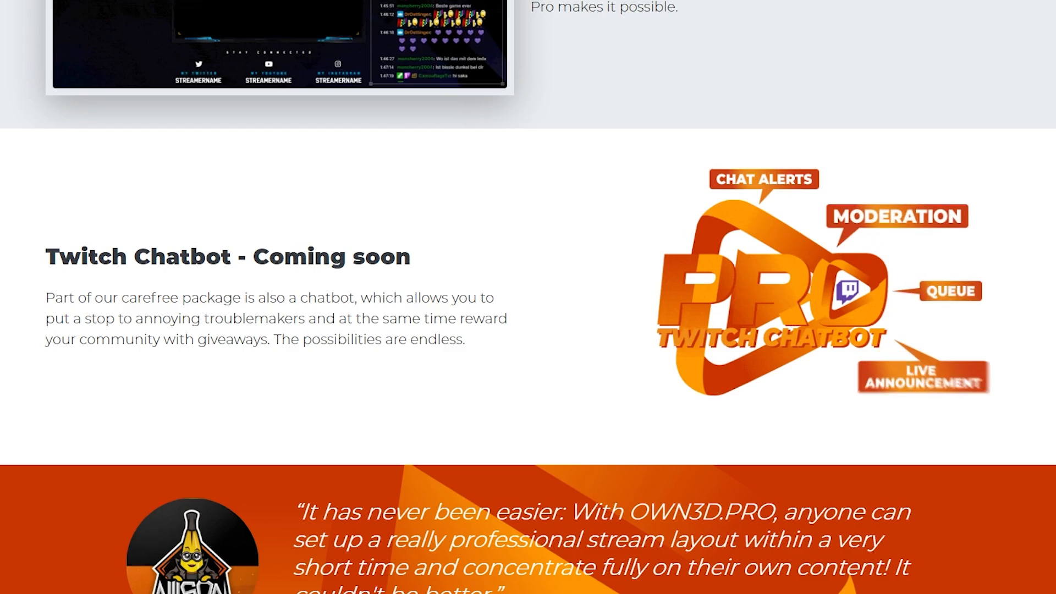
pyautogui.scroll(-3)
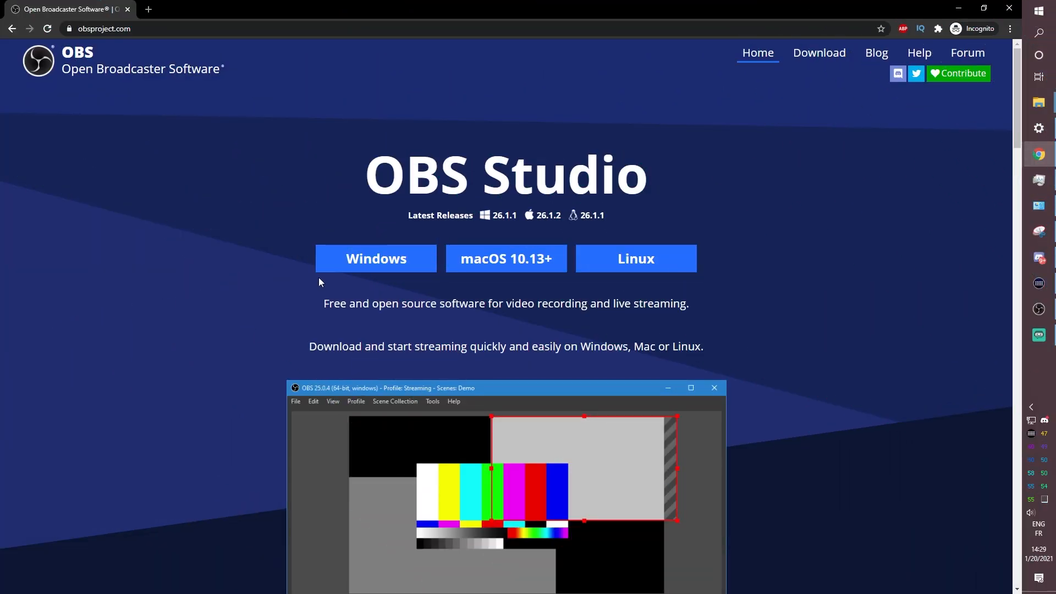
pyautogui.click(375, 259)
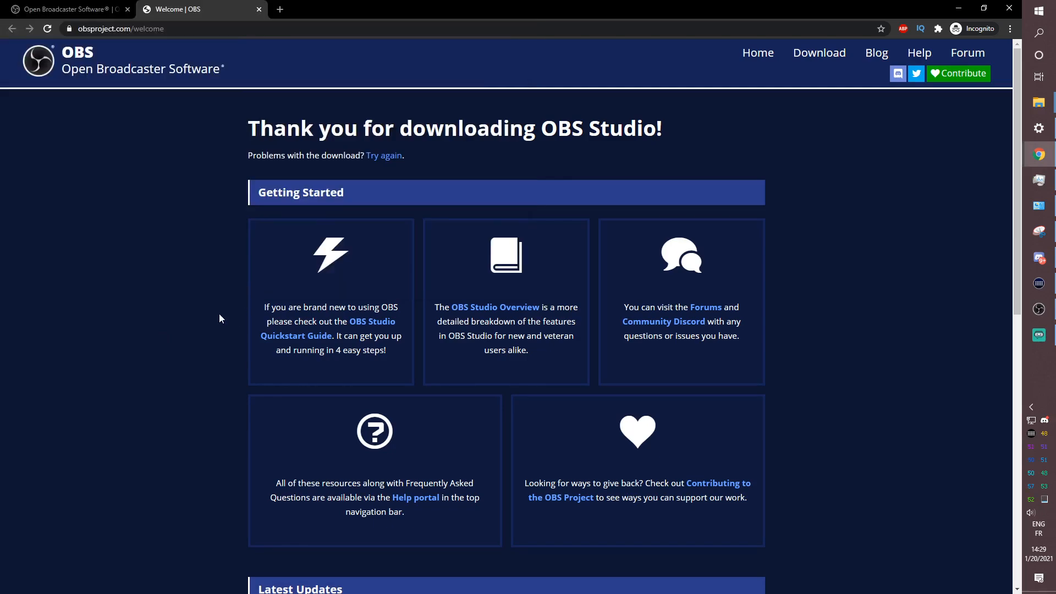
pyautogui.moveTo(154, 333)
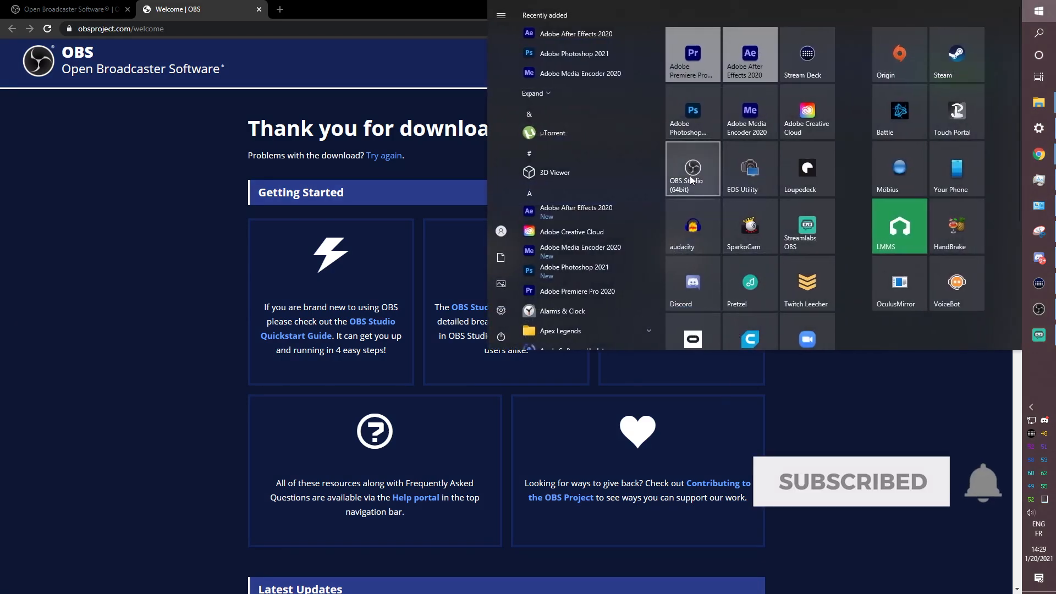
pyautogui.rightClick(692, 169)
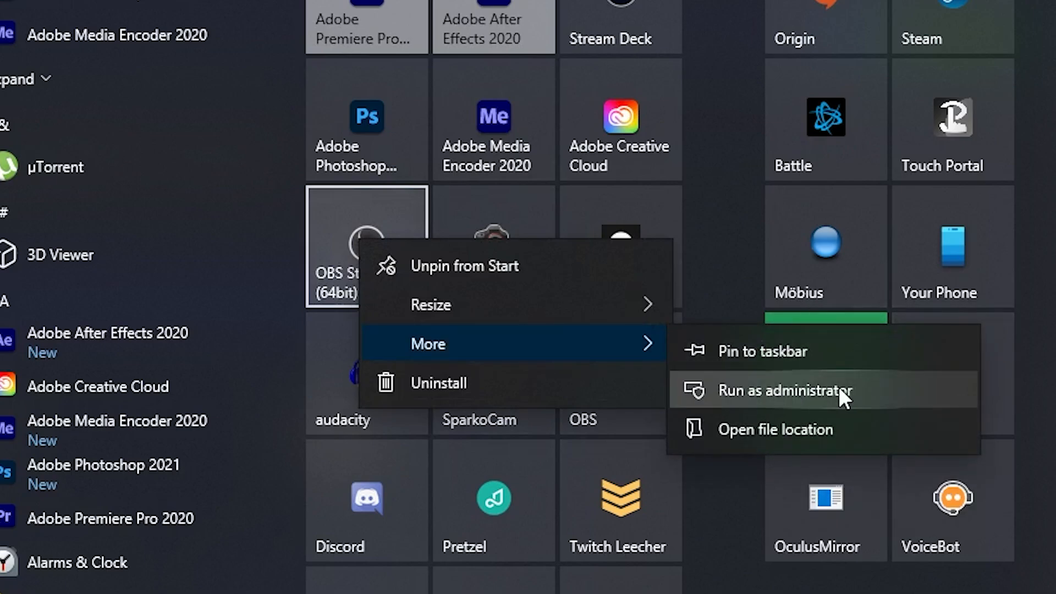
# - Run OBS Studio as administrator and start its Auto-Configuration Wizard from Tools
pyautogui.click(786, 391)
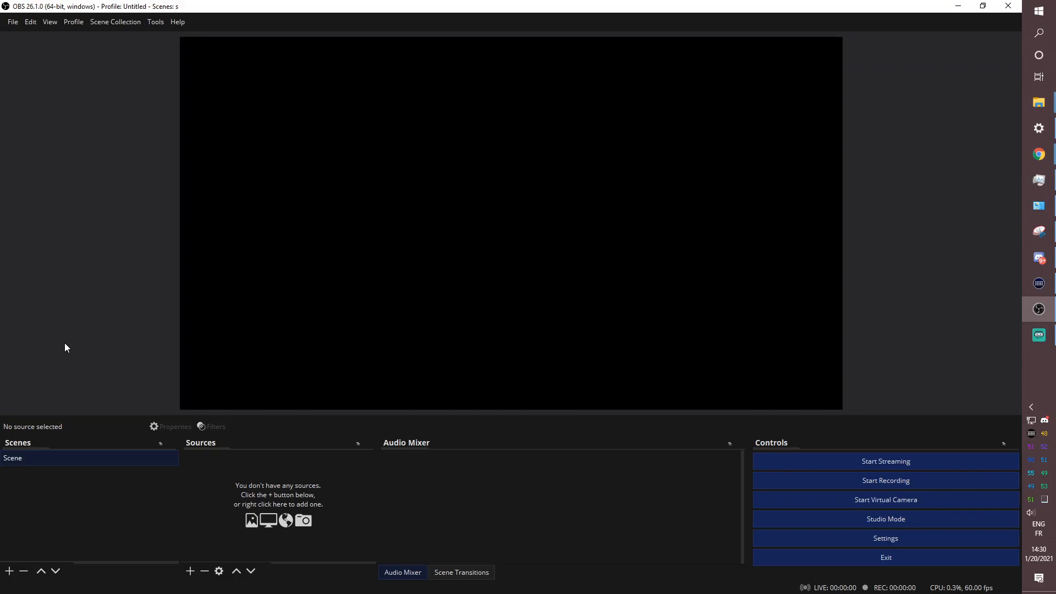
pyautogui.moveTo(80, 113)
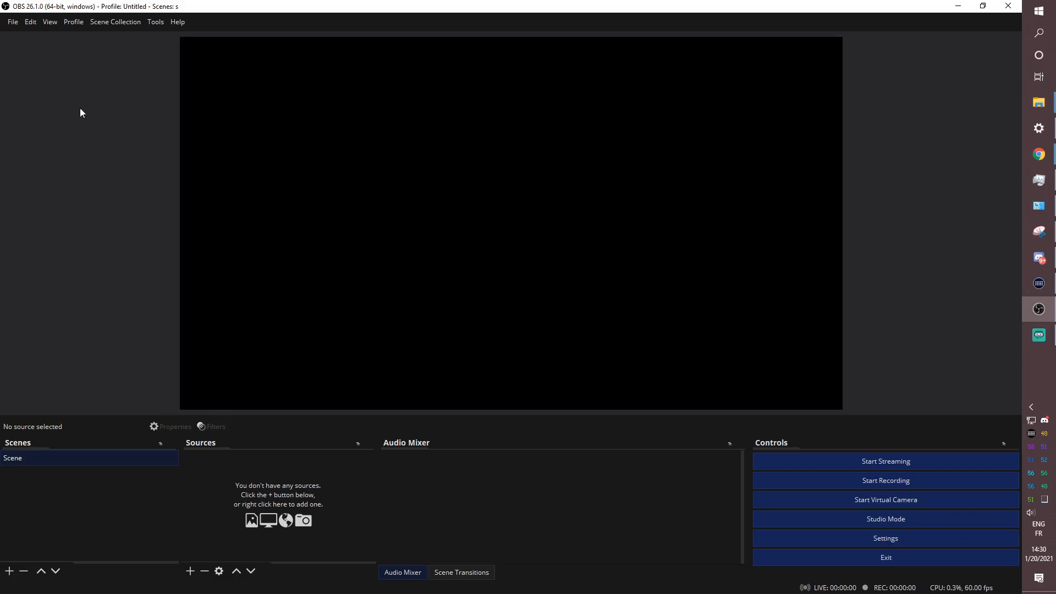
pyautogui.moveTo(217, 203)
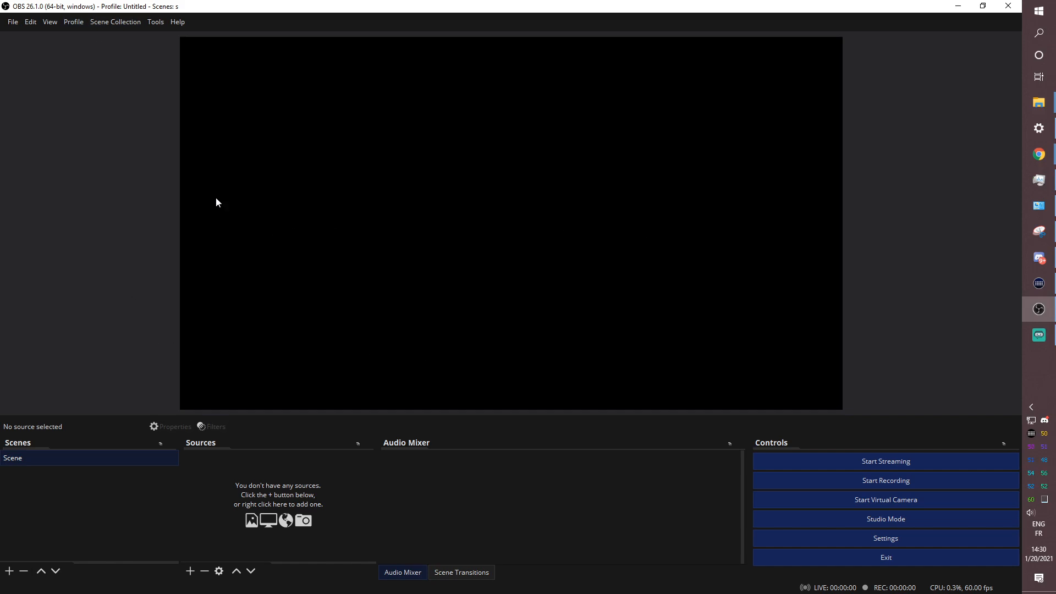
pyautogui.moveTo(154, 48)
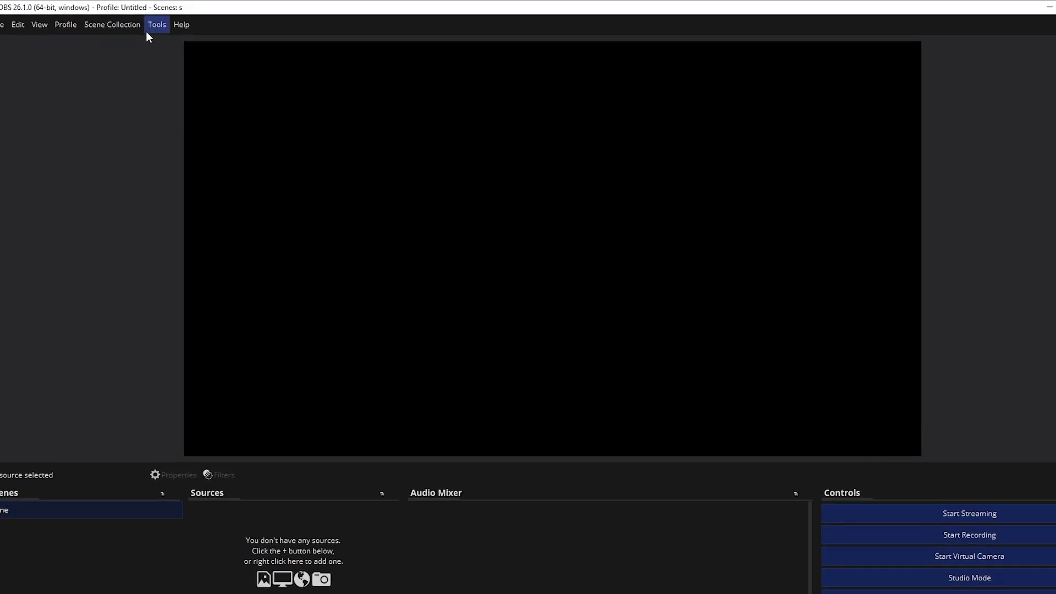
pyautogui.click(157, 25)
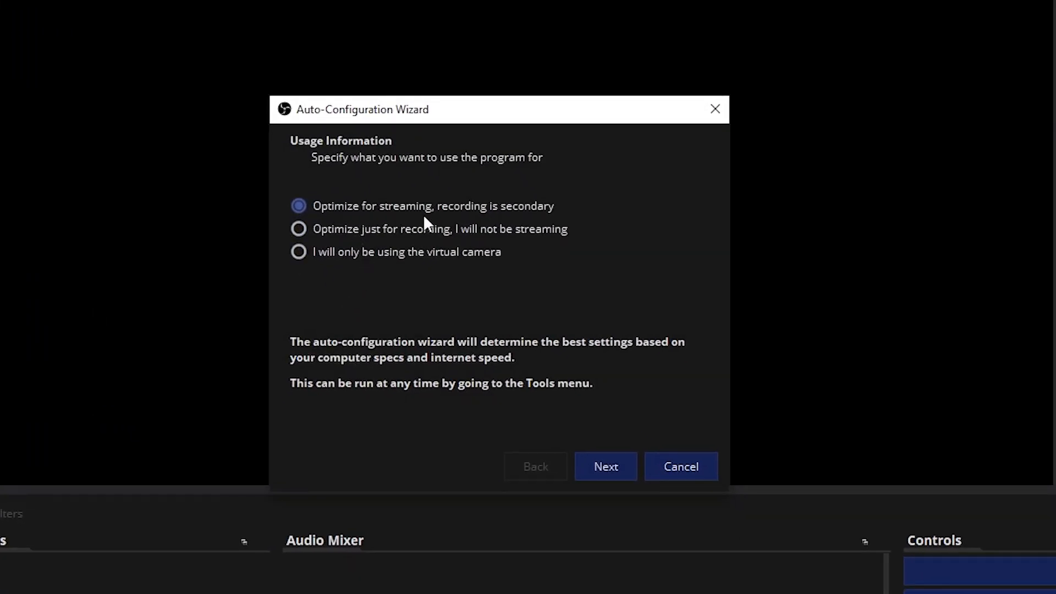
# - Complete the wizard for streaming: keep the 1920x1080 canvas, connect Twitch, test bandwidth, apply 640x360 at 30 FPS
pyautogui.click(604, 466)
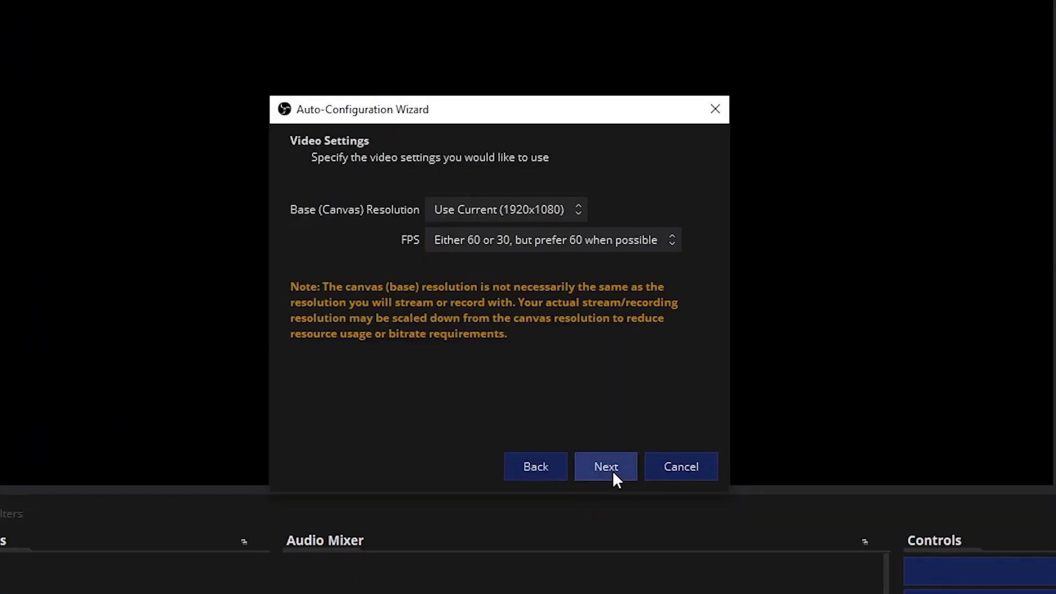
pyautogui.moveTo(470, 217)
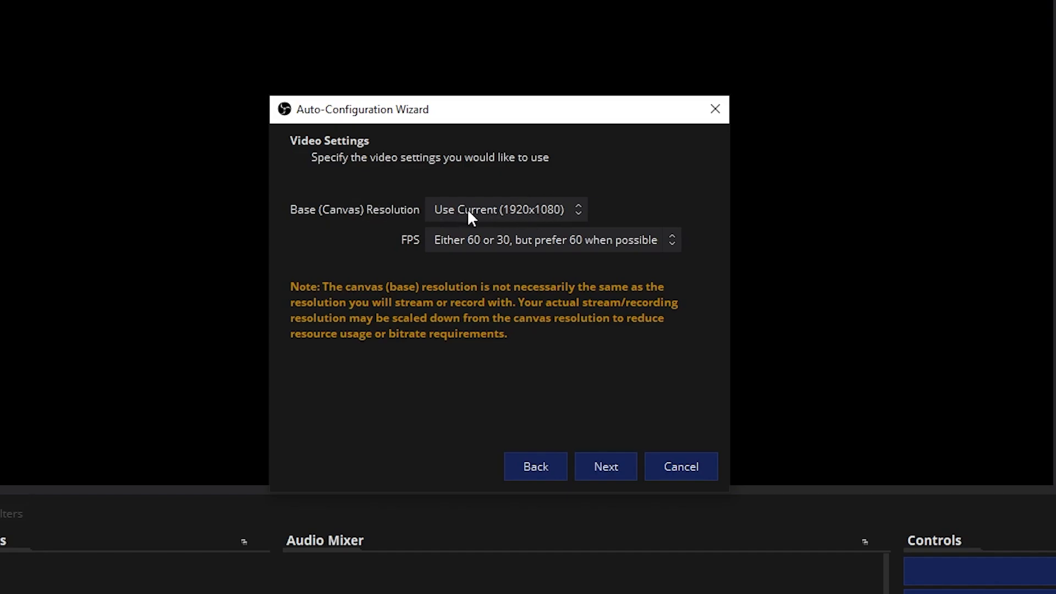
pyautogui.moveTo(556, 275)
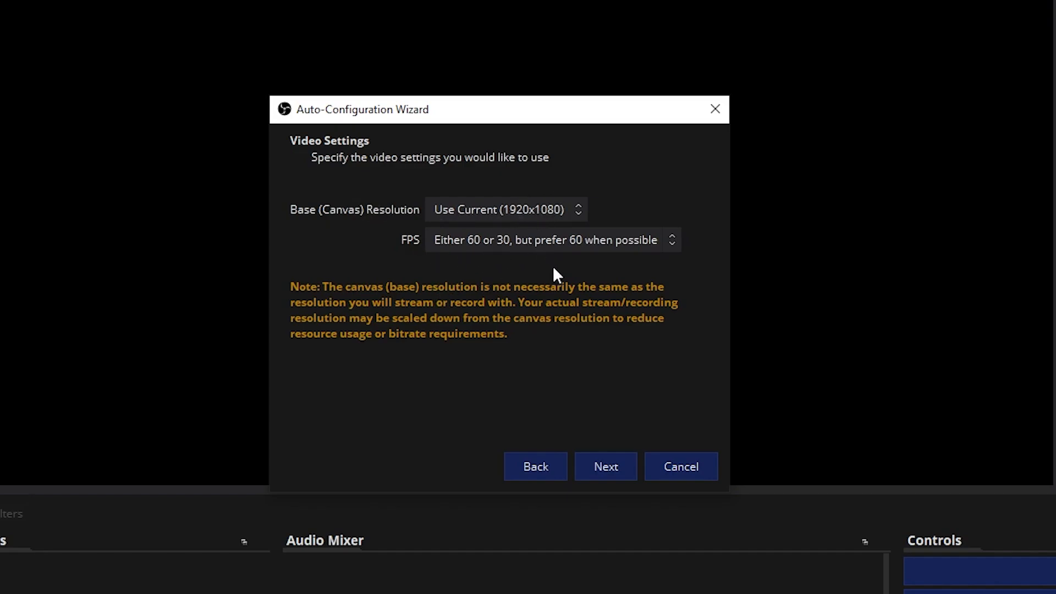
pyautogui.click(604, 467)
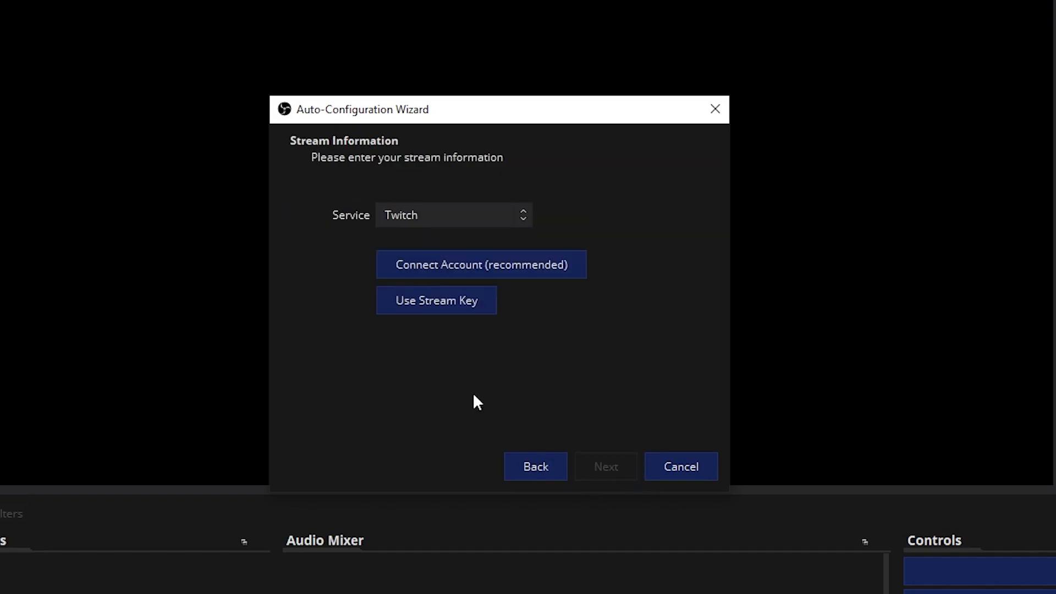
pyautogui.moveTo(620, 489)
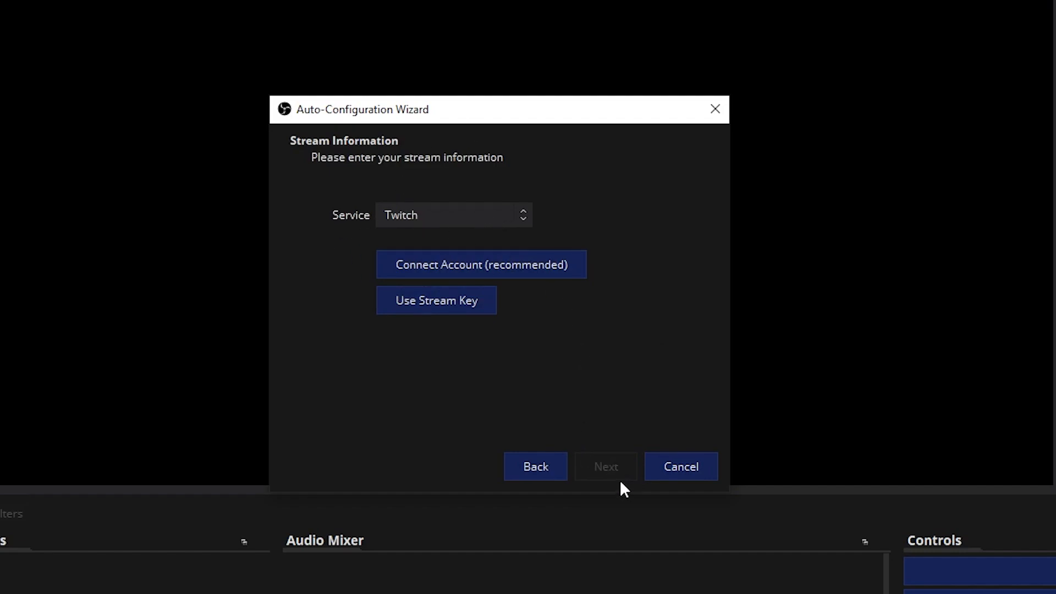
pyautogui.click(481, 264)
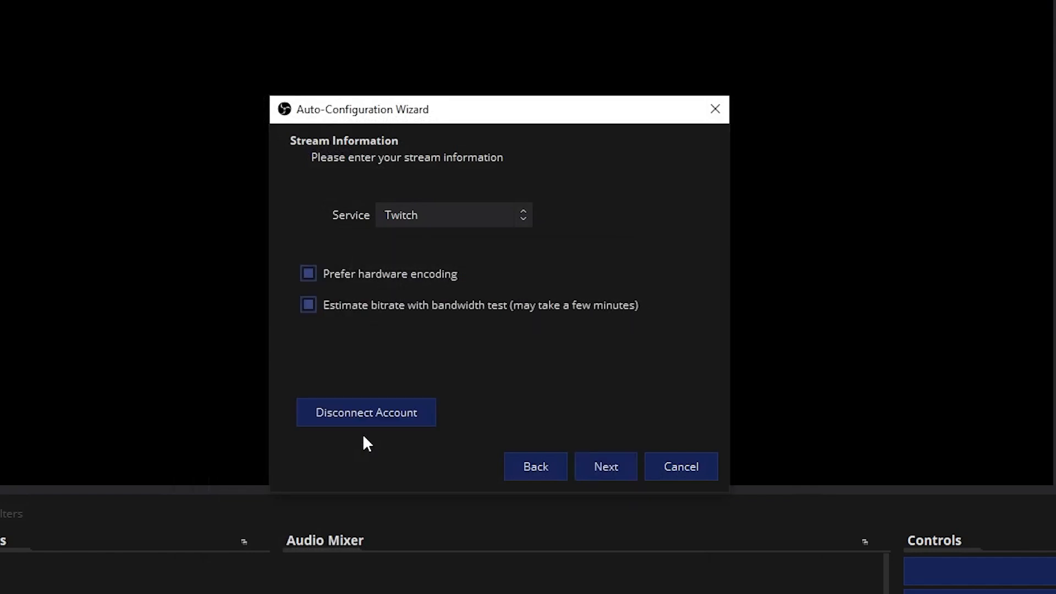
pyautogui.moveTo(347, 327)
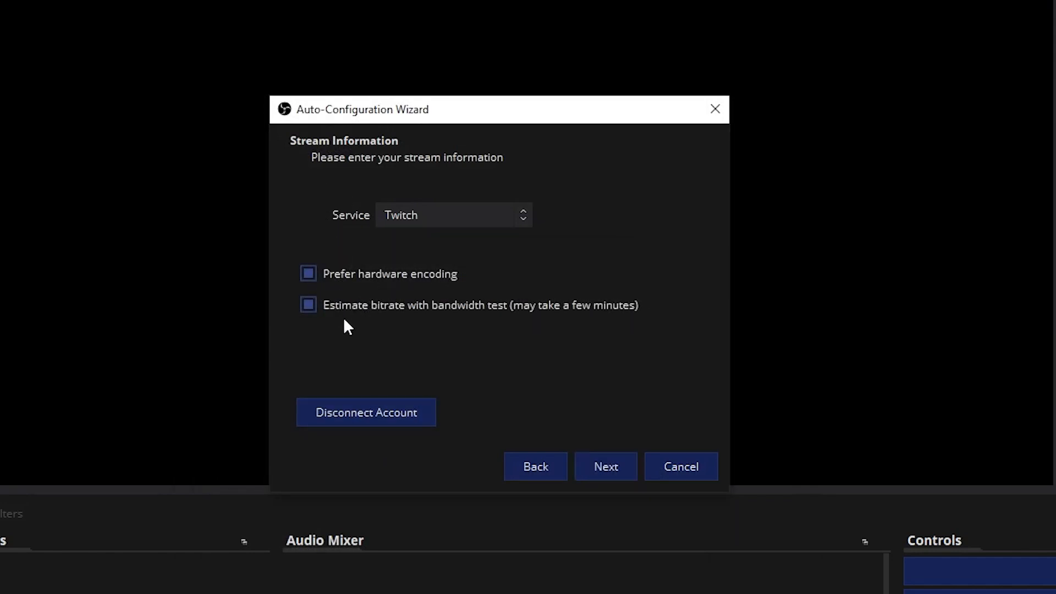
pyautogui.moveTo(551, 407)
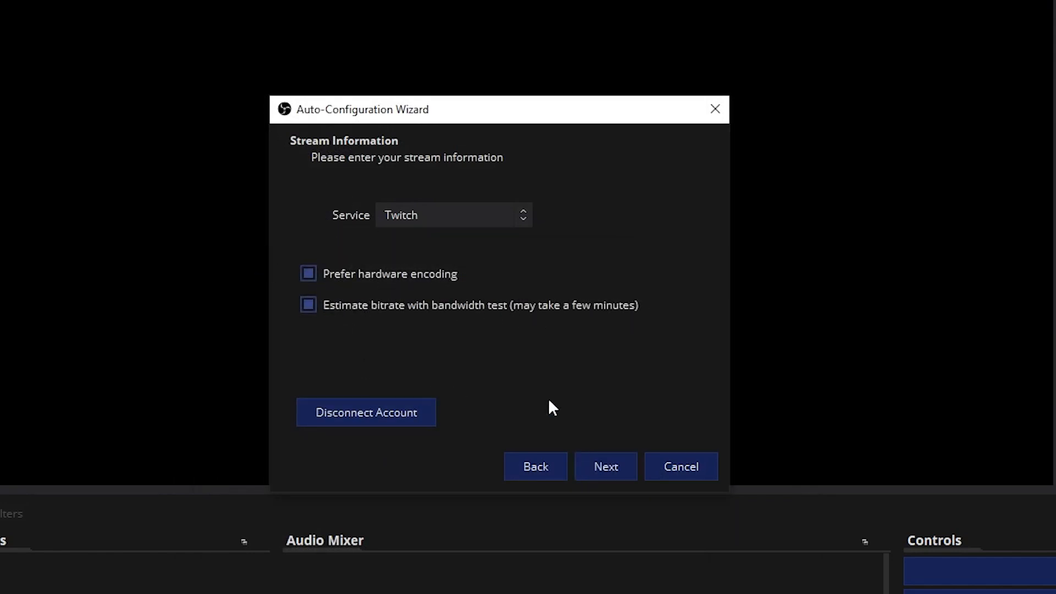
pyautogui.click(604, 466)
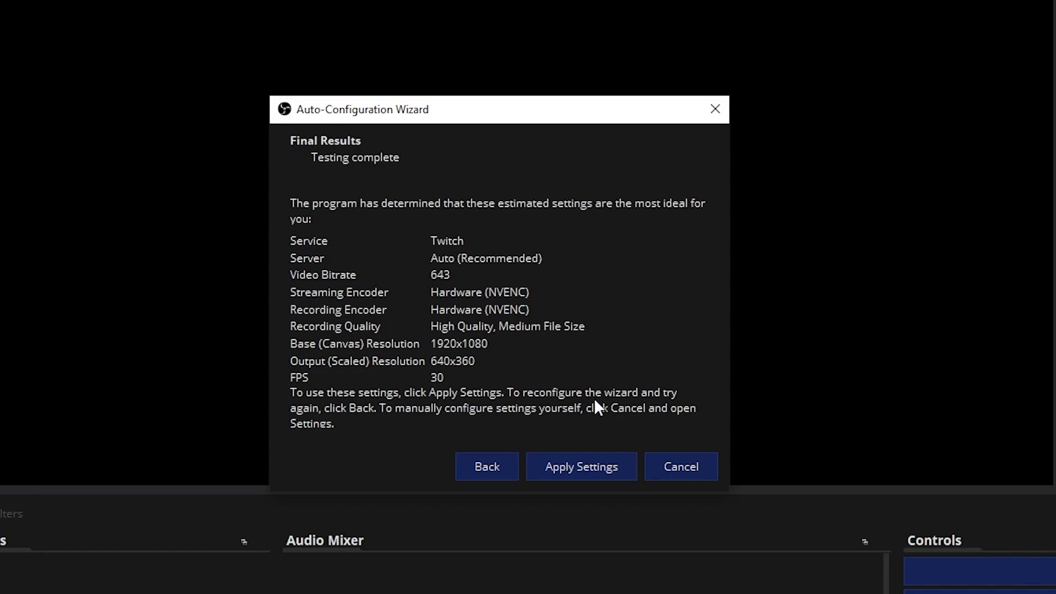
pyautogui.click(580, 467)
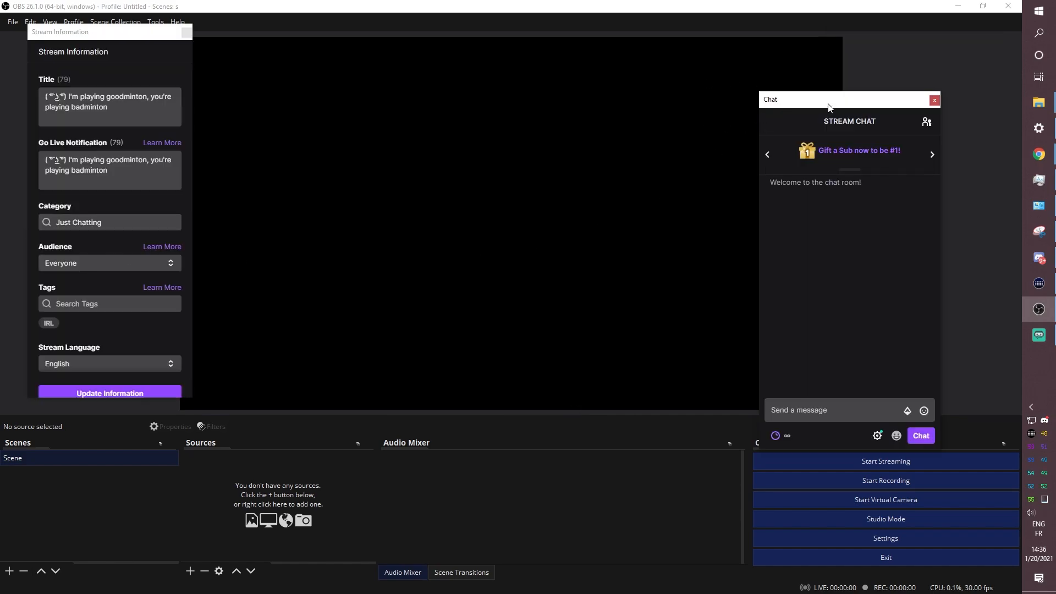
pyautogui.moveTo(830, 99); pyautogui.dragTo(914, 98)
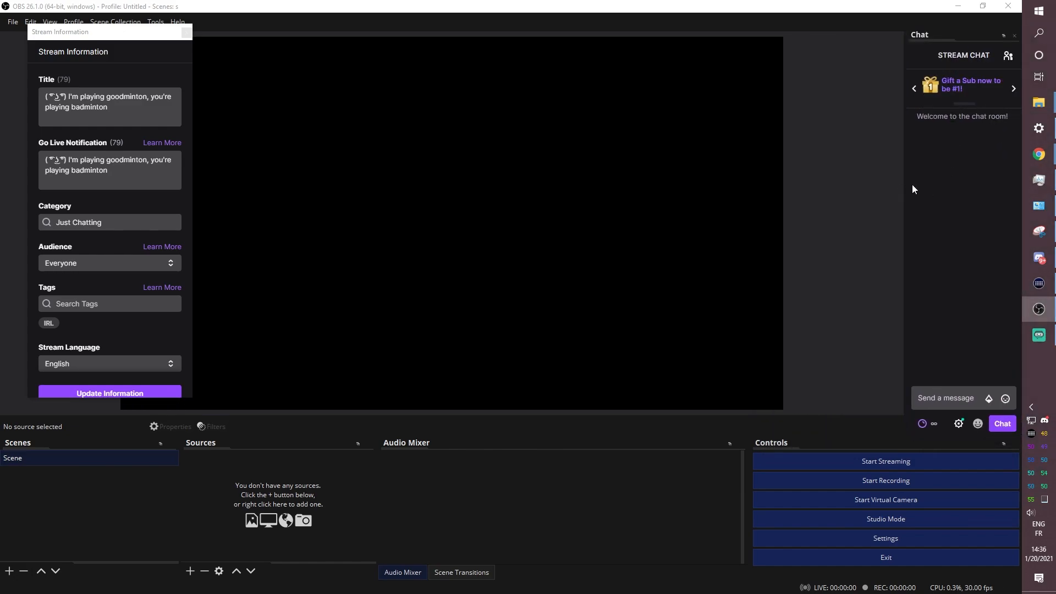
pyautogui.moveTo(908, 184); pyautogui.dragTo(854, 183)
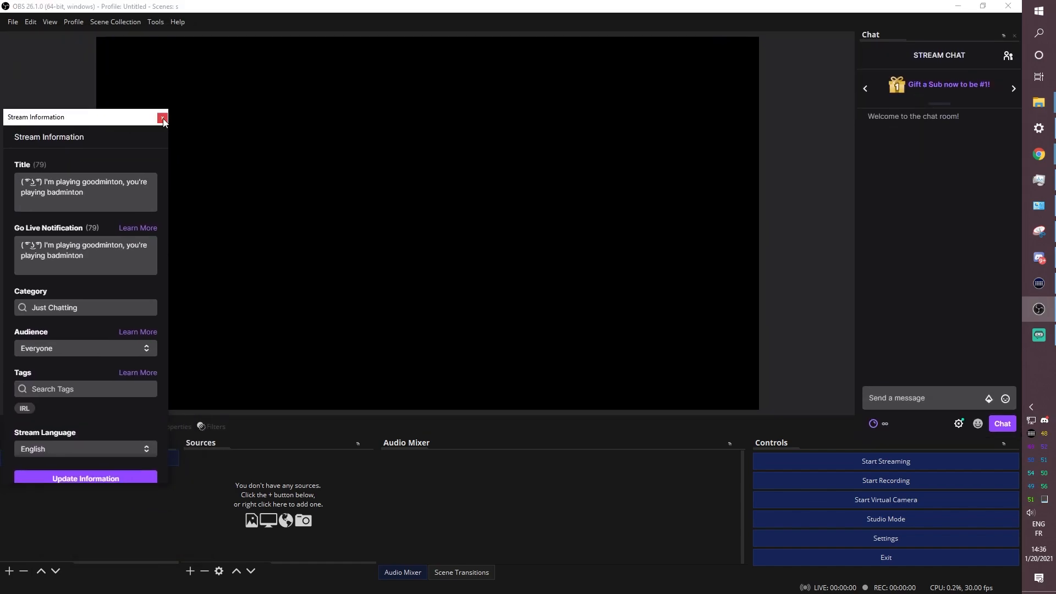
pyautogui.click(162, 116)
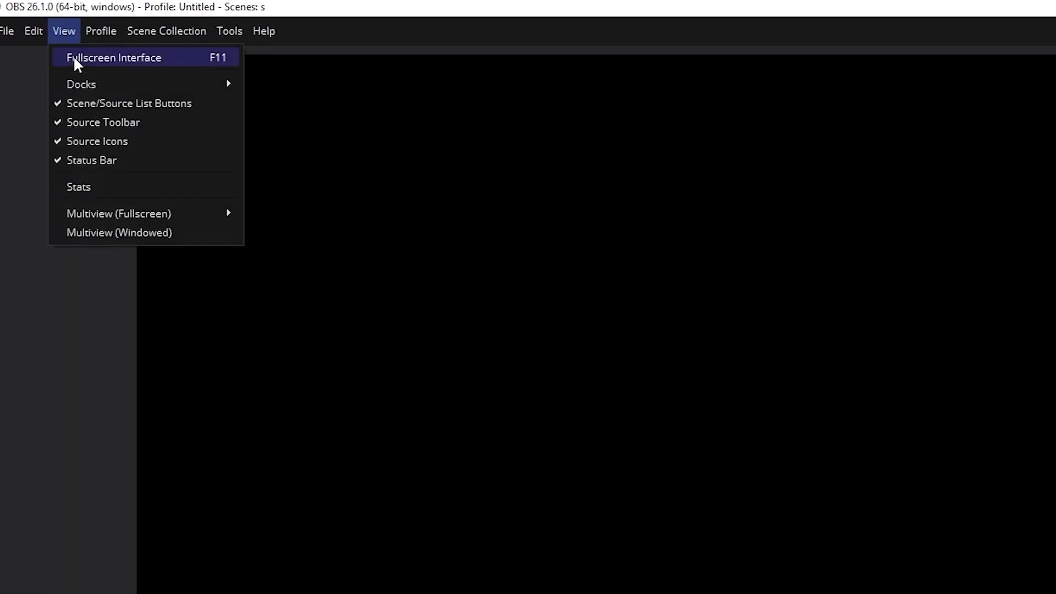
pyautogui.moveTo(92, 92)
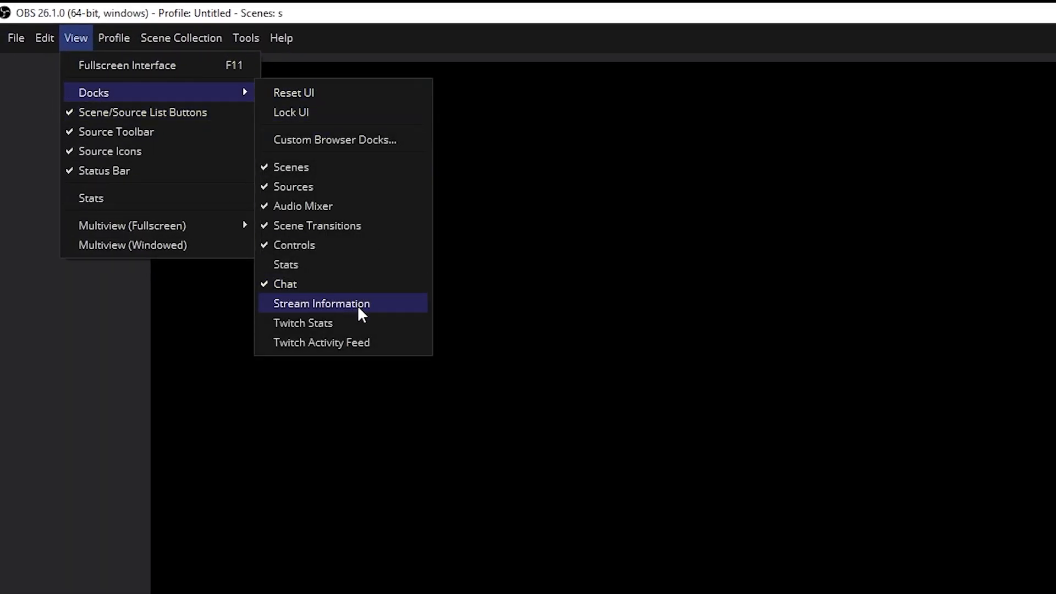
pyautogui.click(321, 304)
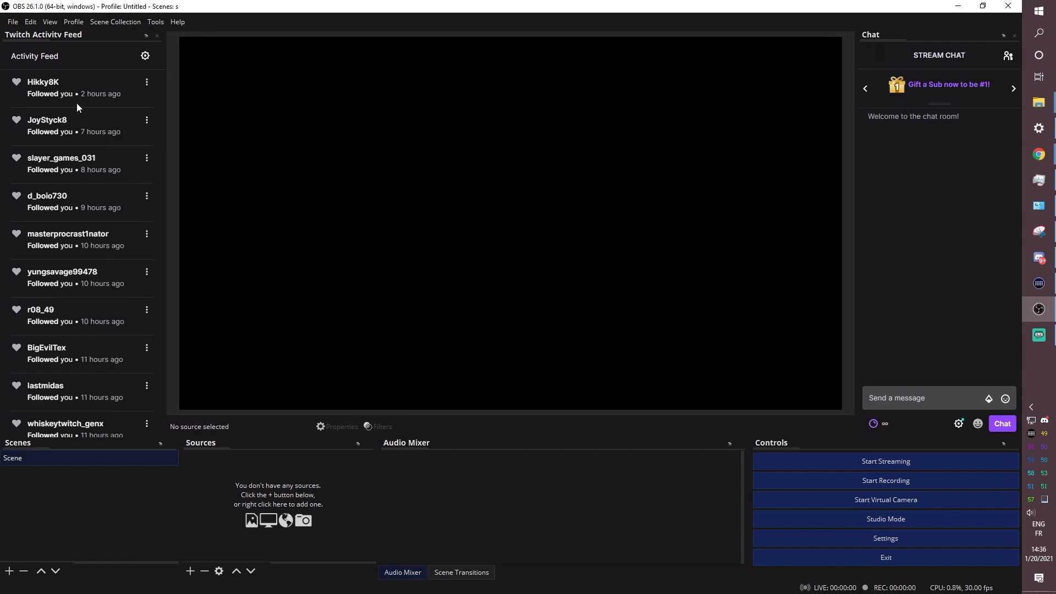
pyautogui.moveTo(200, 241)
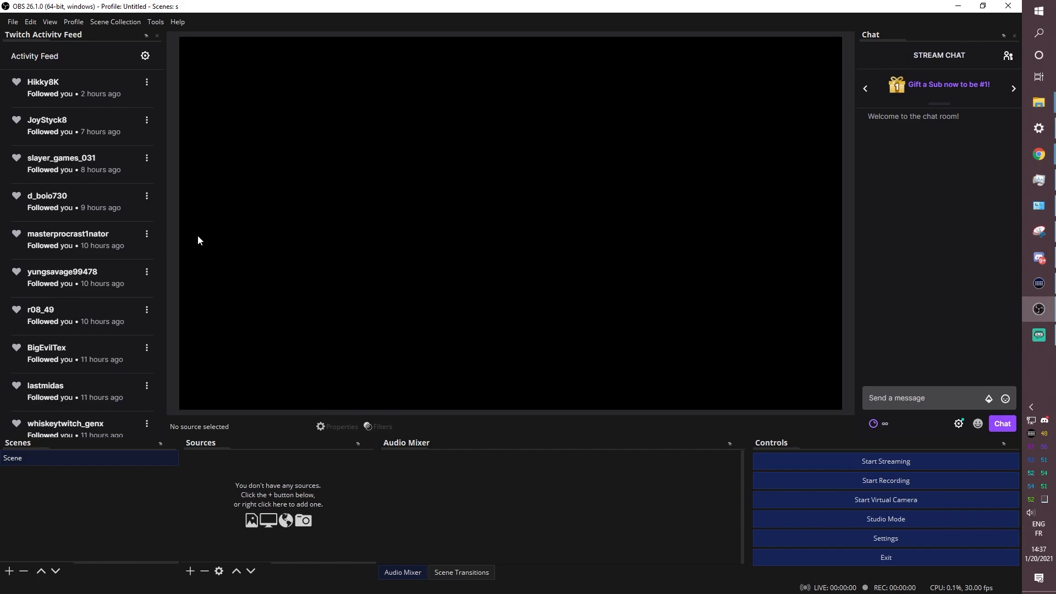
pyautogui.moveTo(368, 358)
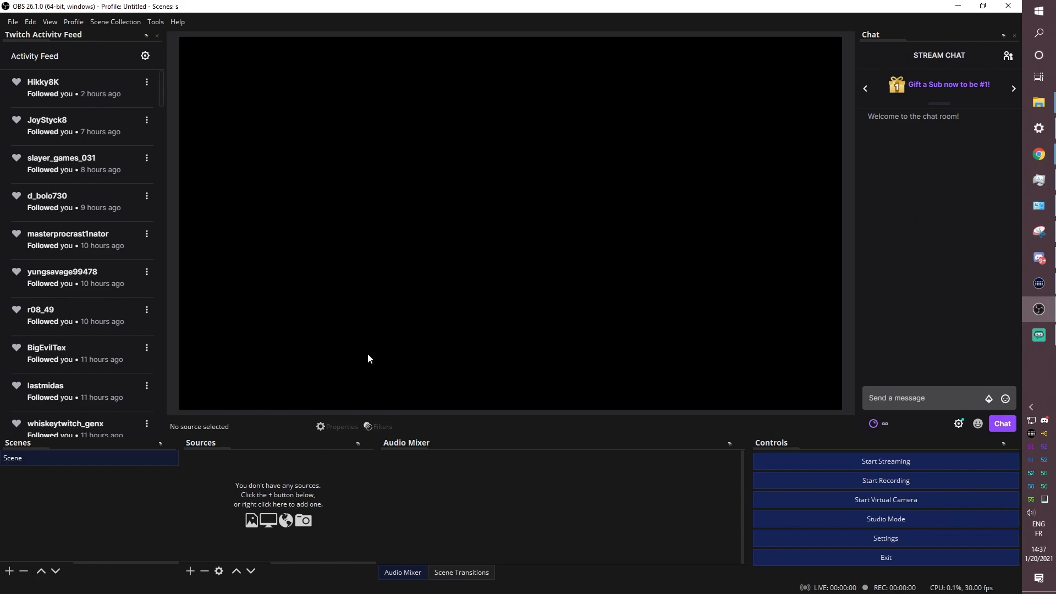
pyautogui.moveTo(647, 517)
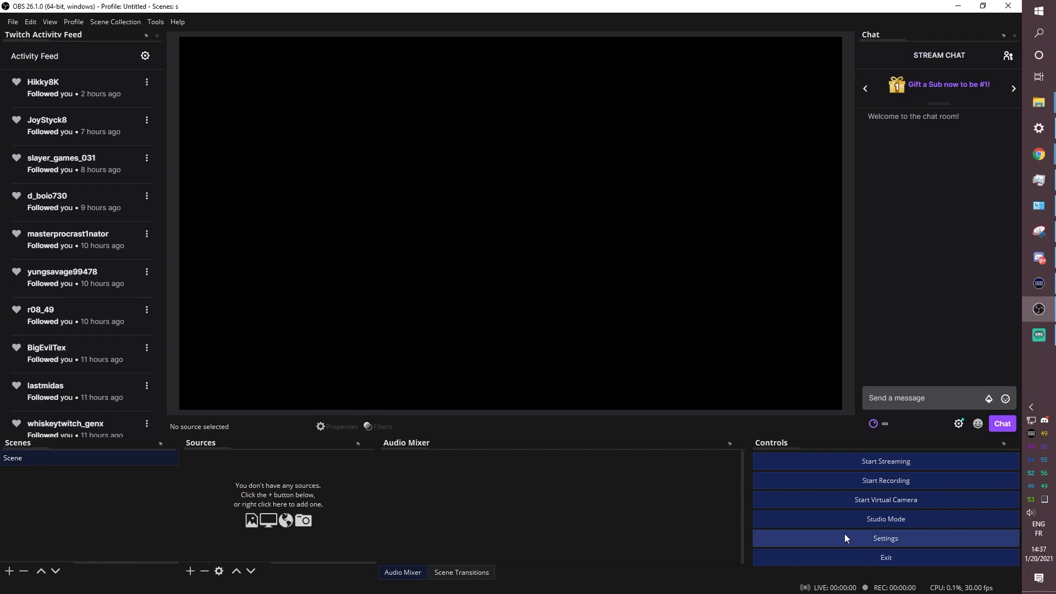
# - In Audio settings choose Default for Desktop Audio and Mic MAONO (Realtek Audio USB) for Mic/Auxiliary
pyautogui.click(885, 538)
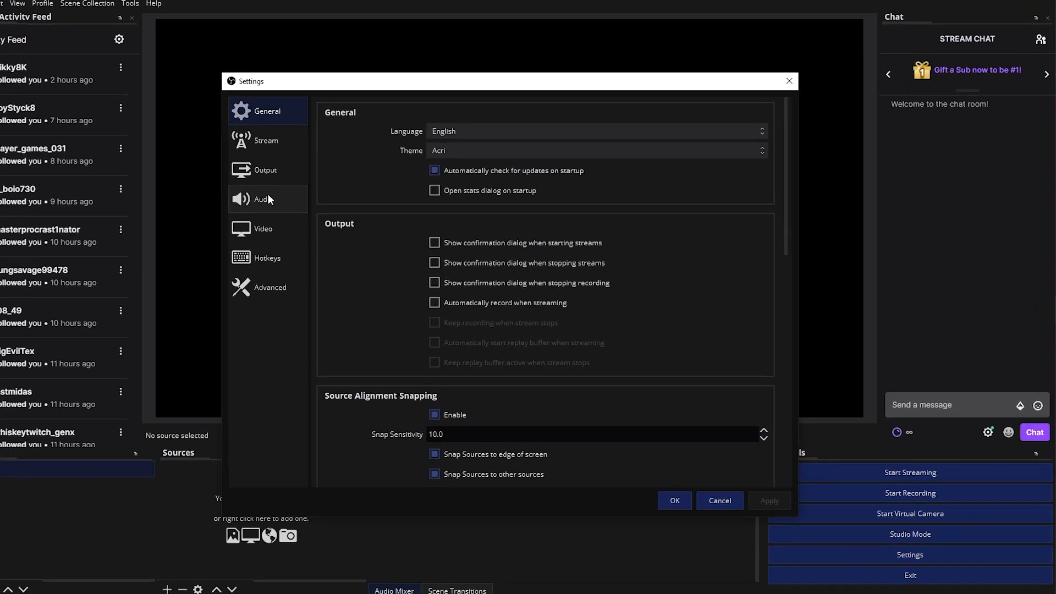
pyautogui.click(260, 199)
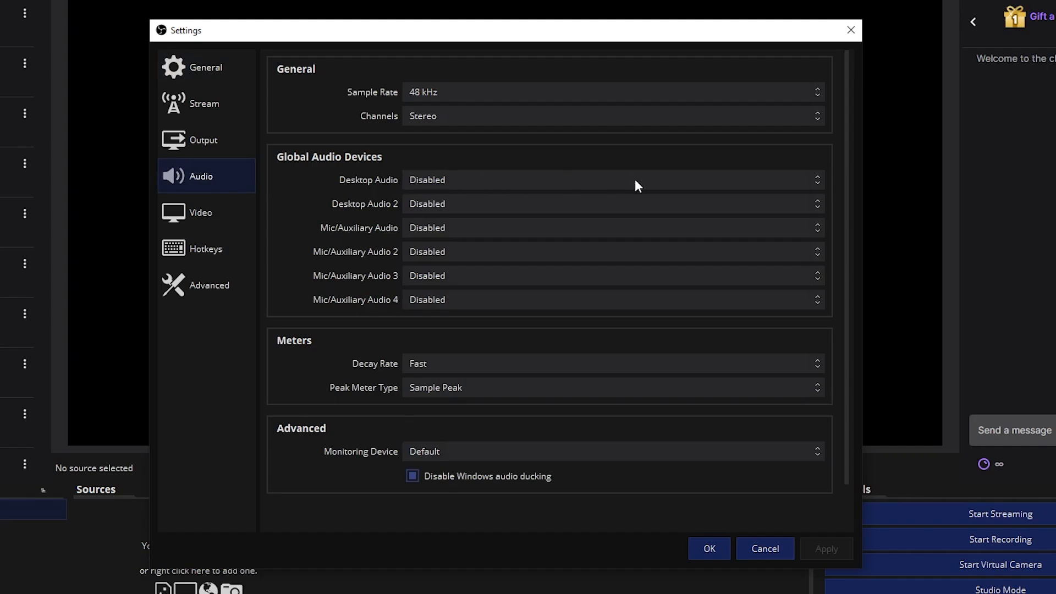
pyautogui.click(610, 179)
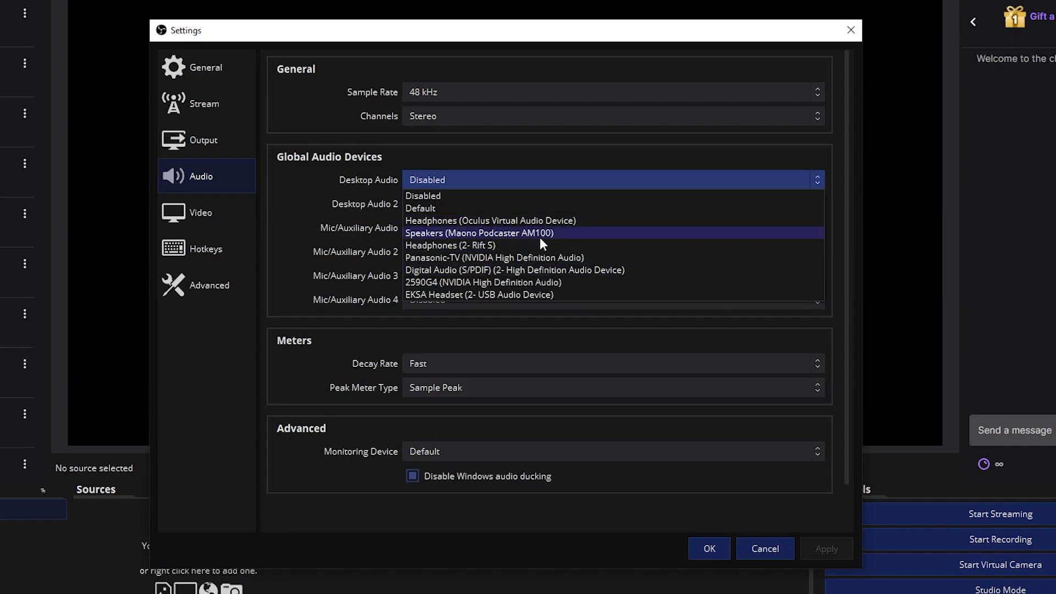
pyautogui.moveTo(584, 238)
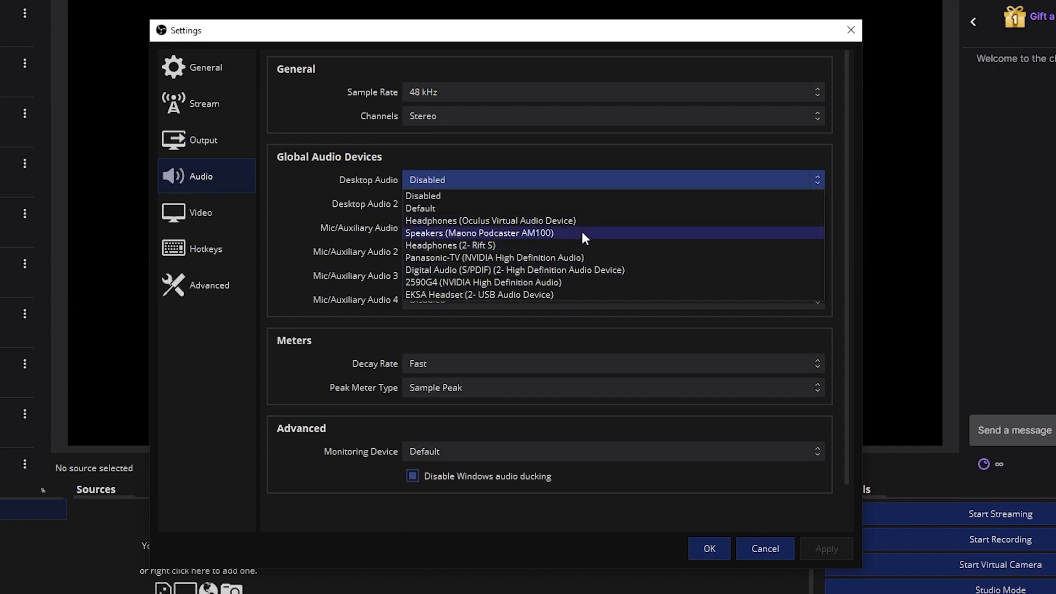
pyautogui.moveTo(458, 208)
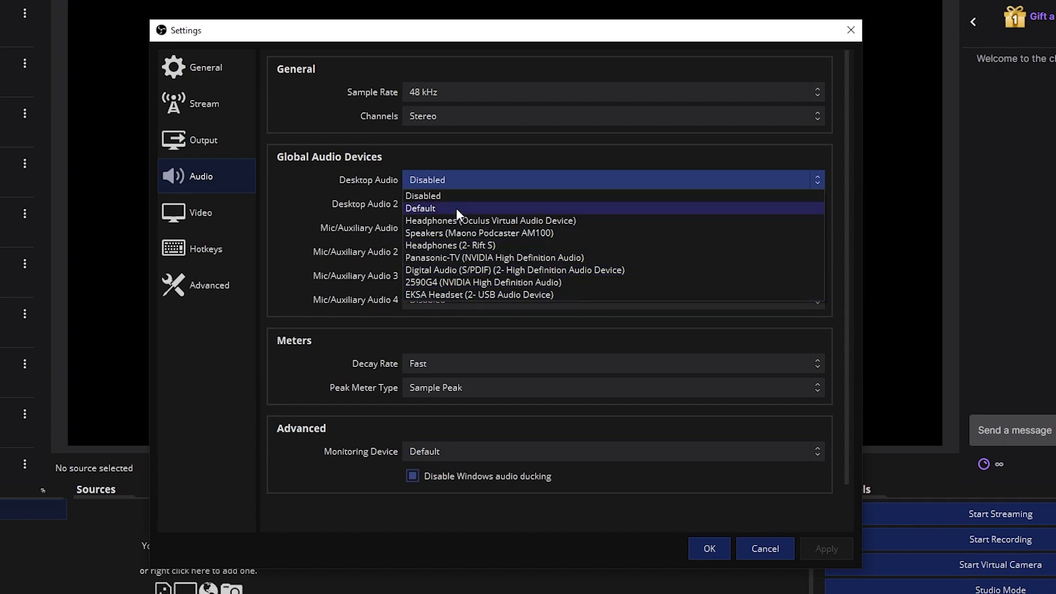
pyautogui.click(420, 208)
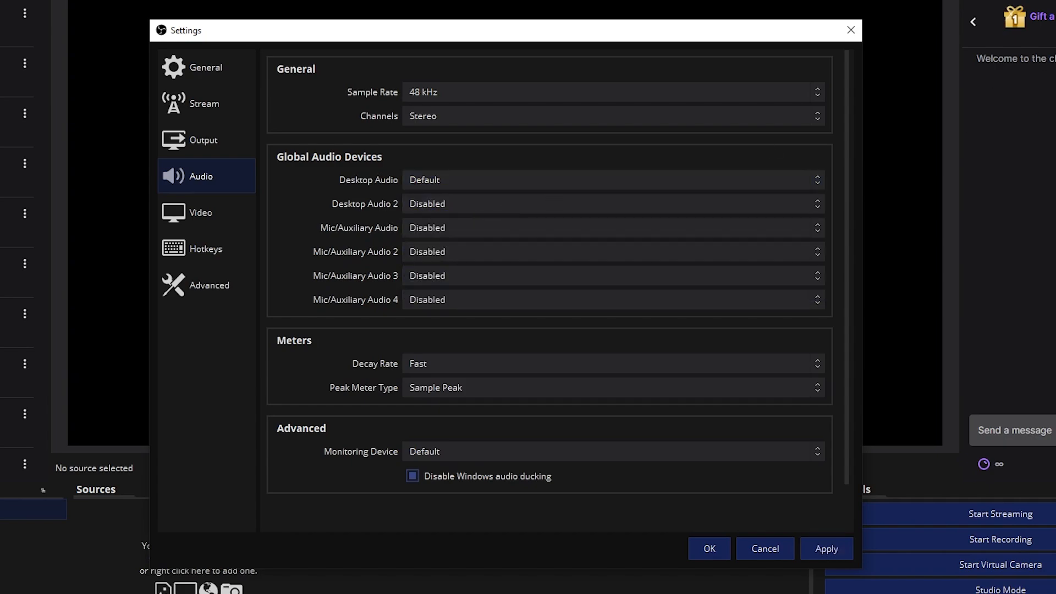
pyautogui.moveTo(502, 231)
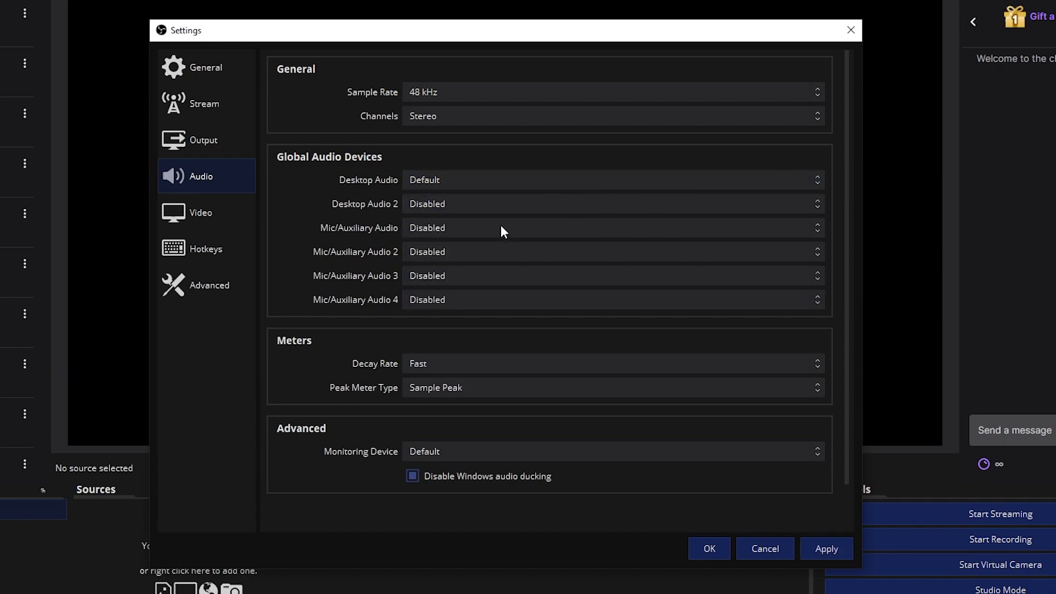
pyautogui.click(612, 227)
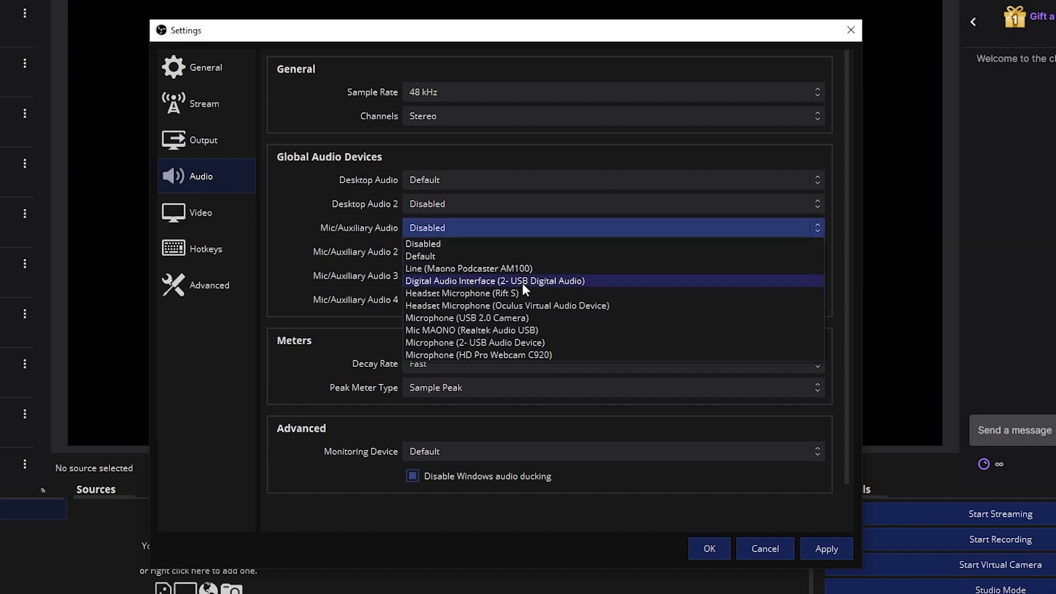
pyautogui.moveTo(492, 342)
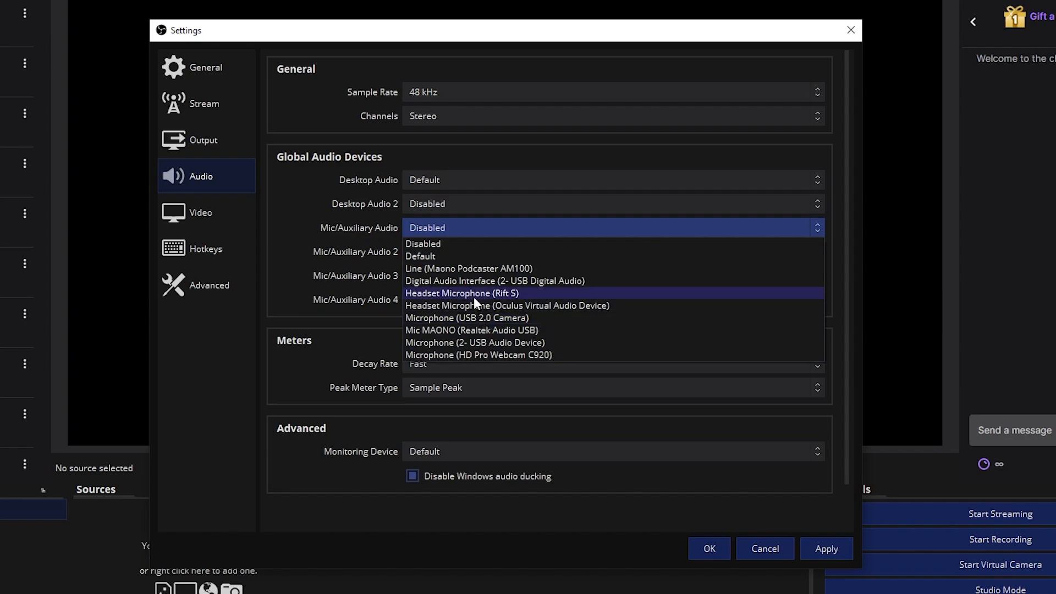
pyautogui.moveTo(444, 256)
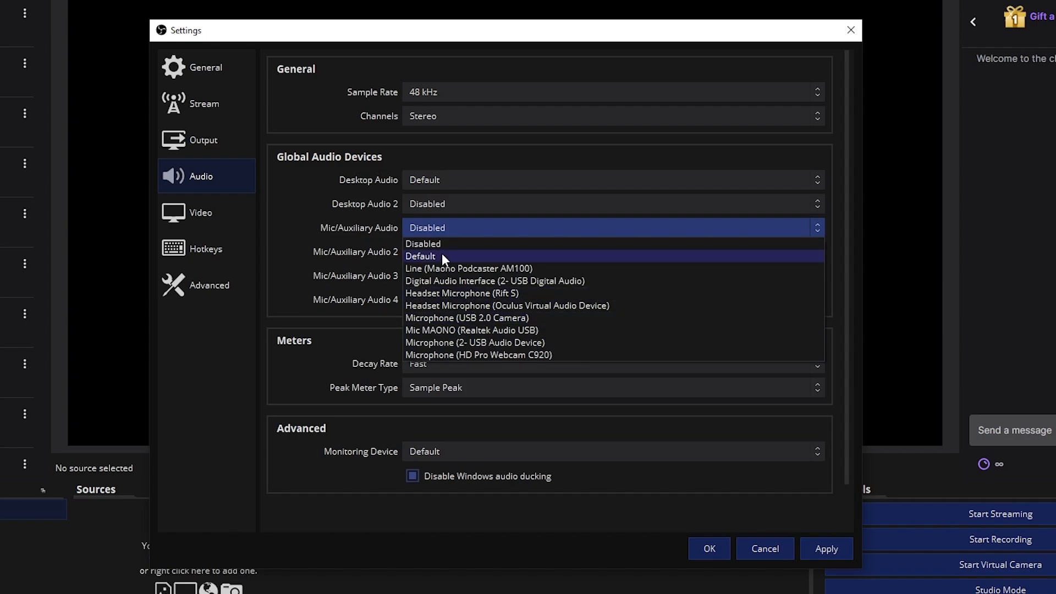
pyautogui.moveTo(468, 268)
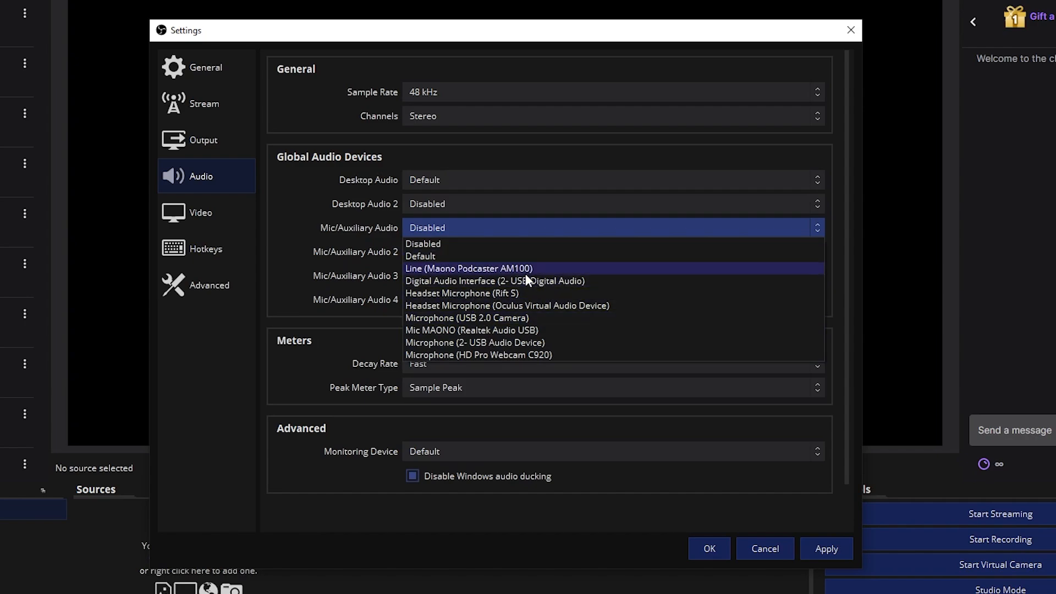
pyautogui.moveTo(525, 355)
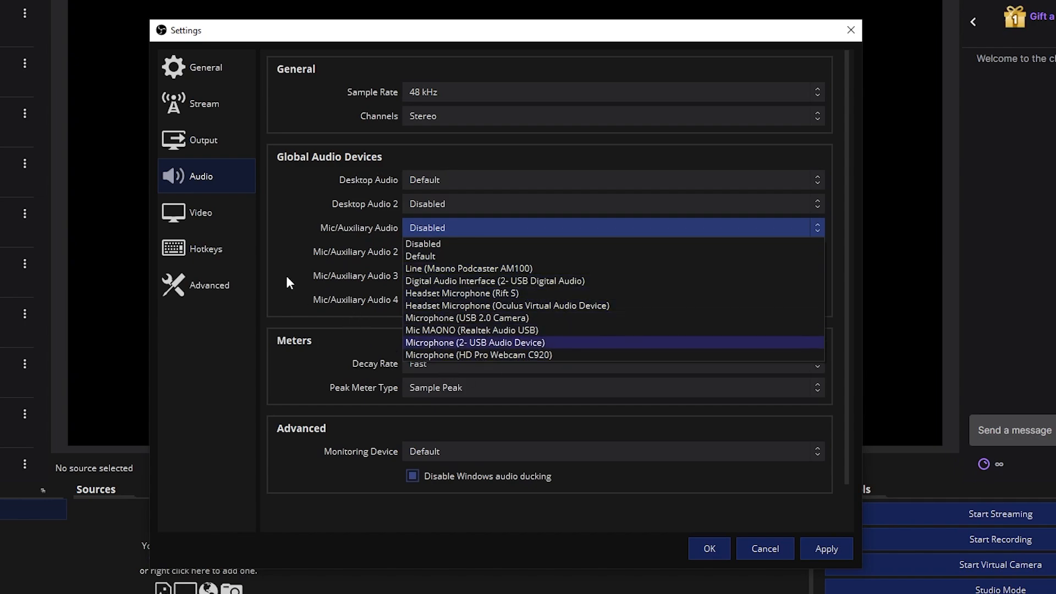
pyautogui.click(472, 330)
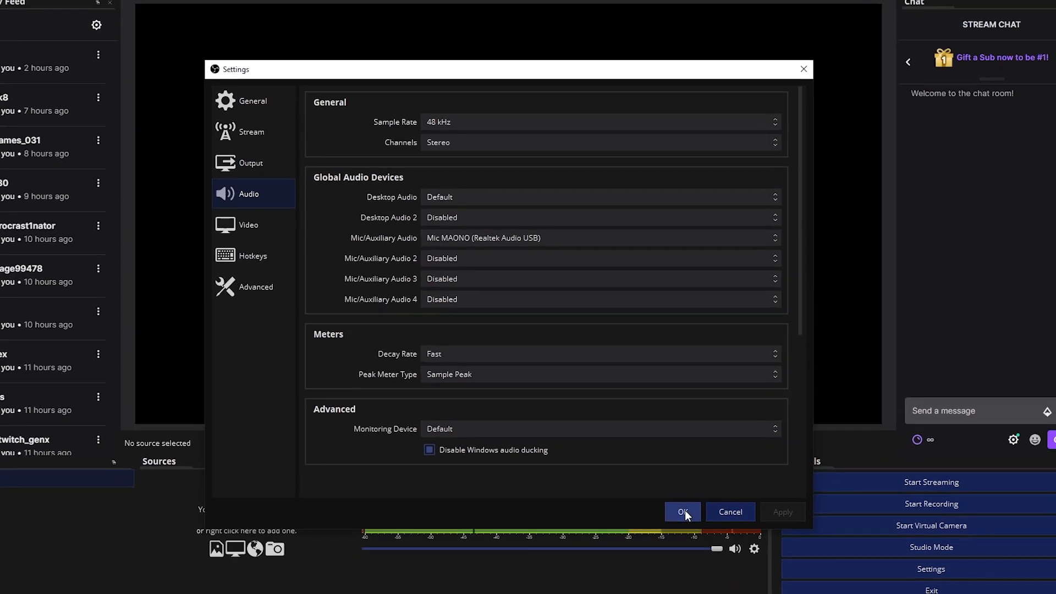
# - Apply the audio settings and lower the Desktop Audio mixer fader to -20.1 dB
pyautogui.click(682, 511)
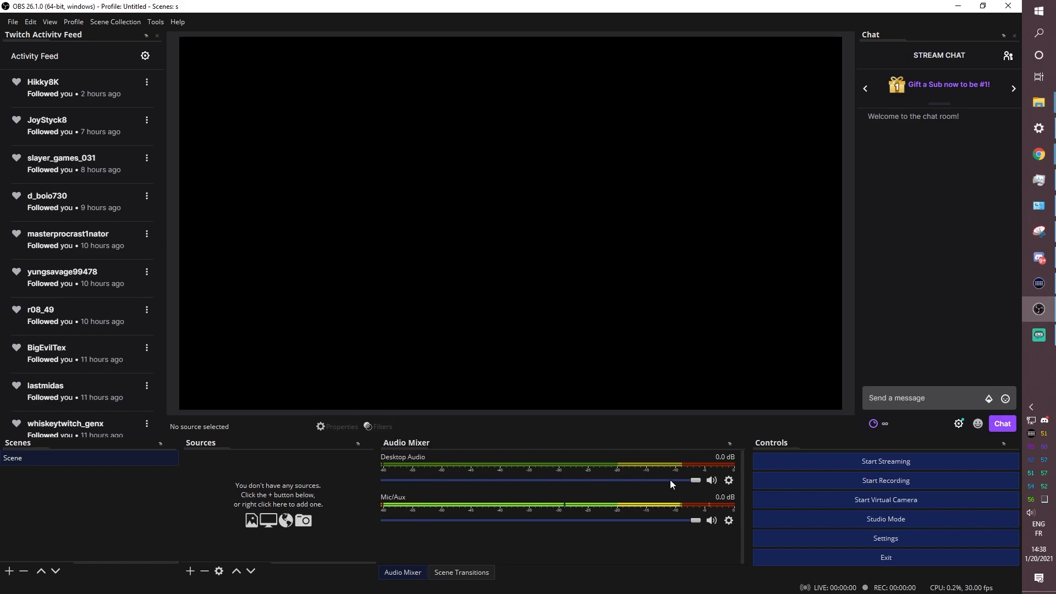
pyautogui.moveTo(694, 480); pyautogui.dragTo(529, 481)
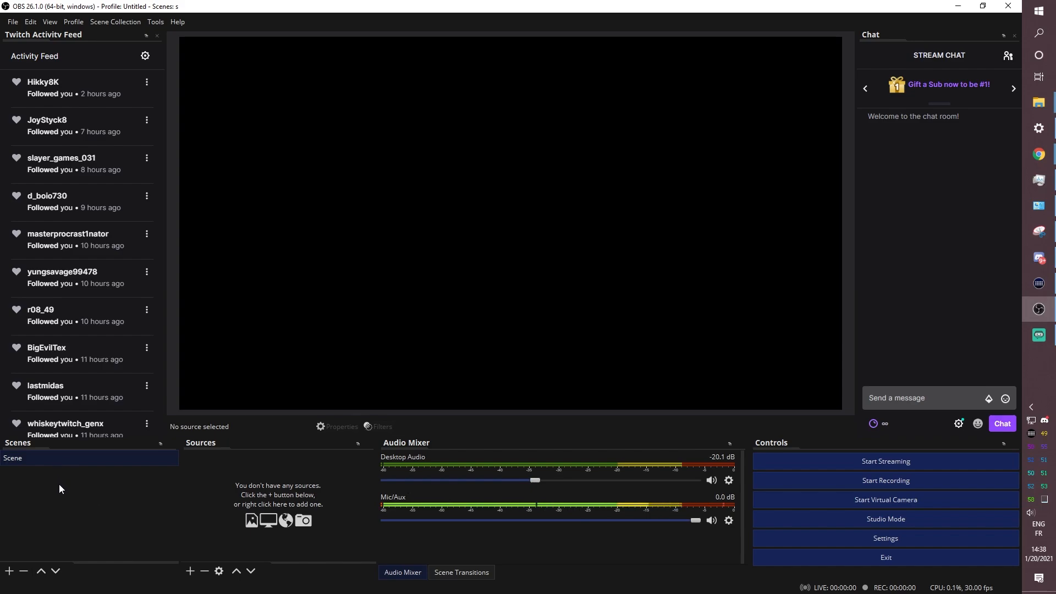
pyautogui.moveTo(117, 457)
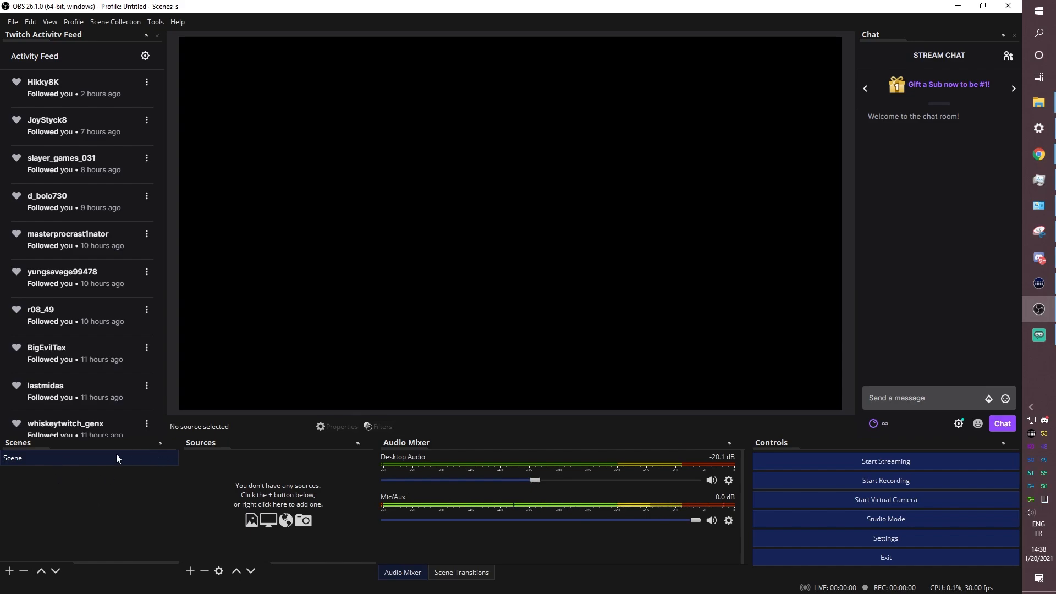
pyautogui.moveTo(111, 478)
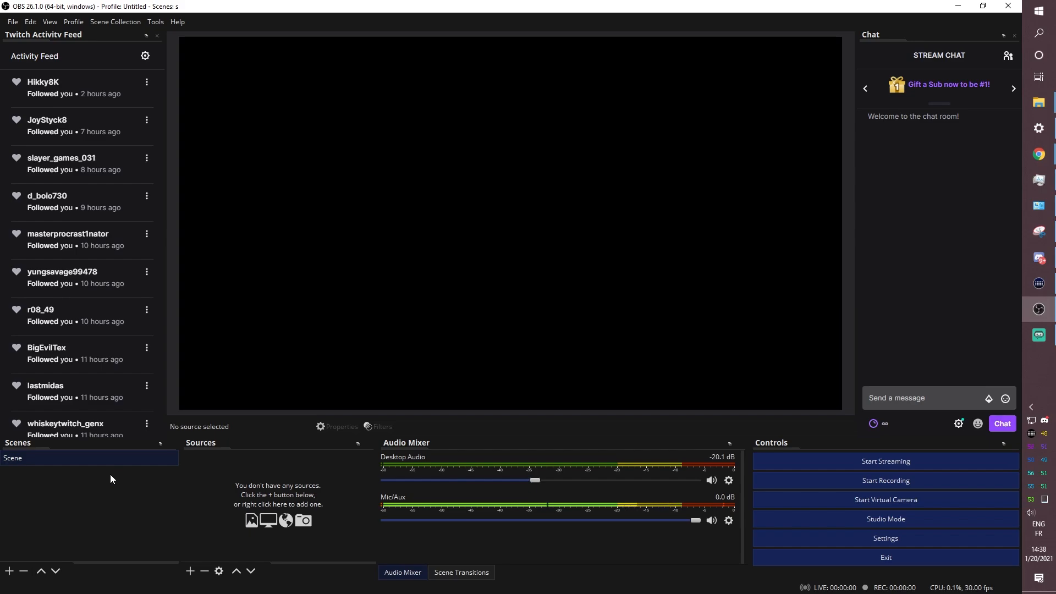
pyautogui.moveTo(430, 222)
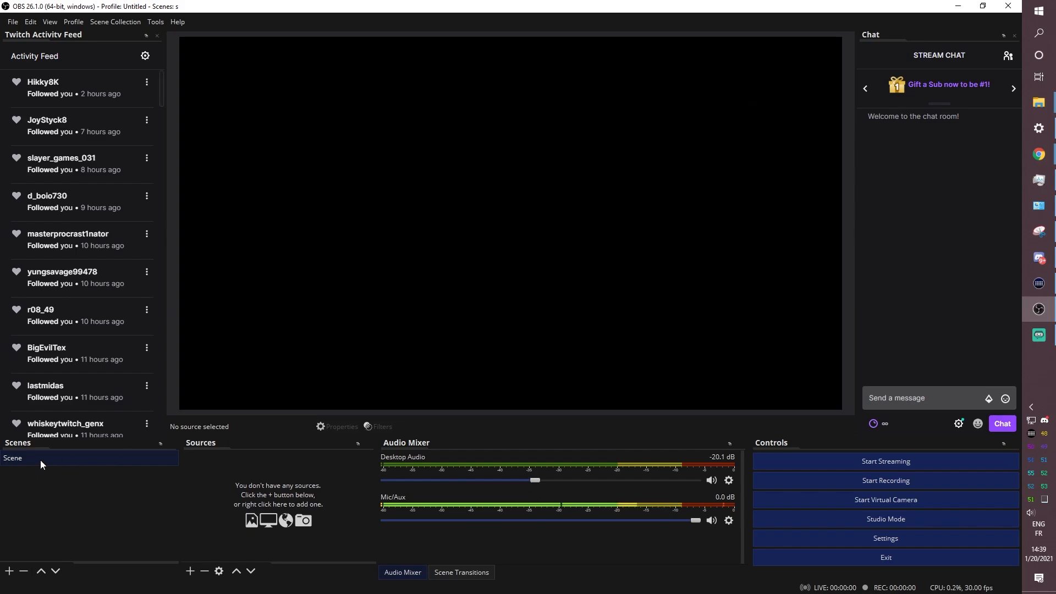
pyautogui.moveTo(329, 156)
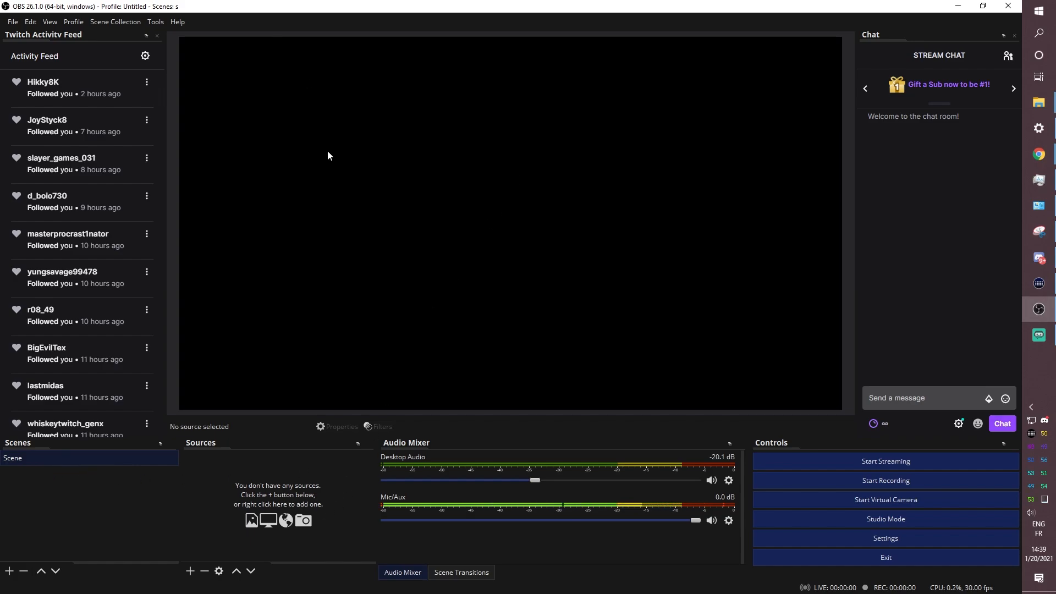
pyautogui.moveTo(393, 283)
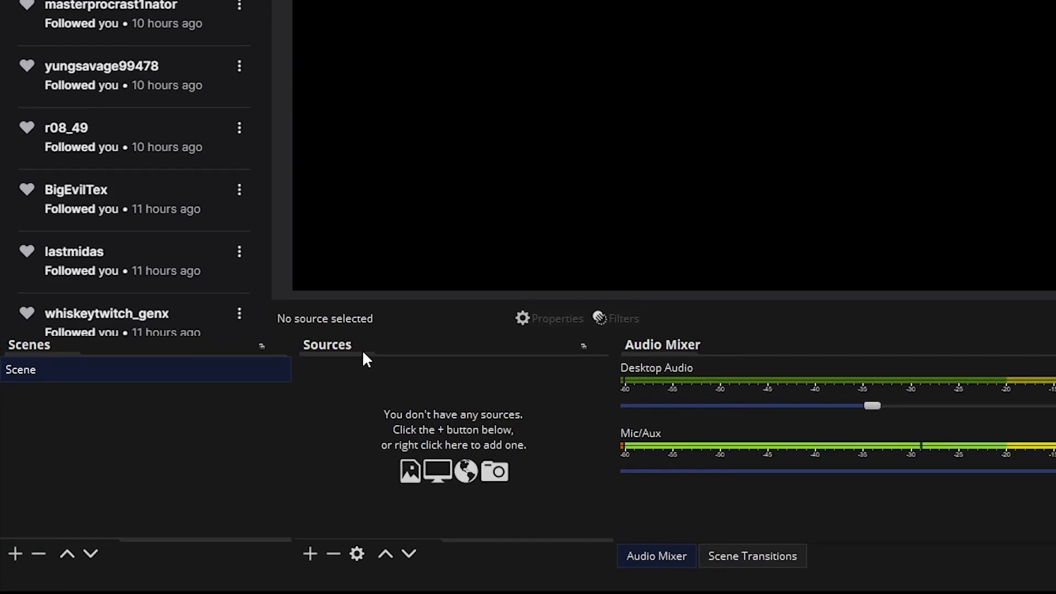
pyautogui.moveTo(14, 553)
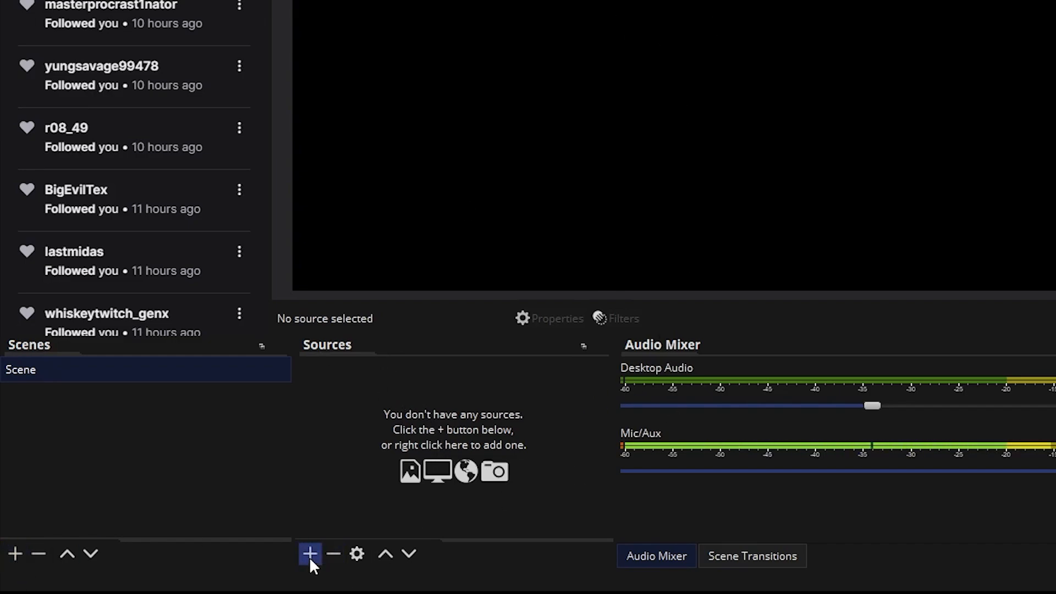
# - Add an Image source loading the Starting Soon screen PNG from the COMMISSIONS/Player/PNG folder
pyautogui.click(310, 554)
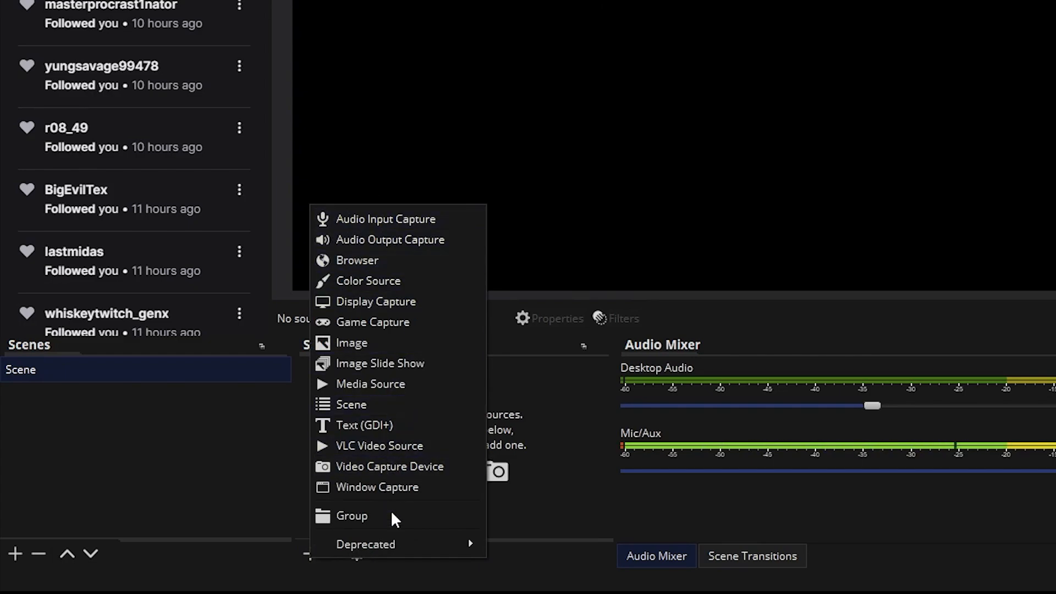
pyautogui.moveTo(367, 353)
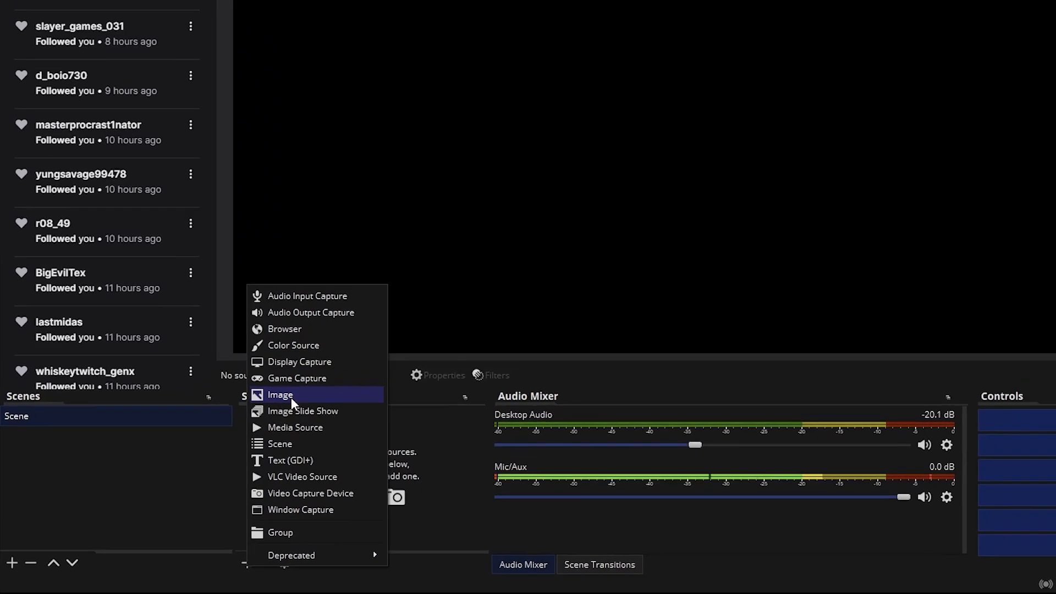
pyautogui.click(281, 395)
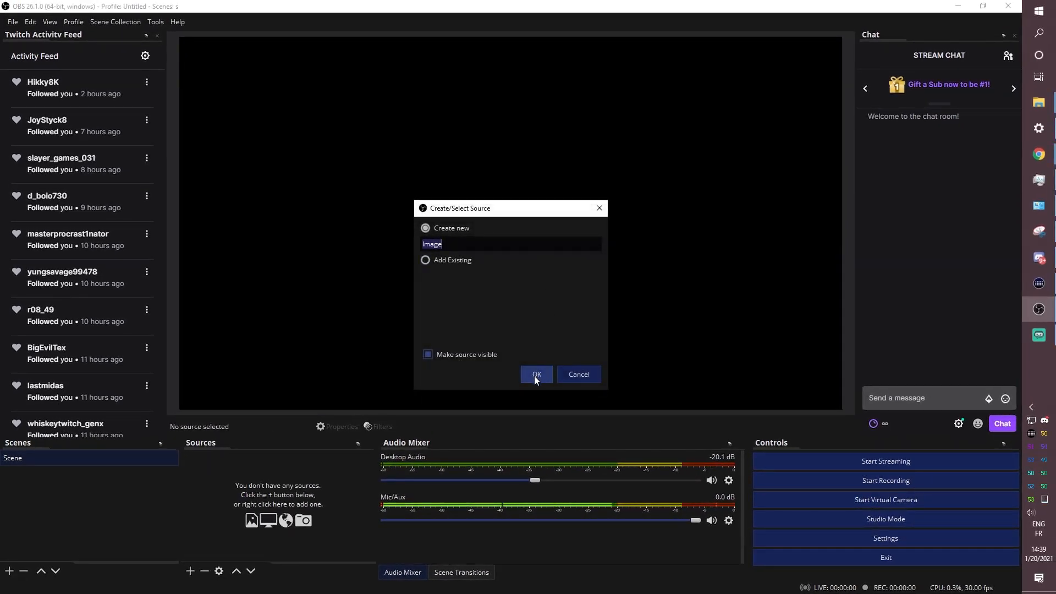
pyautogui.click(535, 374)
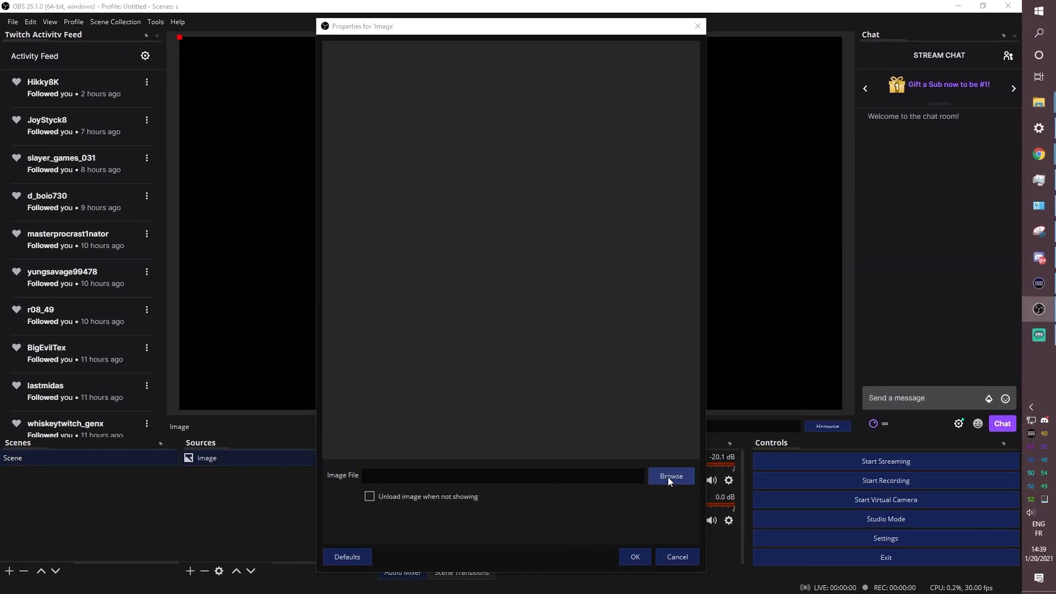
pyautogui.click(672, 476)
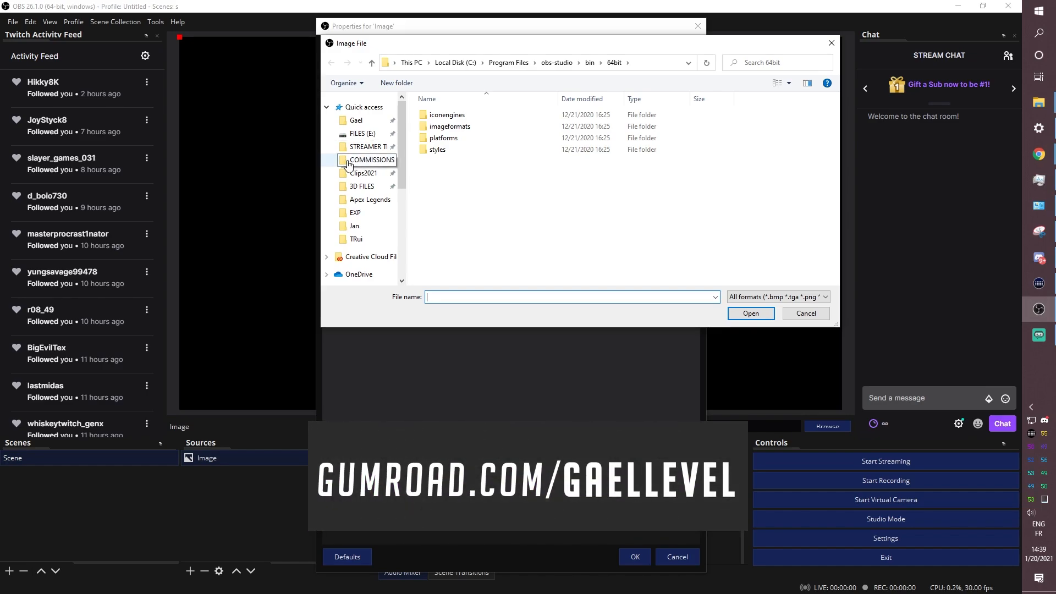
pyautogui.doubleClick(370, 159)
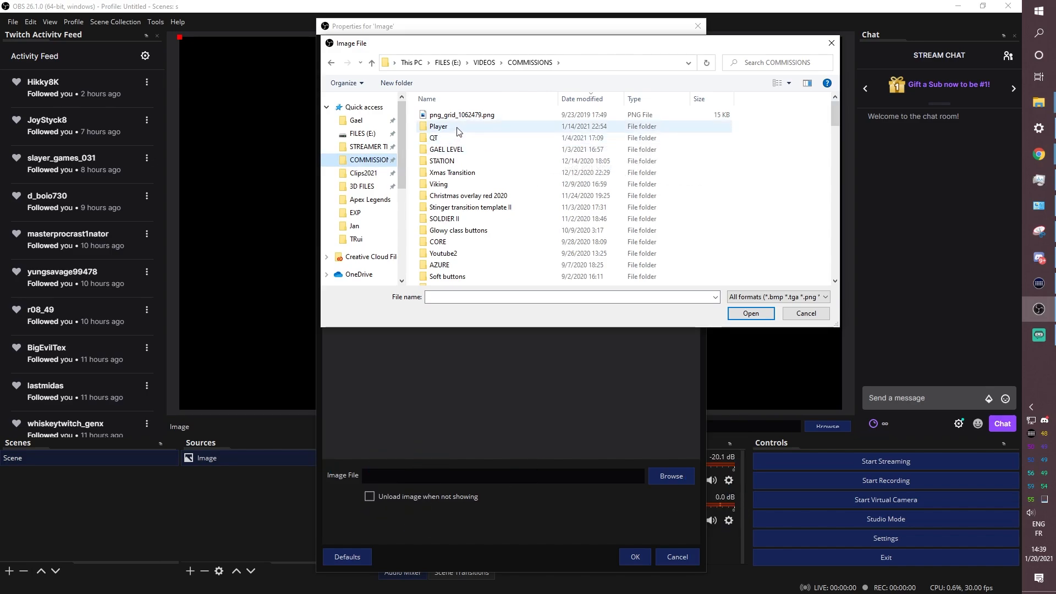
pyautogui.doubleClick(439, 125)
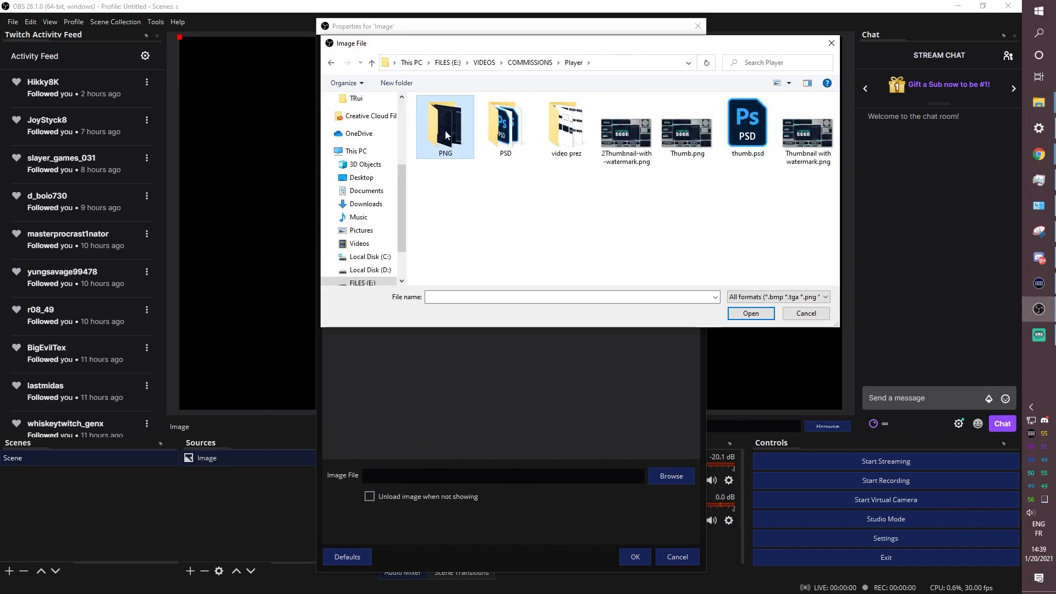
pyautogui.doubleClick(445, 126)
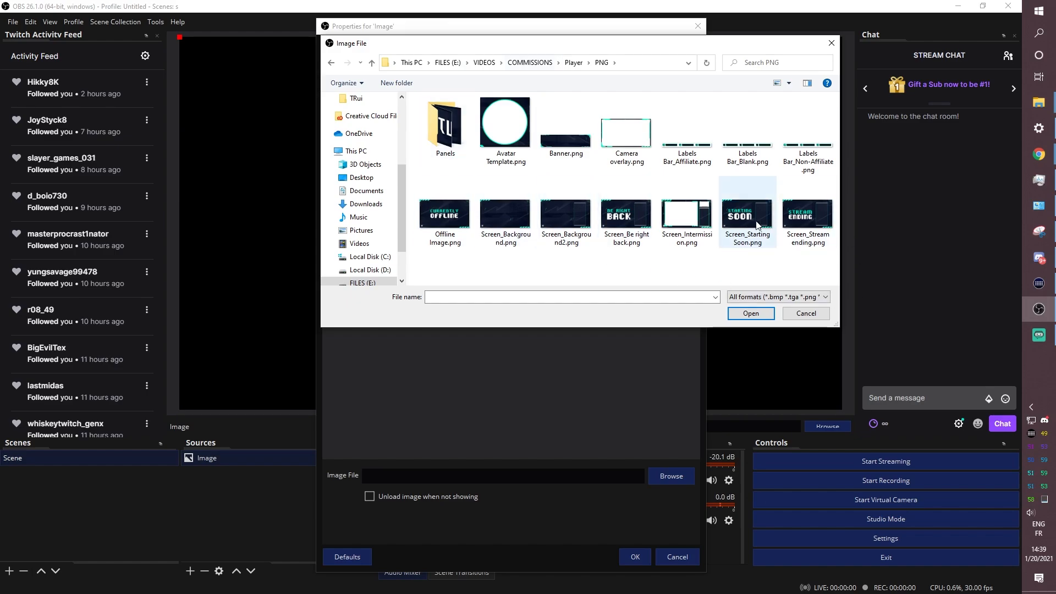
pyautogui.doubleClick(747, 215)
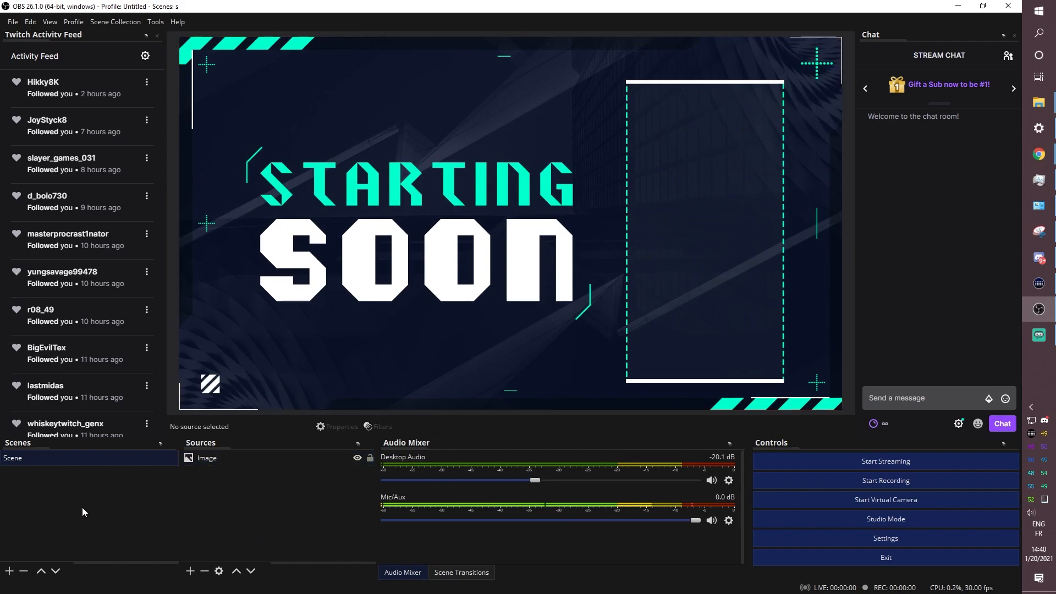
# - Create Scene 2 and add a Video Capture Device source with the default name
pyautogui.click(9, 571)
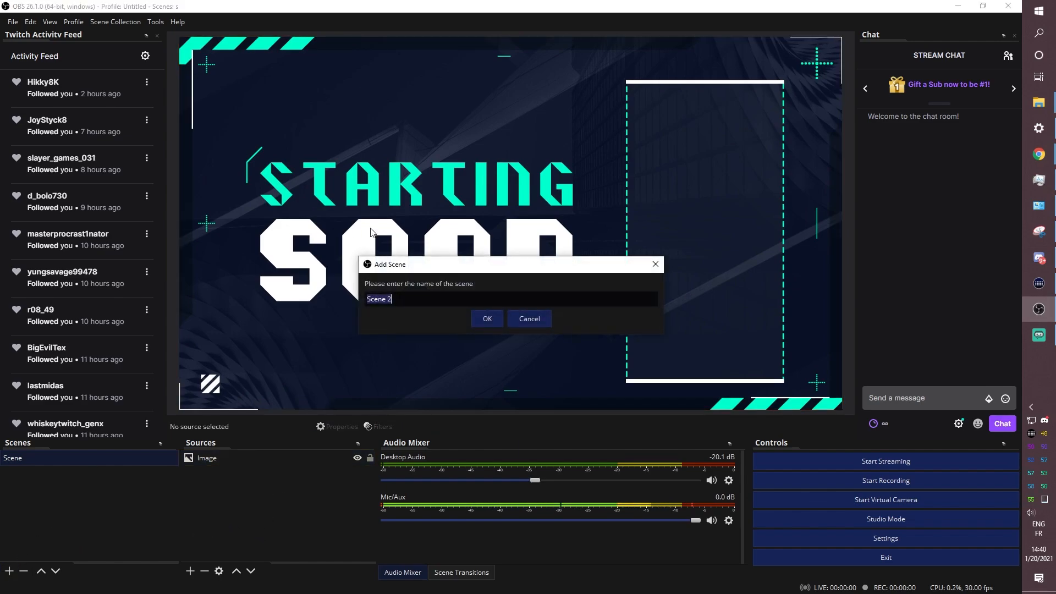
pyautogui.click(486, 319)
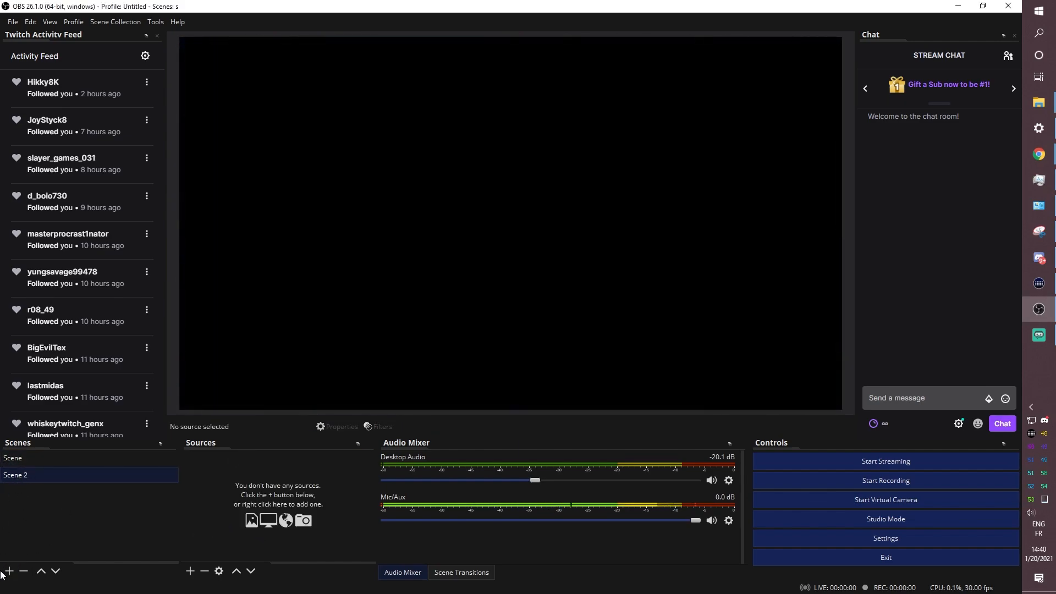
pyautogui.click(189, 571)
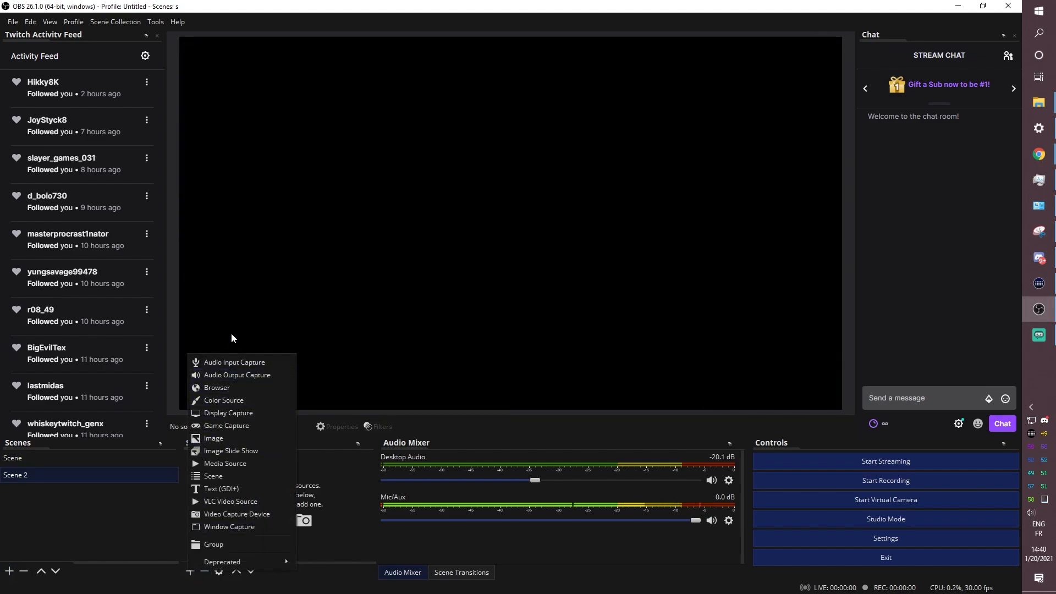
pyautogui.click(190, 571)
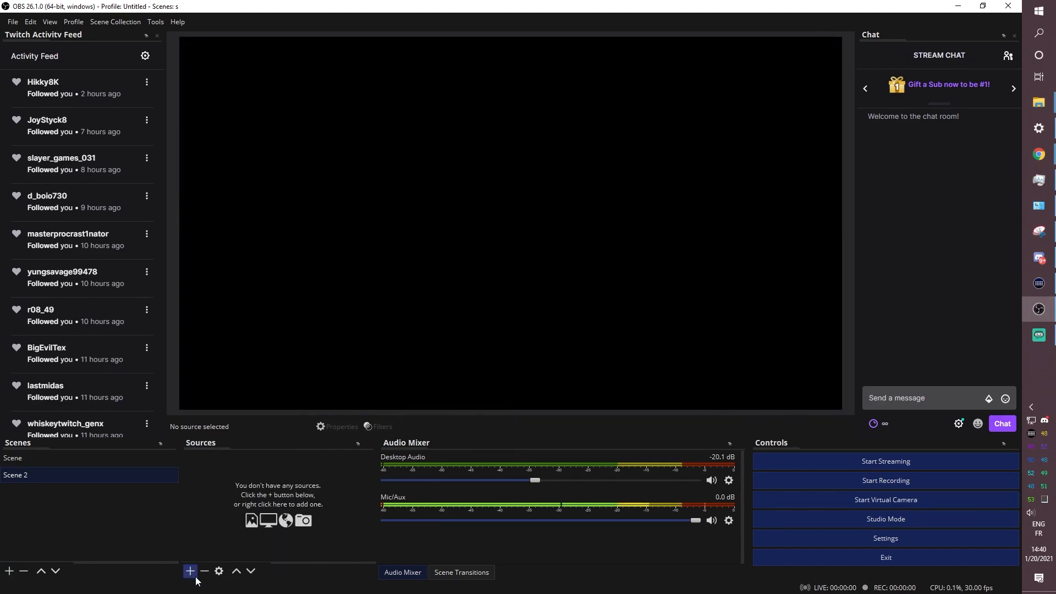
pyautogui.click(189, 571)
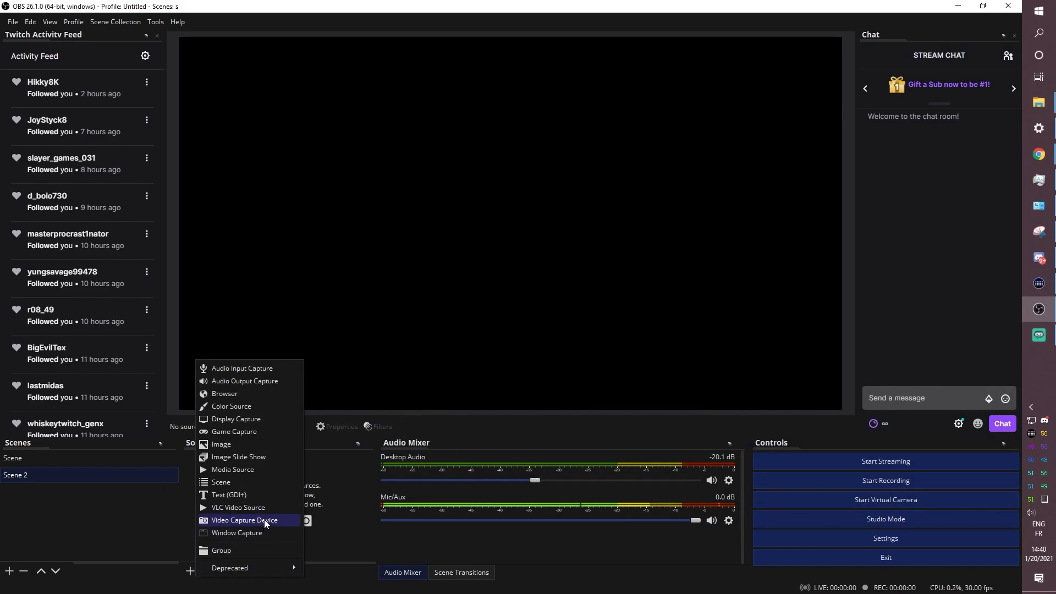
pyautogui.click(244, 519)
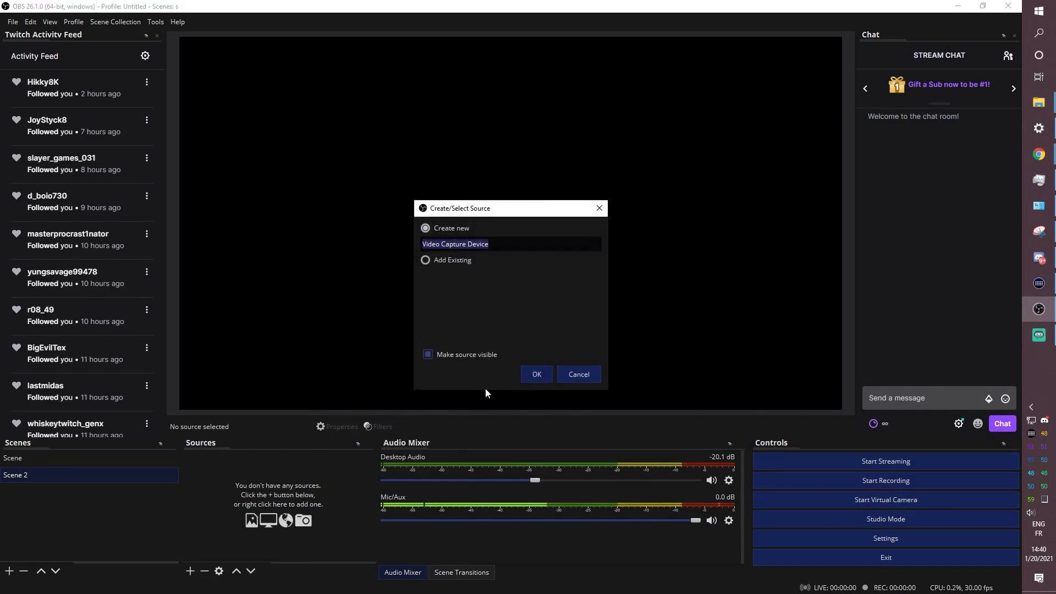
pyautogui.click(536, 374)
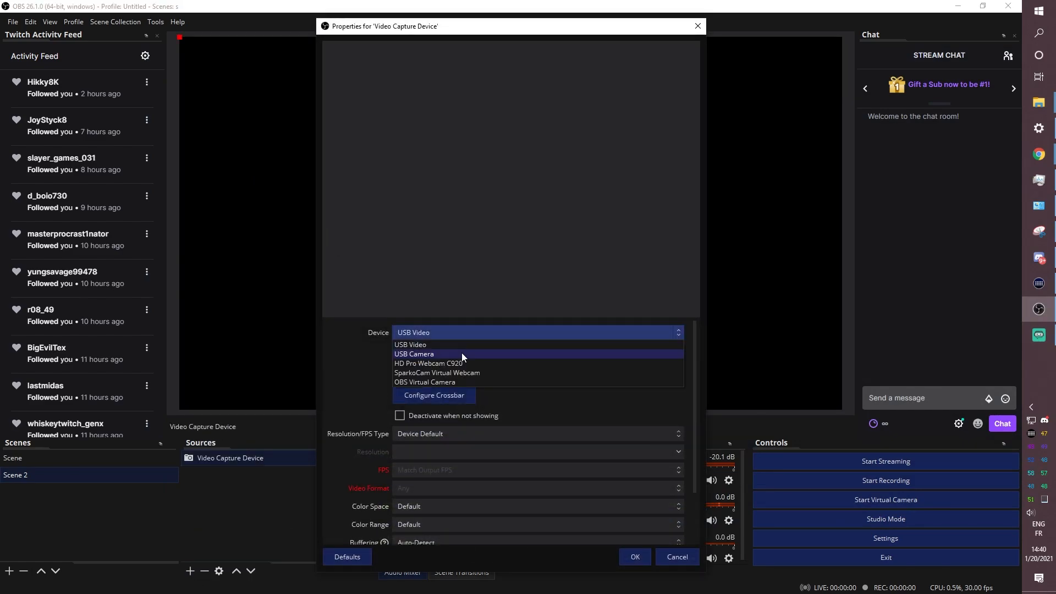
# - Set the capture device to USB Camera at a custom 1920x1080 resolution
pyautogui.click(429, 364)
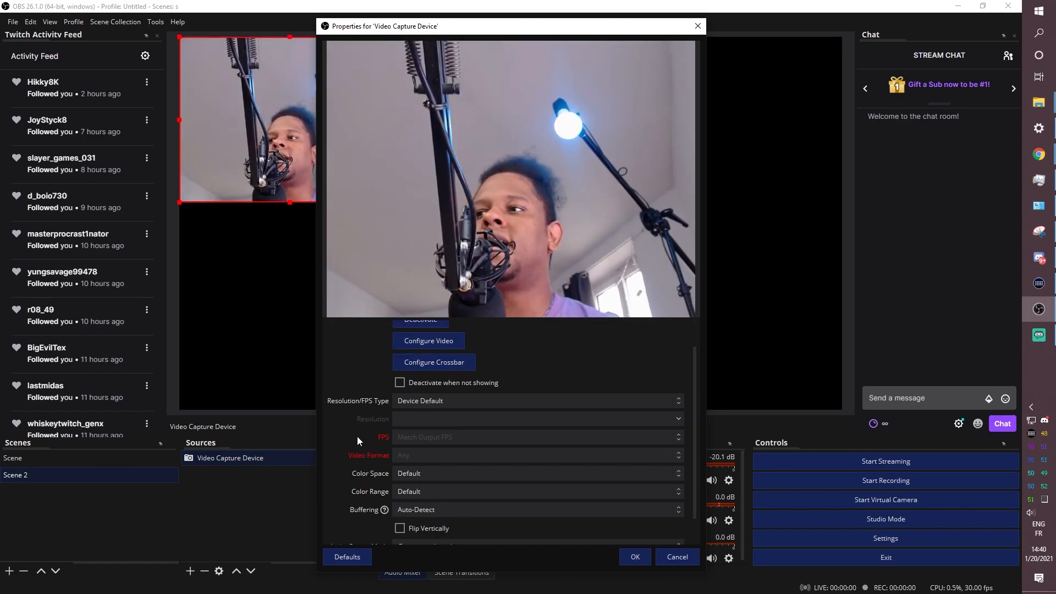
pyautogui.click(538, 401)
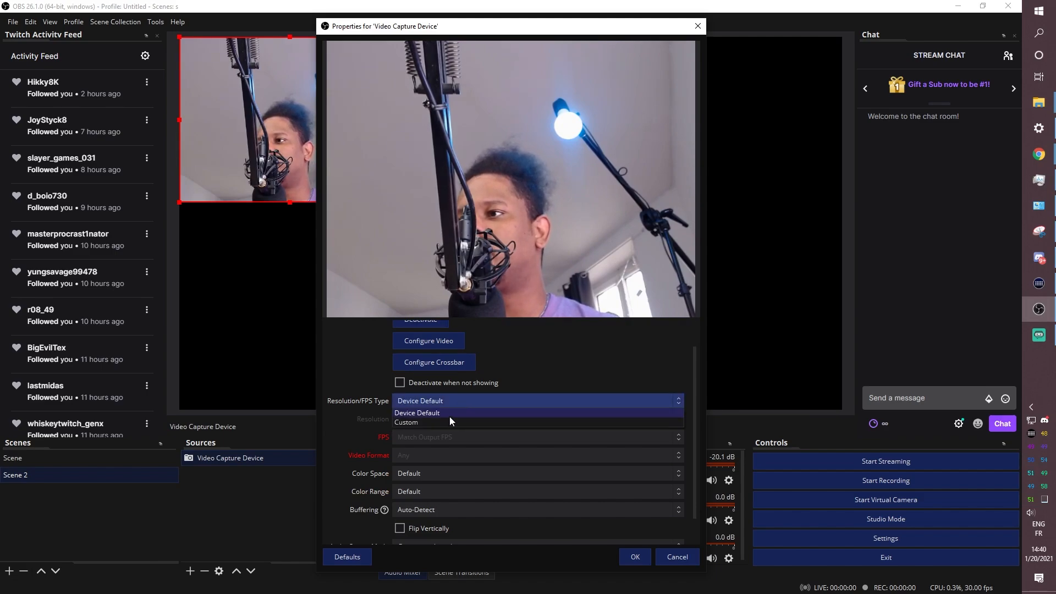
pyautogui.click(406, 422)
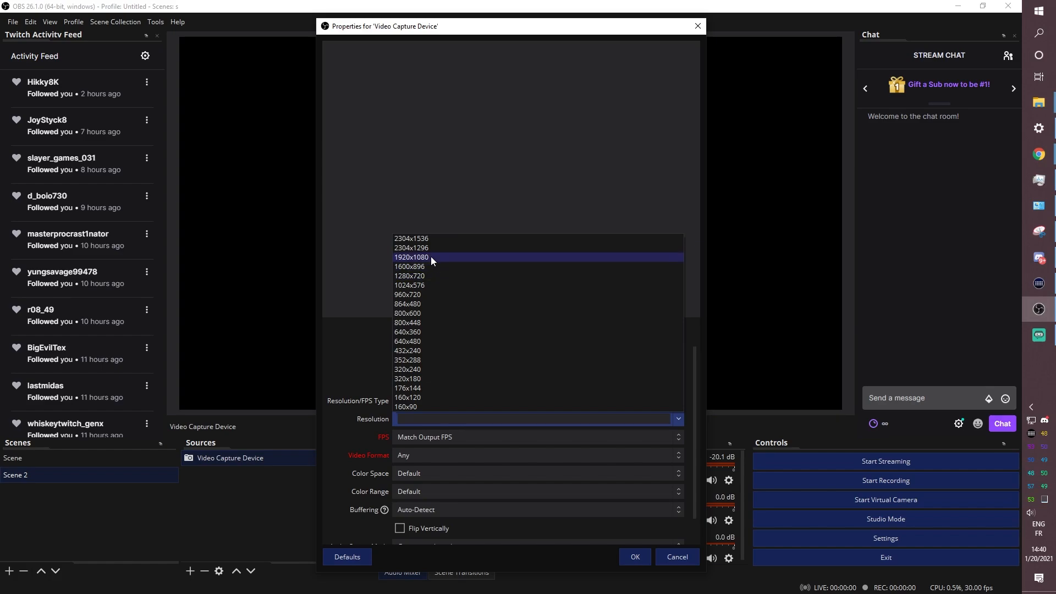
pyautogui.click(411, 258)
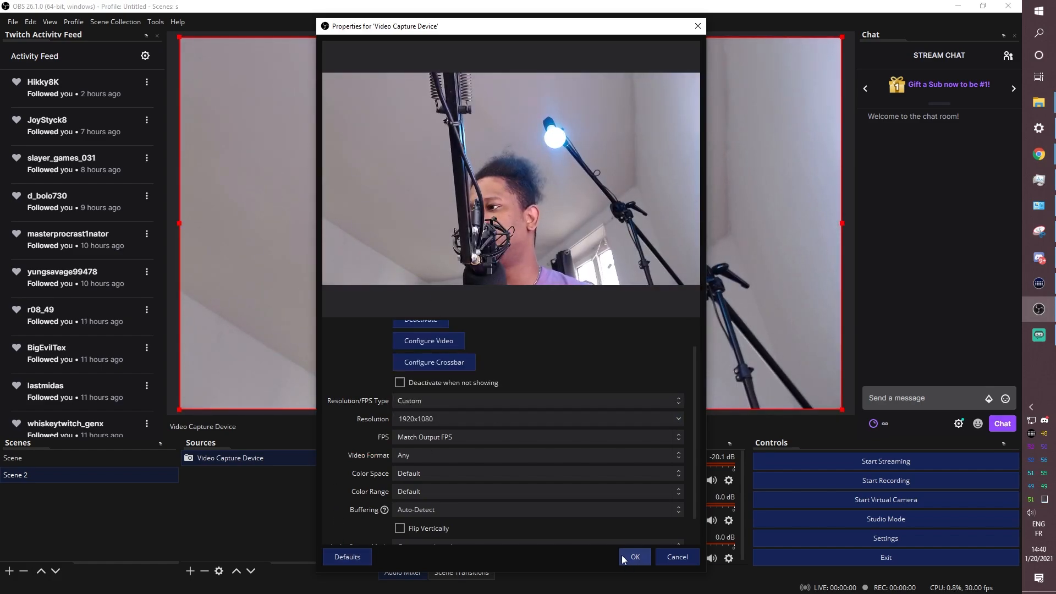
pyautogui.click(634, 557)
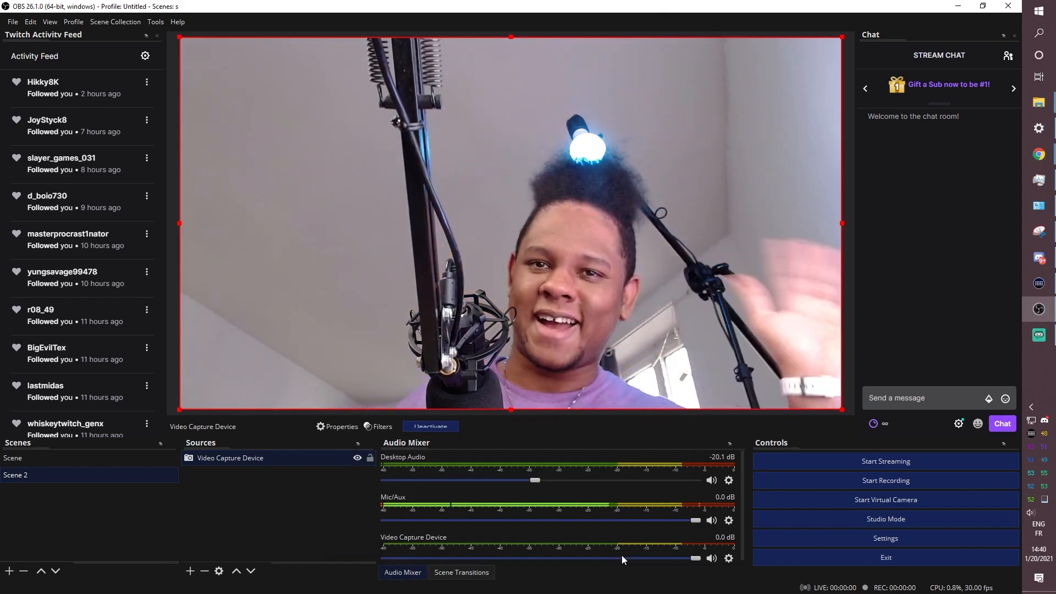
# - Create Scene 3 with a Game Capture source set to capture a specific window
pyautogui.click(10, 571)
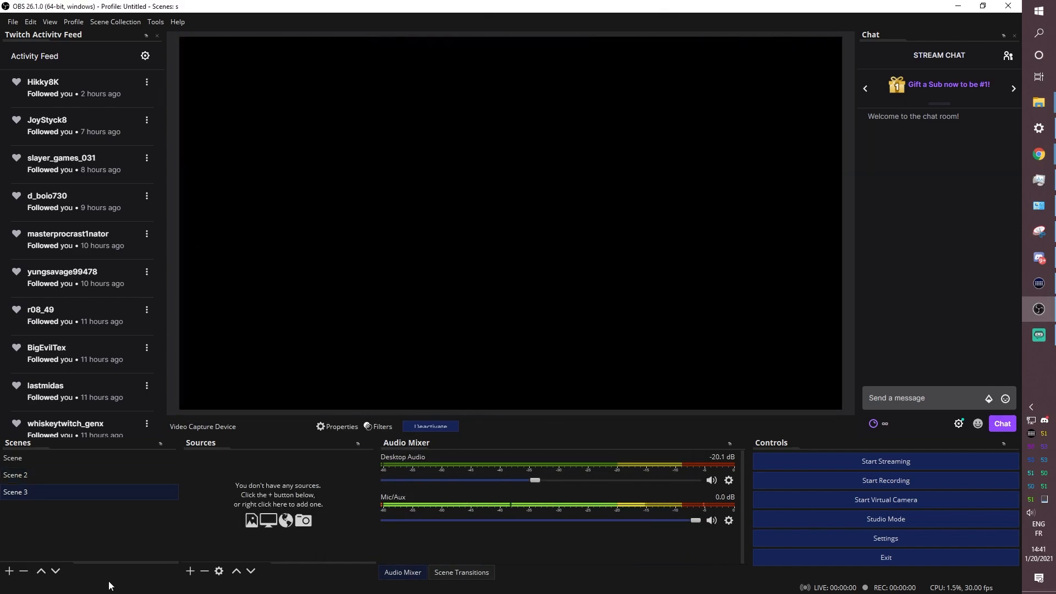
pyautogui.click(189, 571)
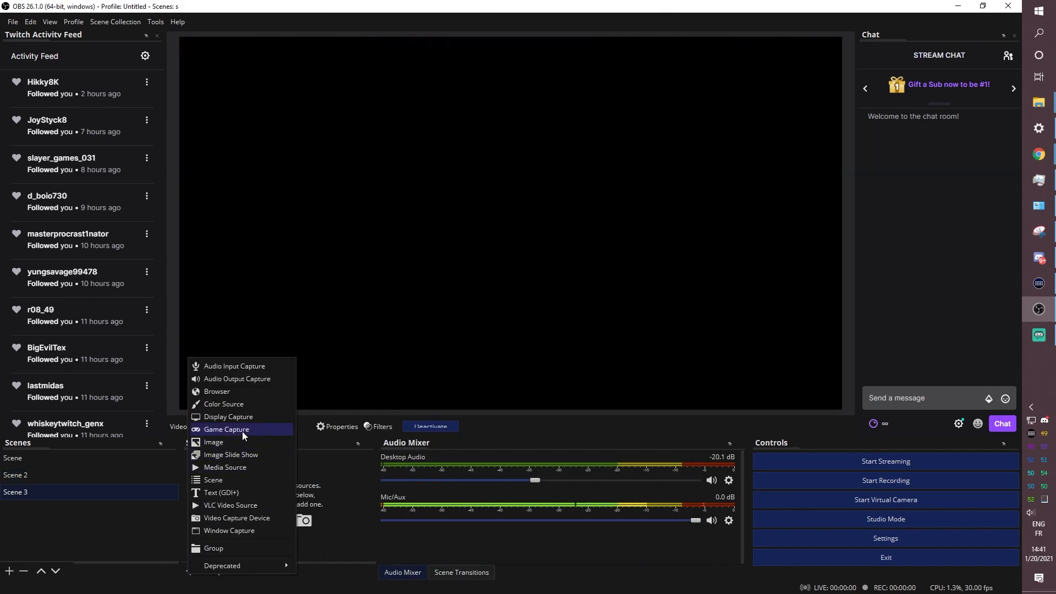
pyautogui.click(227, 429)
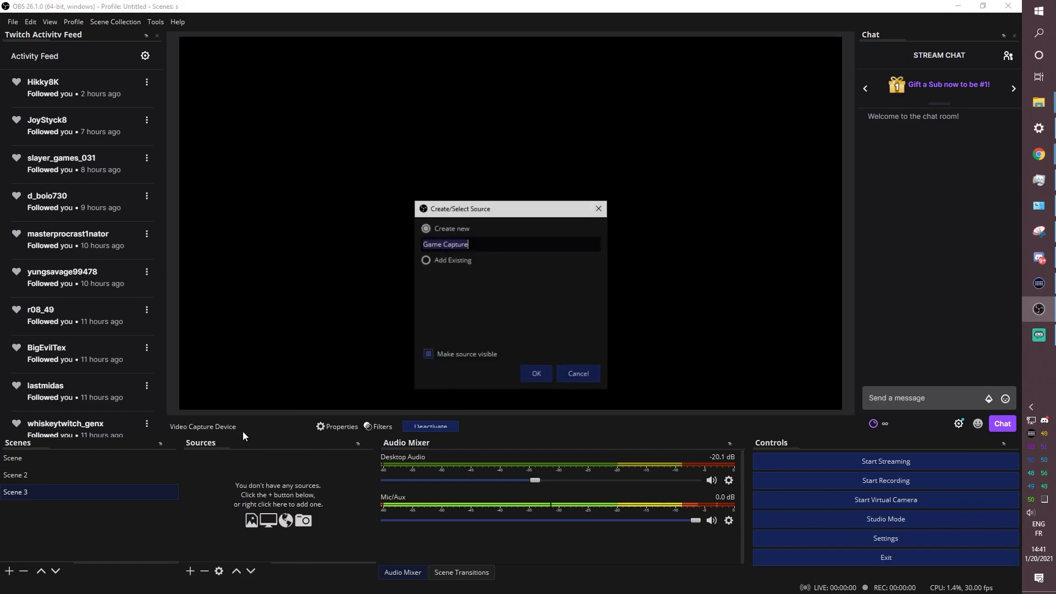
pyautogui.click(536, 374)
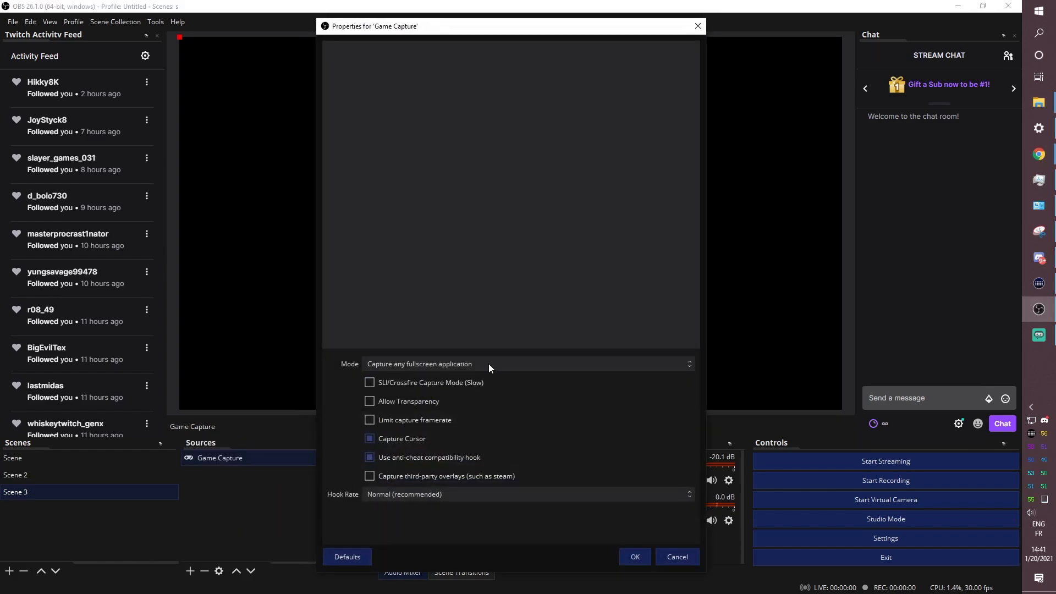
pyautogui.click(528, 364)
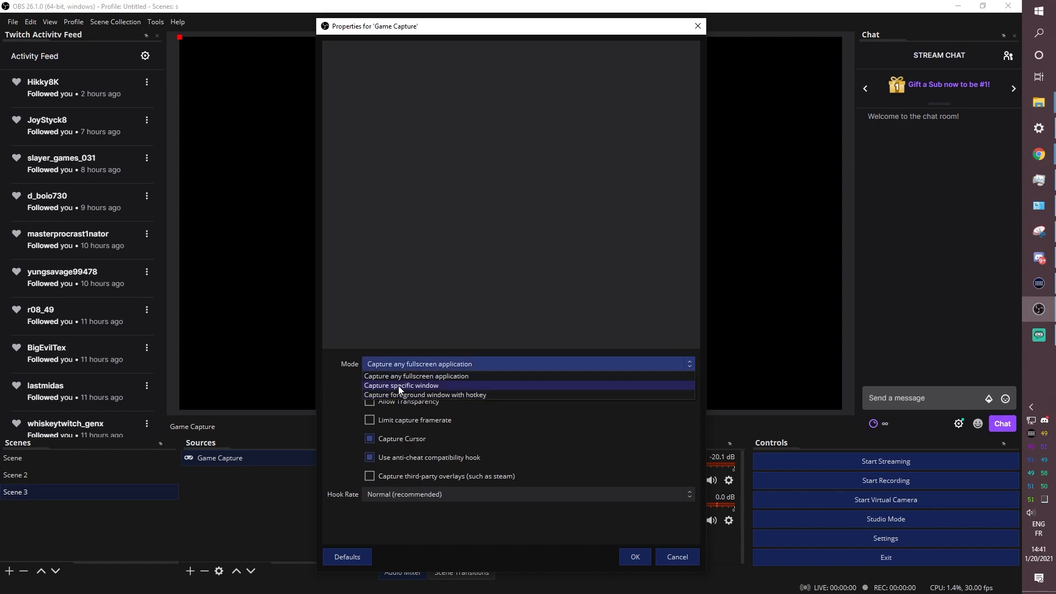
pyautogui.click(401, 385)
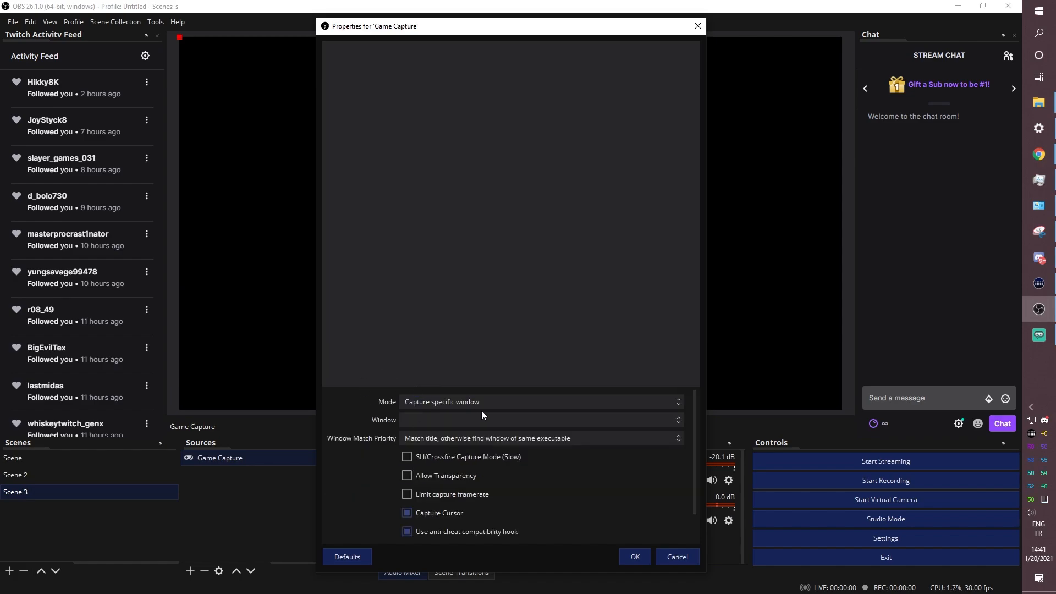
pyautogui.click(542, 419)
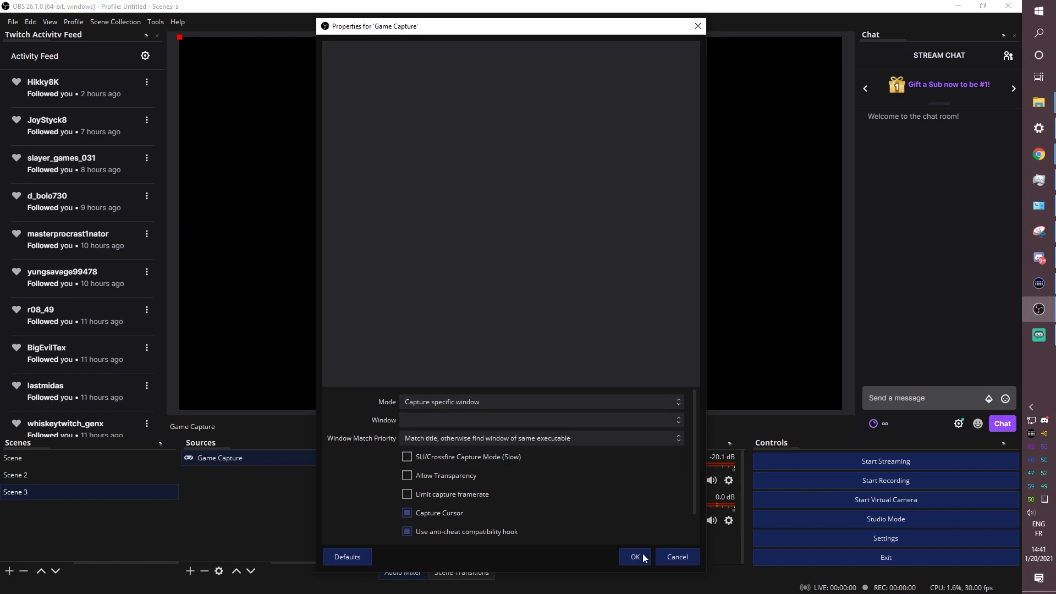
# - Add the existing Video Capture Device webcam source into Scene 3
pyautogui.click(634, 556)
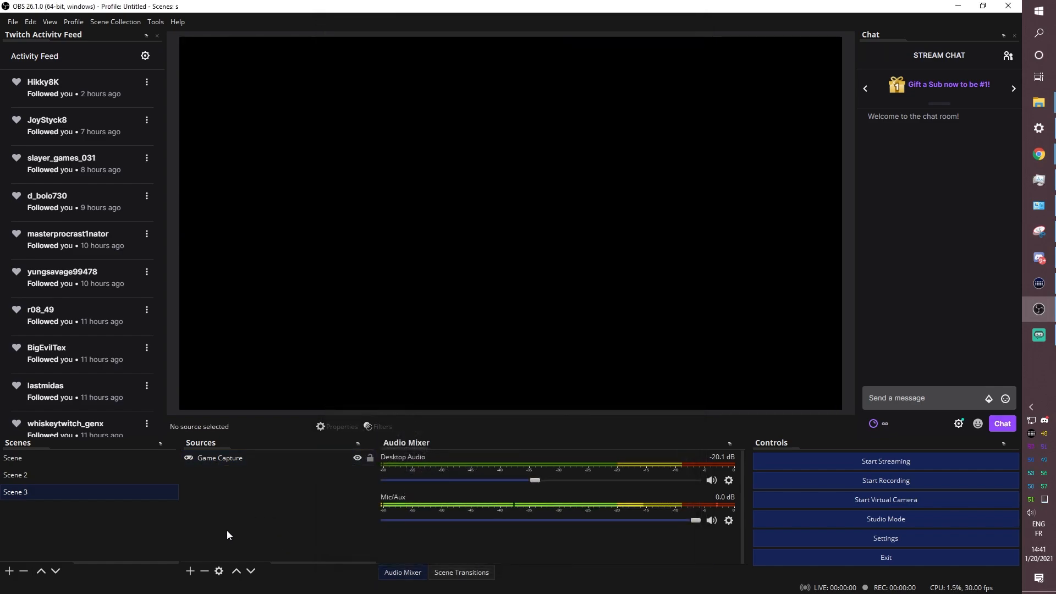
pyautogui.click(190, 571)
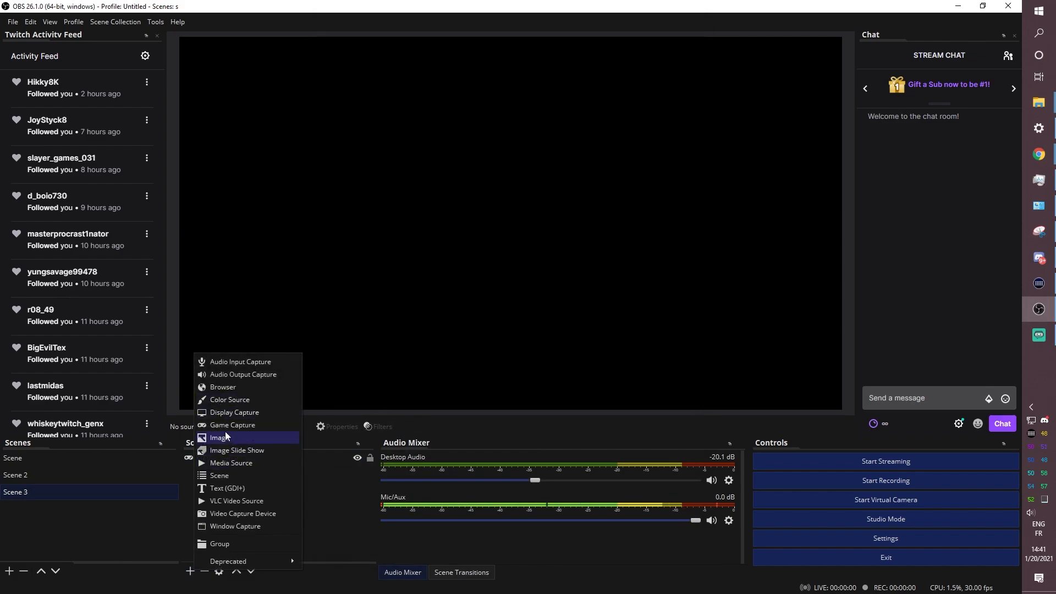
pyautogui.click(242, 514)
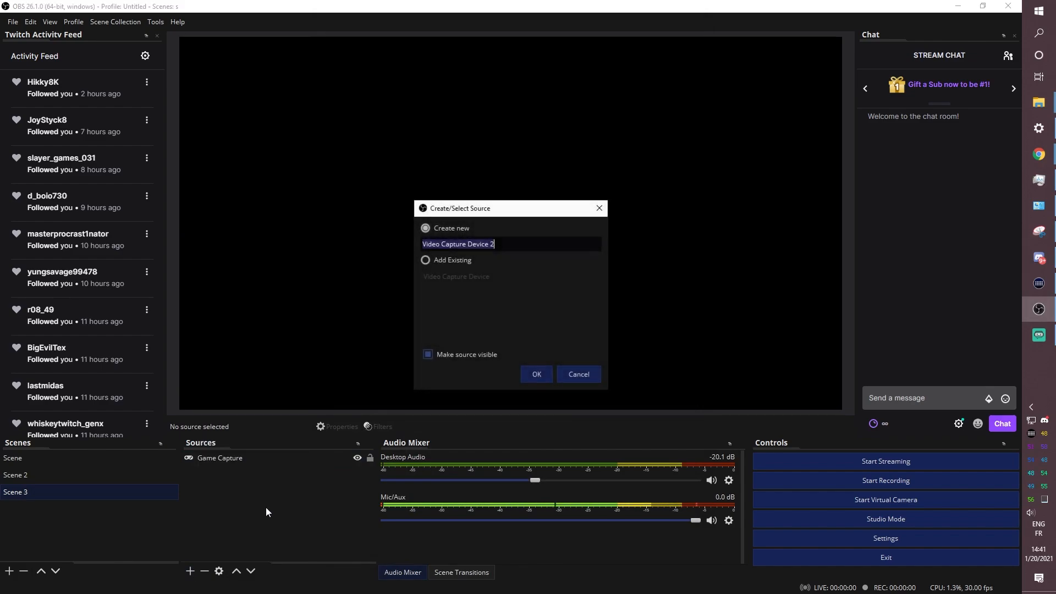
pyautogui.click(425, 260)
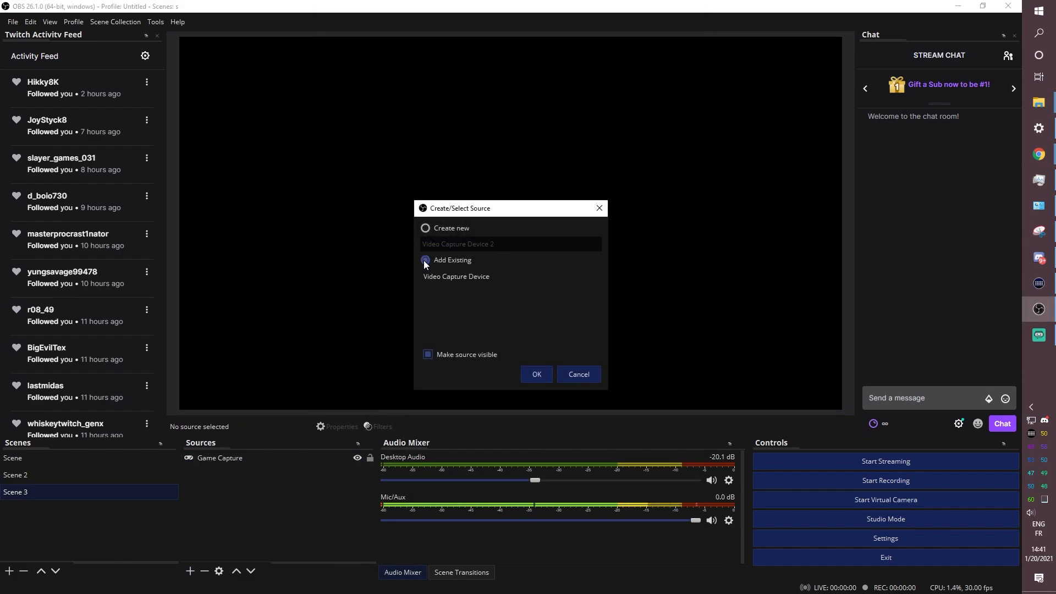
pyautogui.click(455, 277)
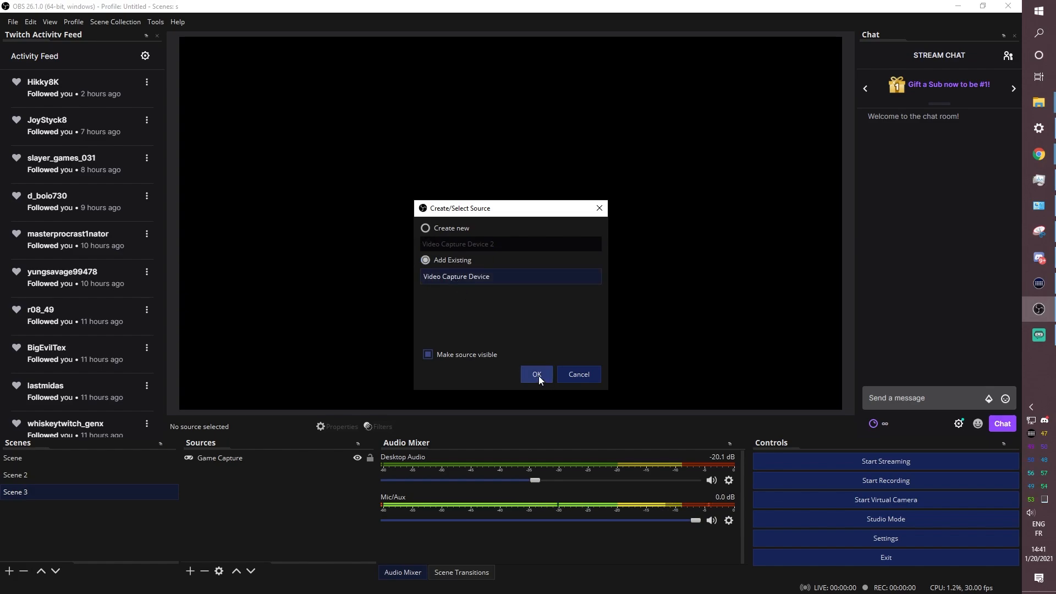
pyautogui.click(535, 375)
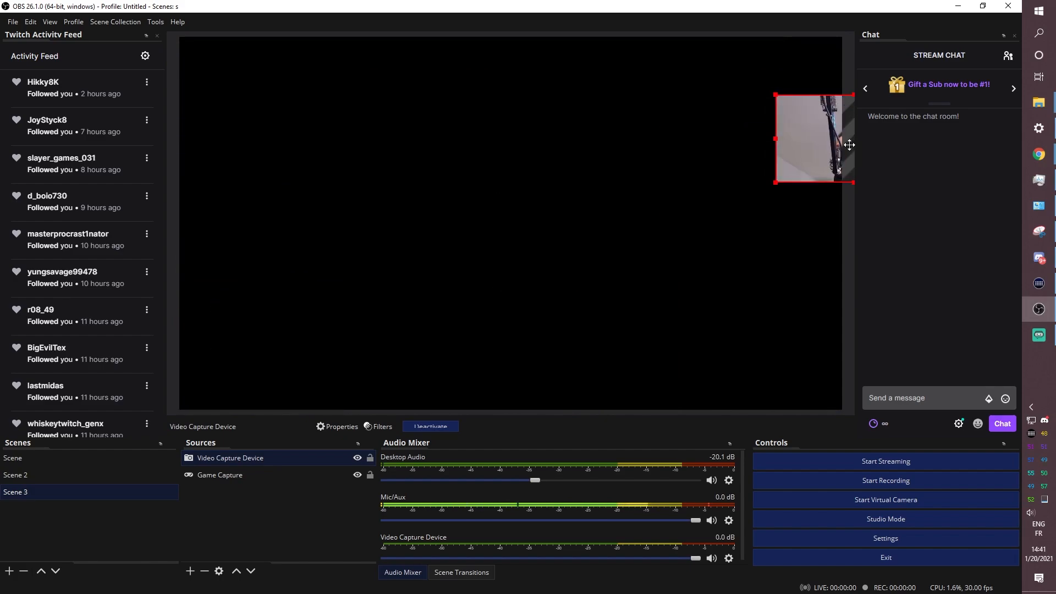
# - Move the webcam to the canvas's right side and layer Game Capture above it
pyautogui.moveTo(813, 139); pyautogui.dragTo(731, 237)
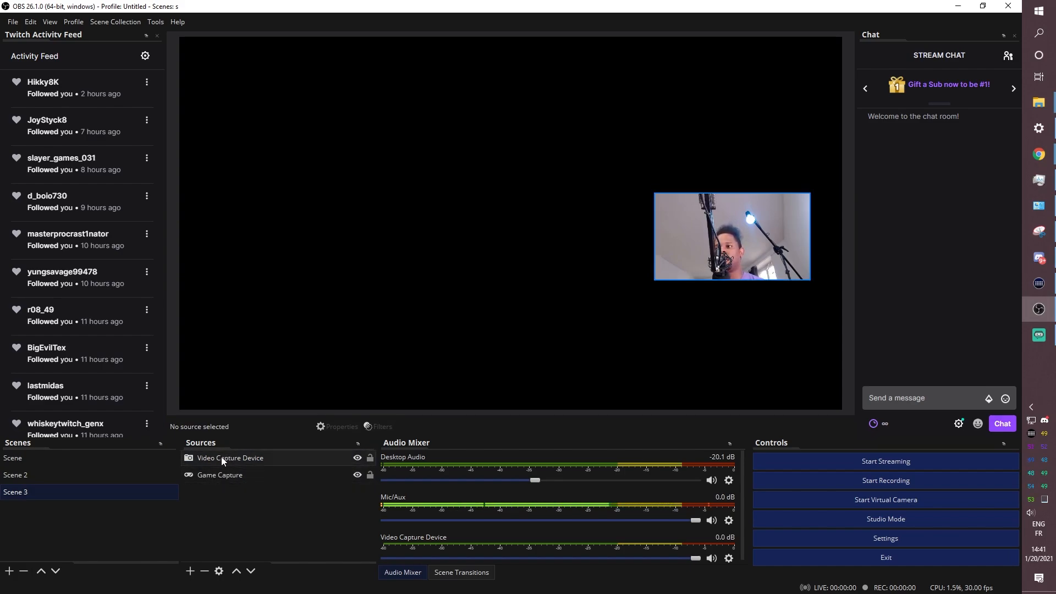
pyautogui.click(219, 475)
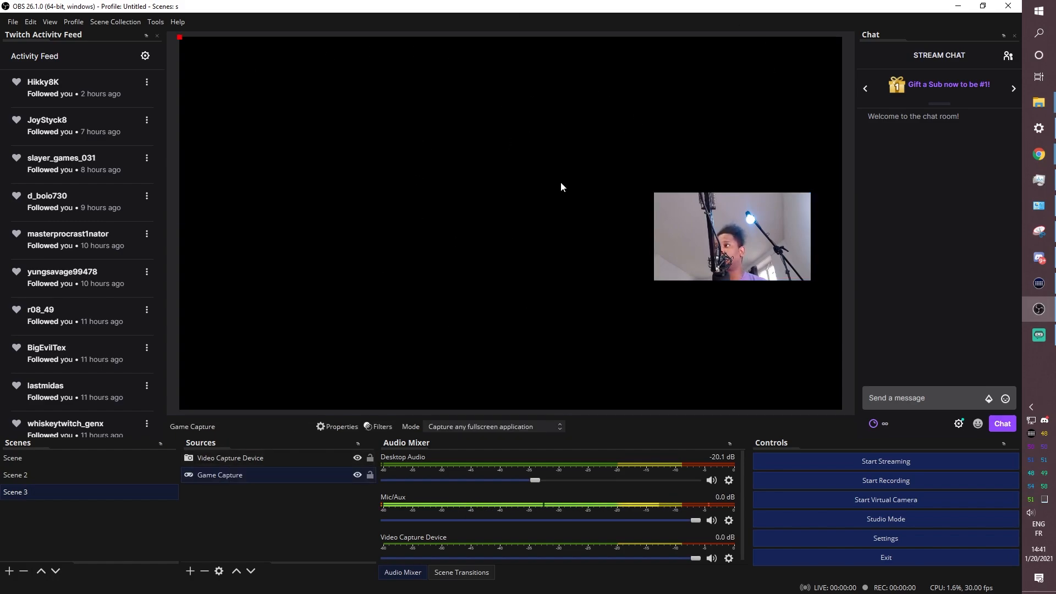
pyautogui.moveTo(770, 308)
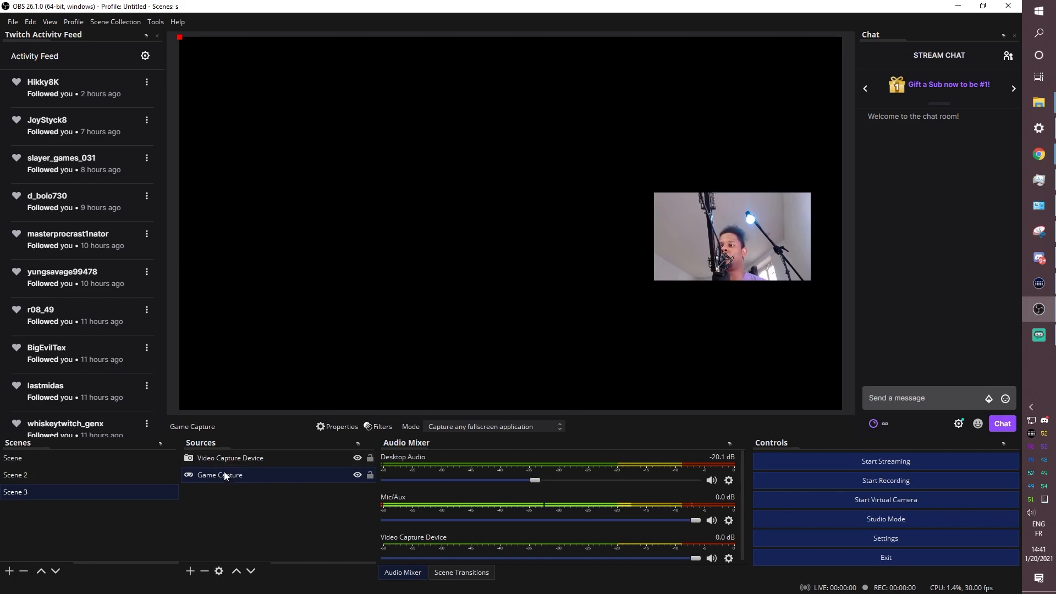
pyautogui.click(230, 457)
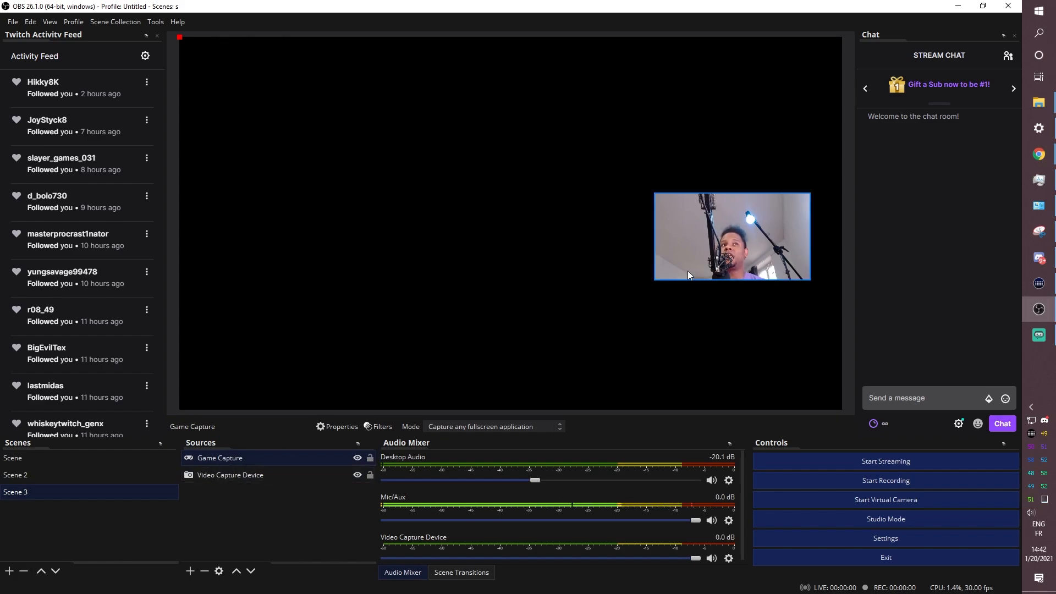
pyautogui.click(12, 458)
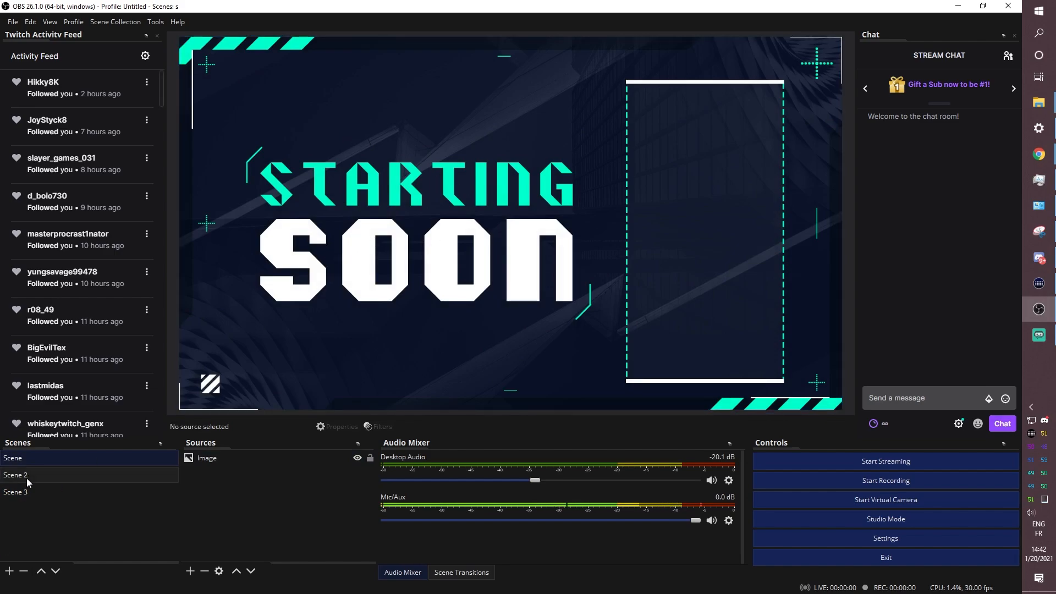
# - In Scene 2 add an Image 2 source loading Screen_Intermission.png over the webcam
pyautogui.click(14, 476)
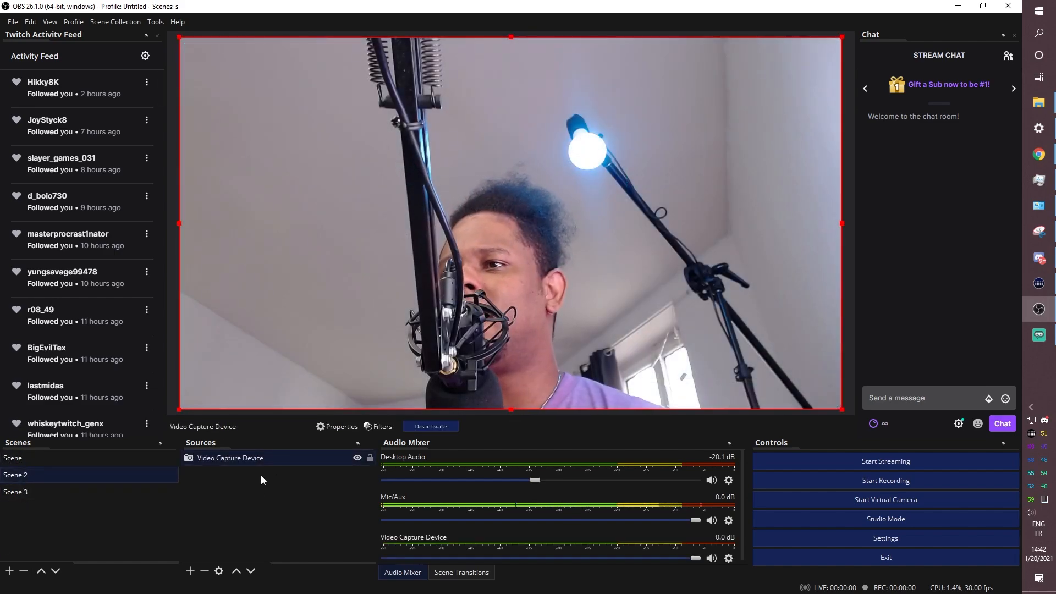
pyautogui.click(189, 572)
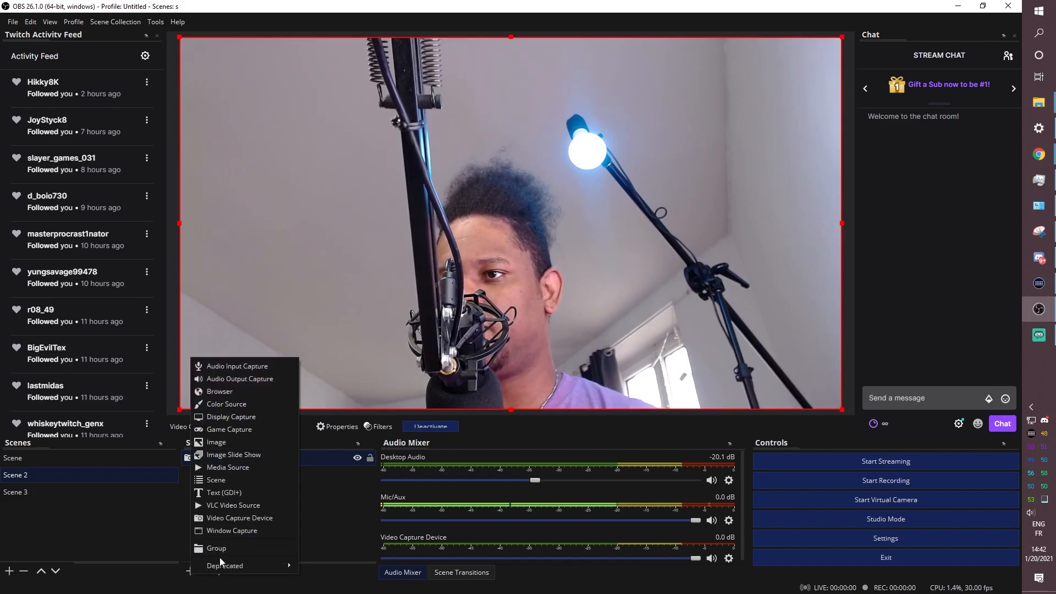
pyautogui.click(216, 443)
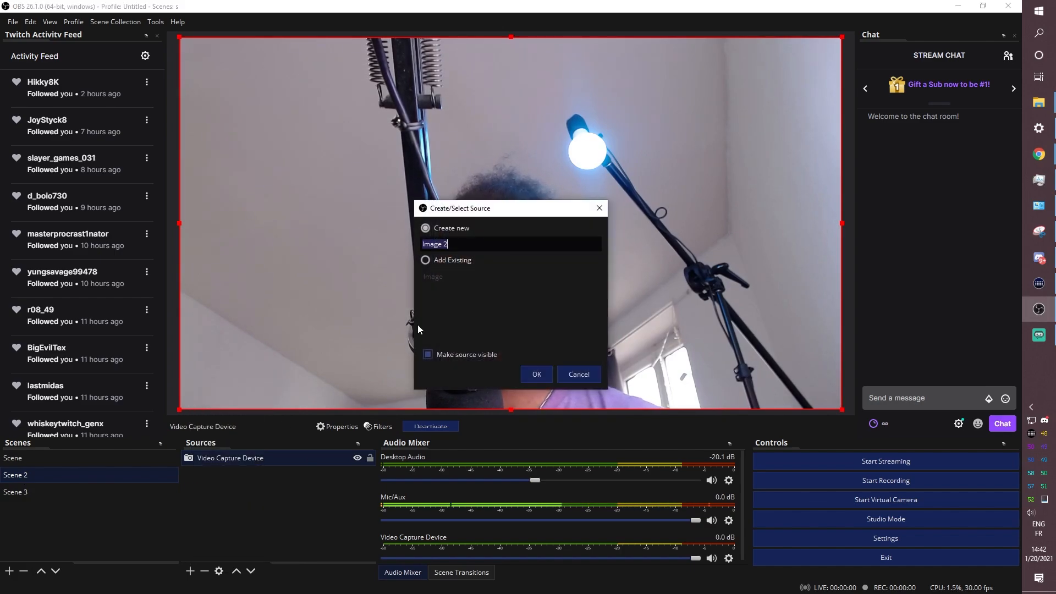
pyautogui.click(536, 375)
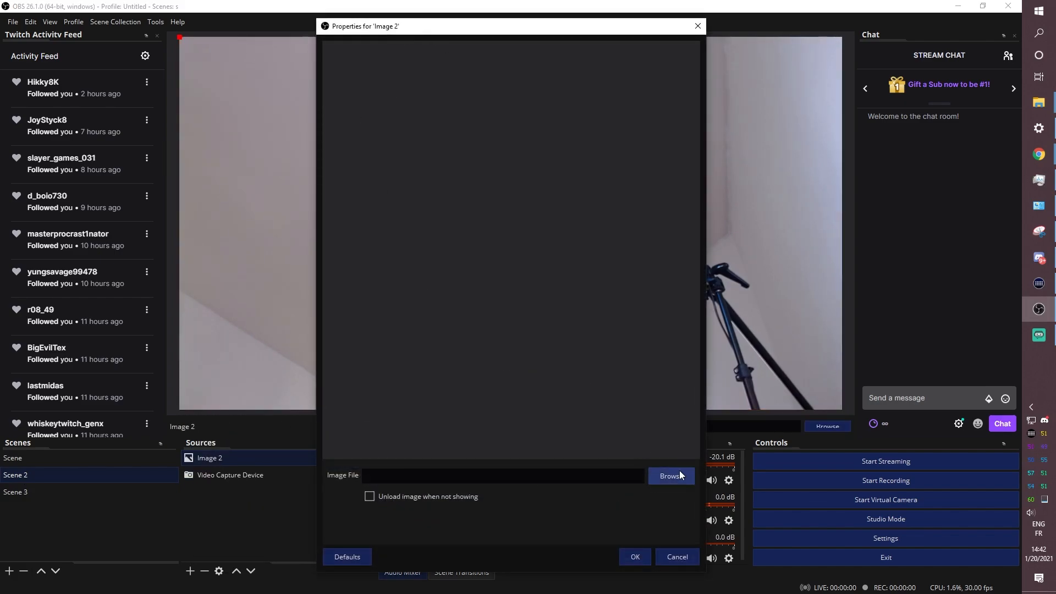
pyautogui.click(670, 475)
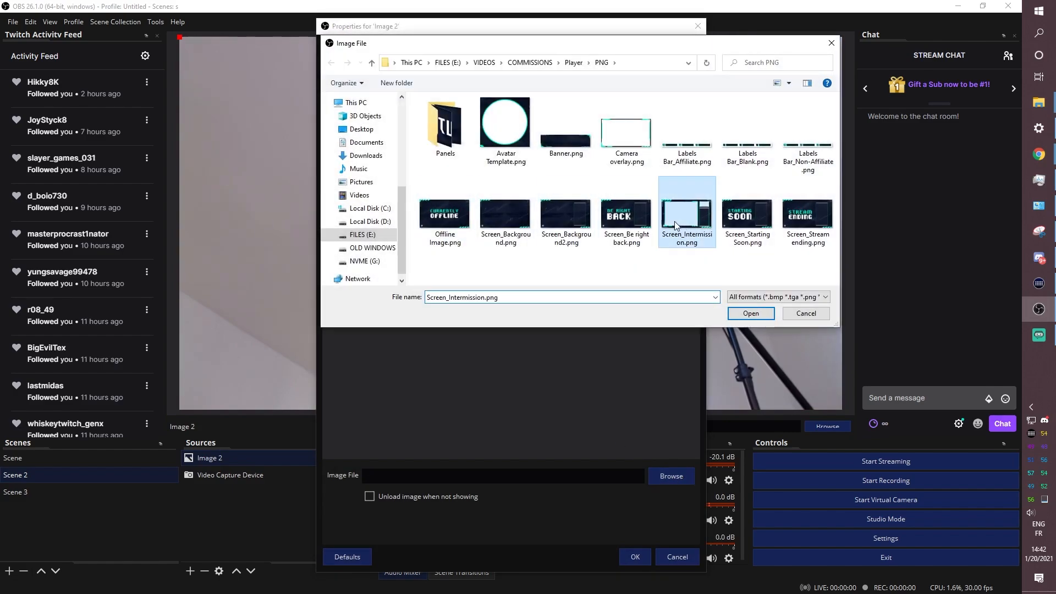
pyautogui.click(749, 313)
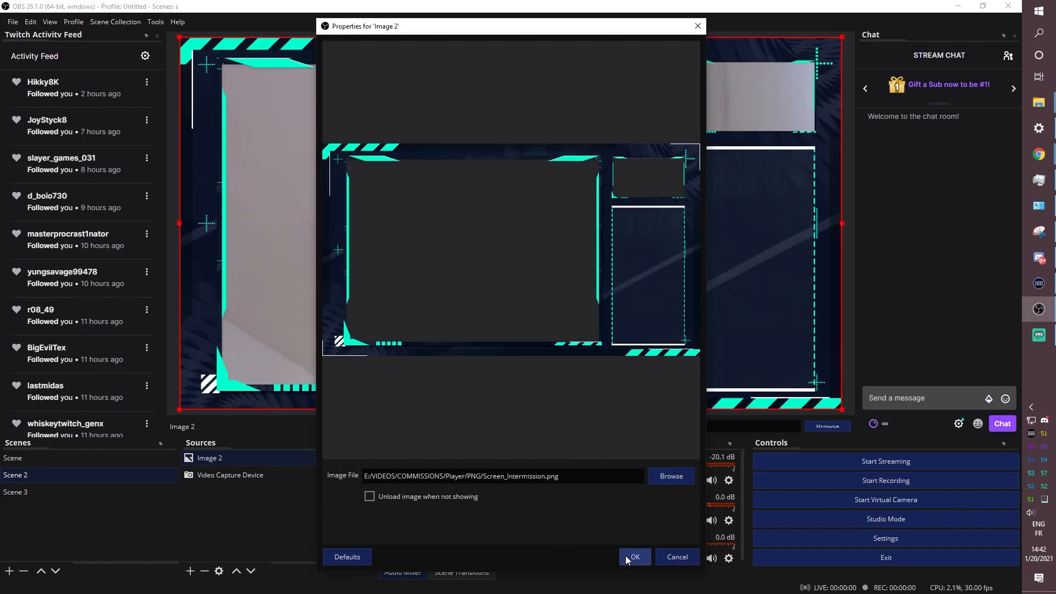
pyautogui.click(634, 557)
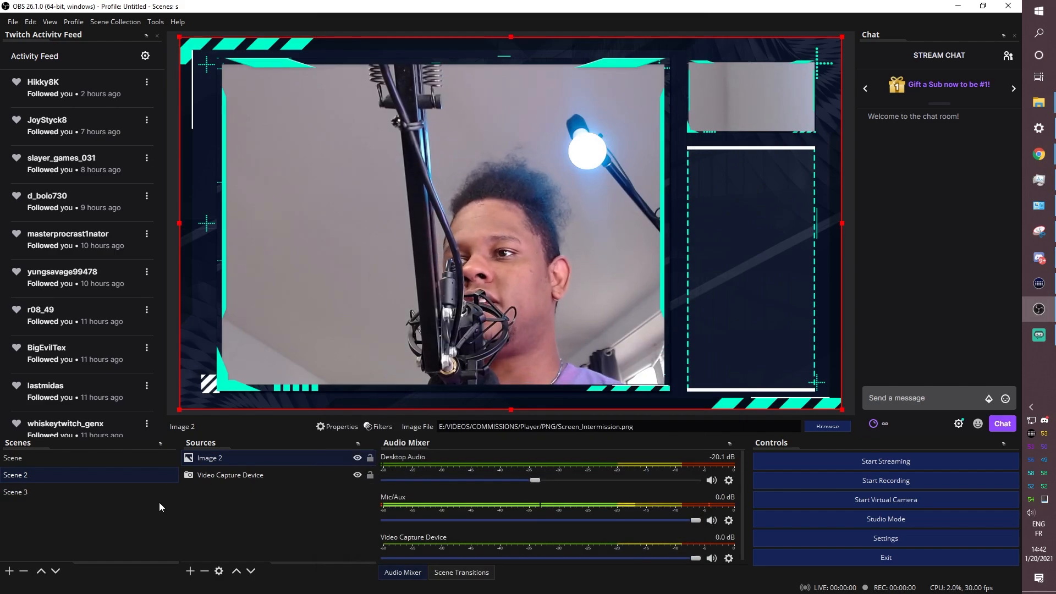
# - Review the three scenes' layouts, ending on Scene 3 with the game capture
pyautogui.click(230, 475)
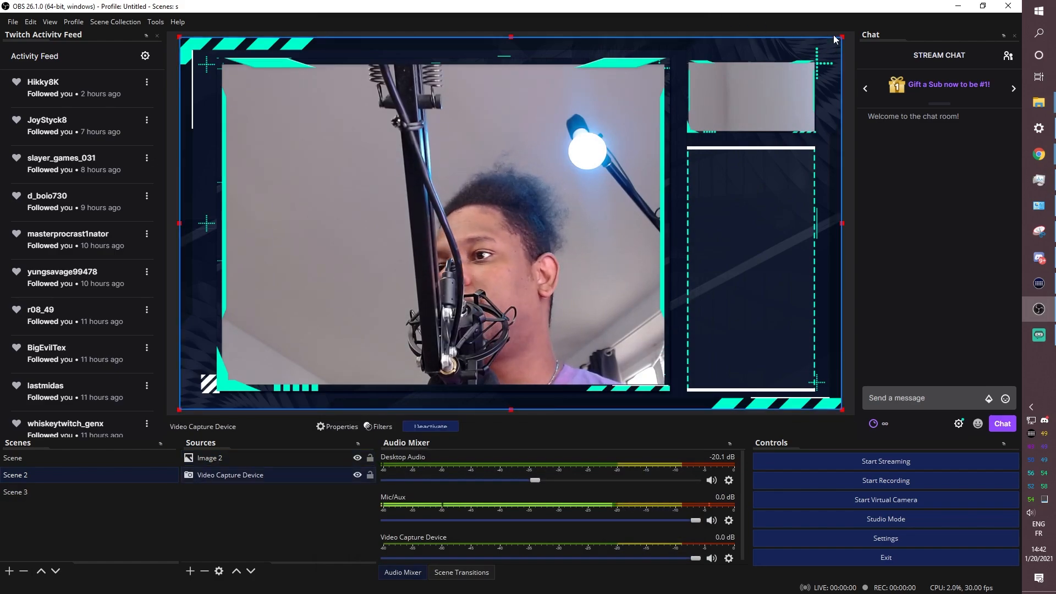
pyautogui.click(12, 458)
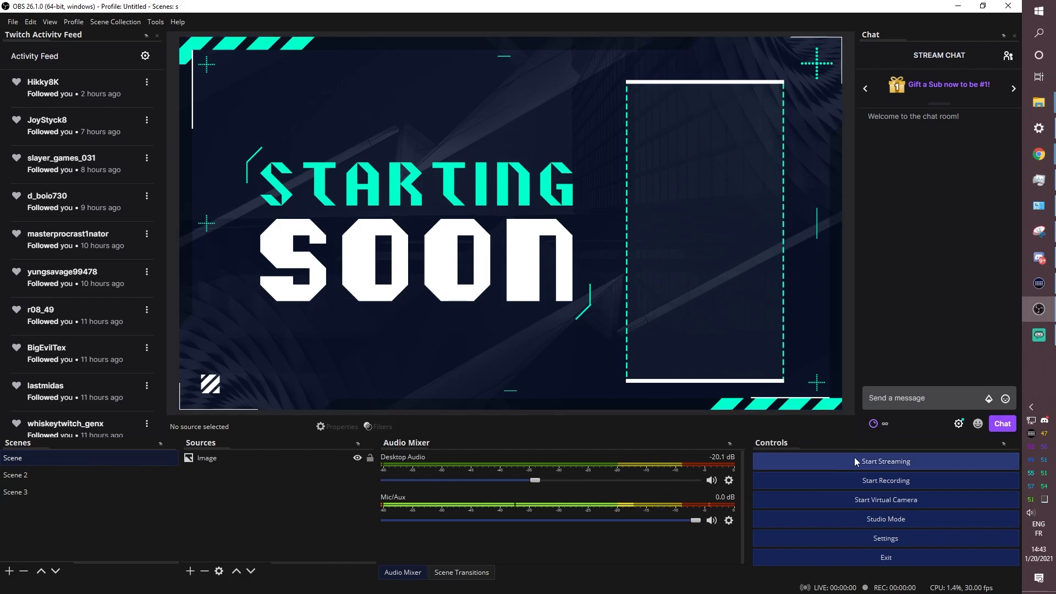
pyautogui.click(14, 475)
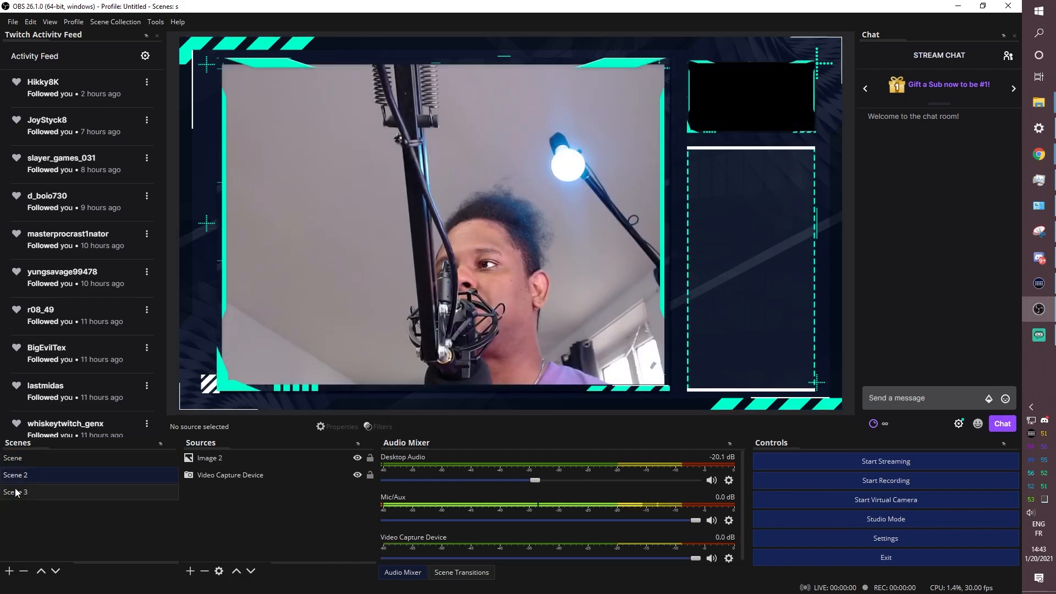
pyautogui.click(41, 458)
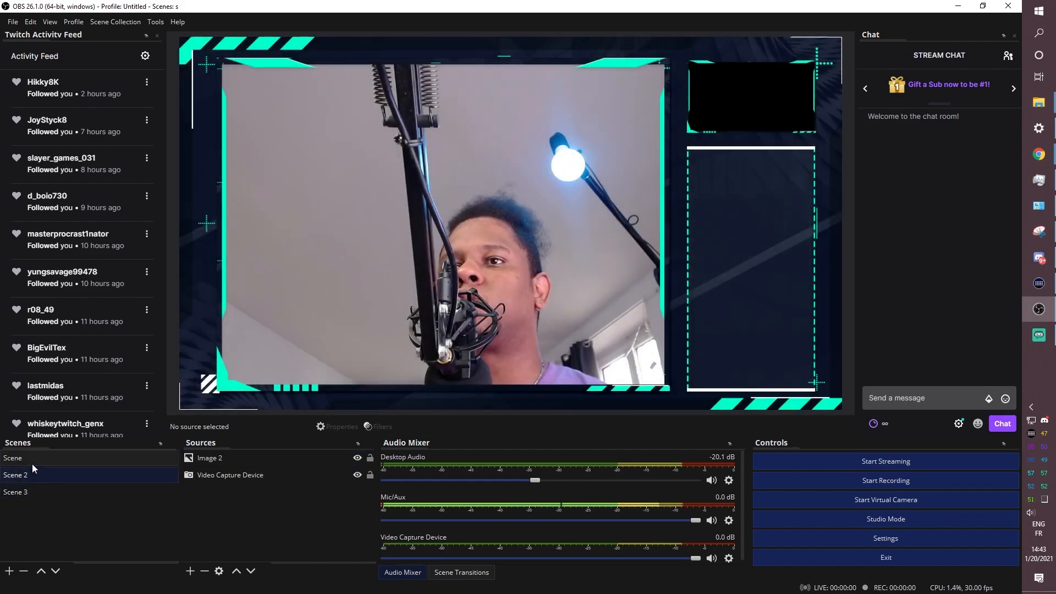
pyautogui.click(15, 491)
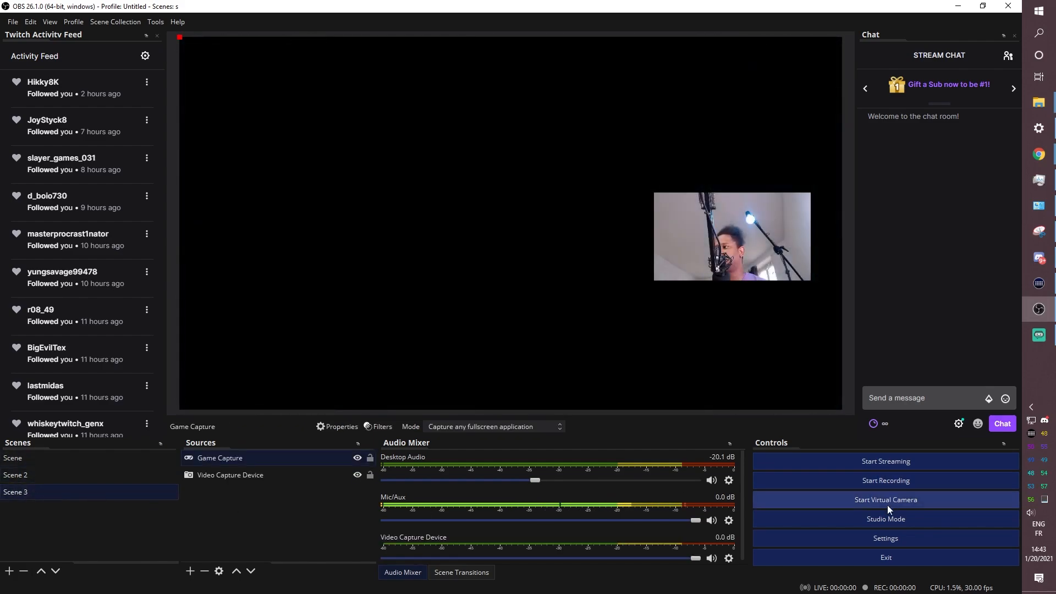
# - Review the Hotkeys list for recording and scenes, then move to the Output page
pyautogui.click(886, 538)
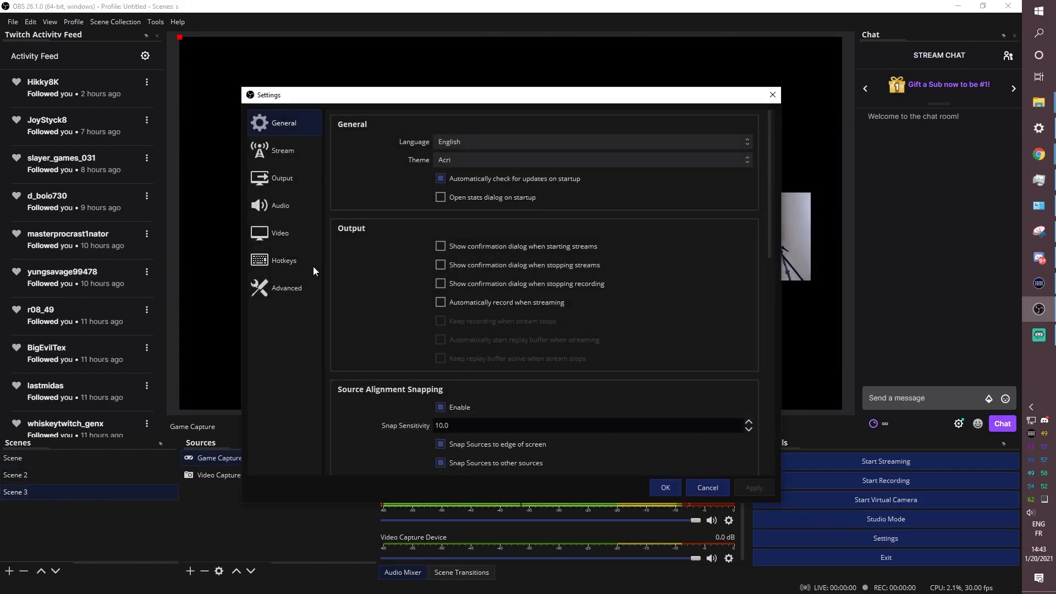
pyautogui.click(283, 259)
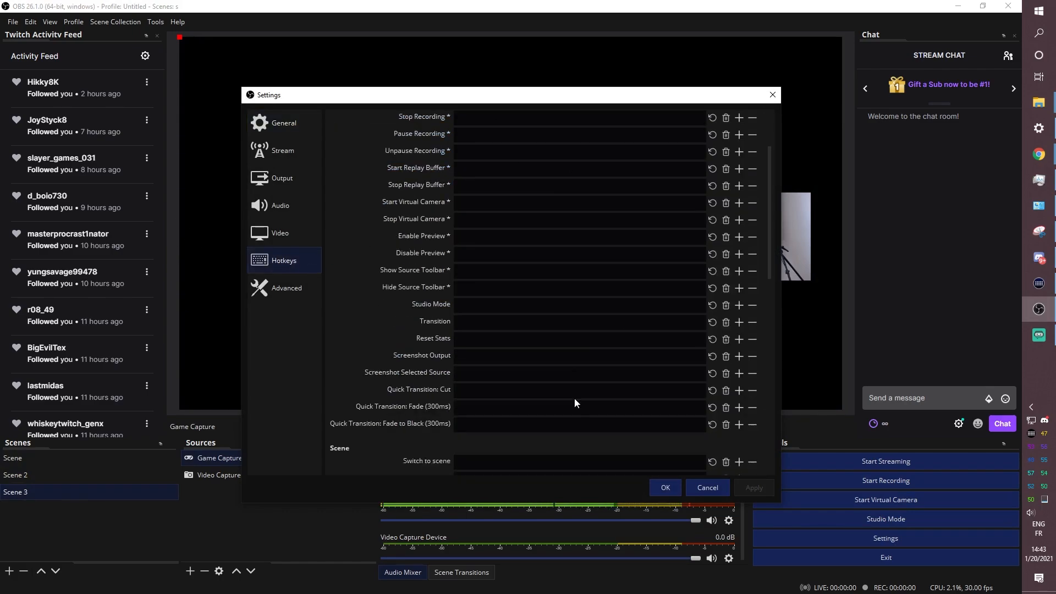
pyautogui.scroll(-3)
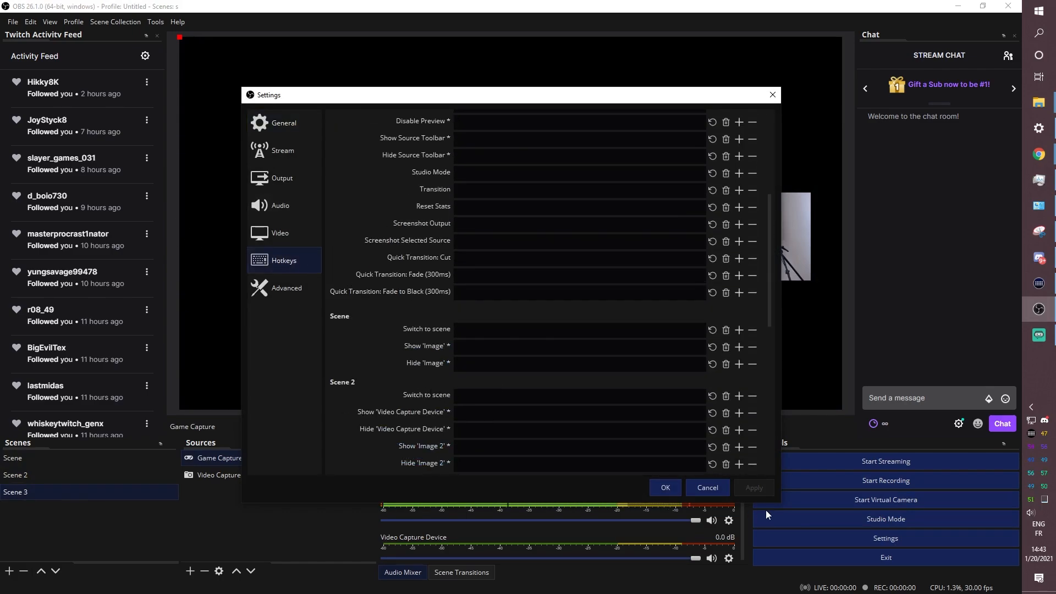
pyautogui.click(283, 122)
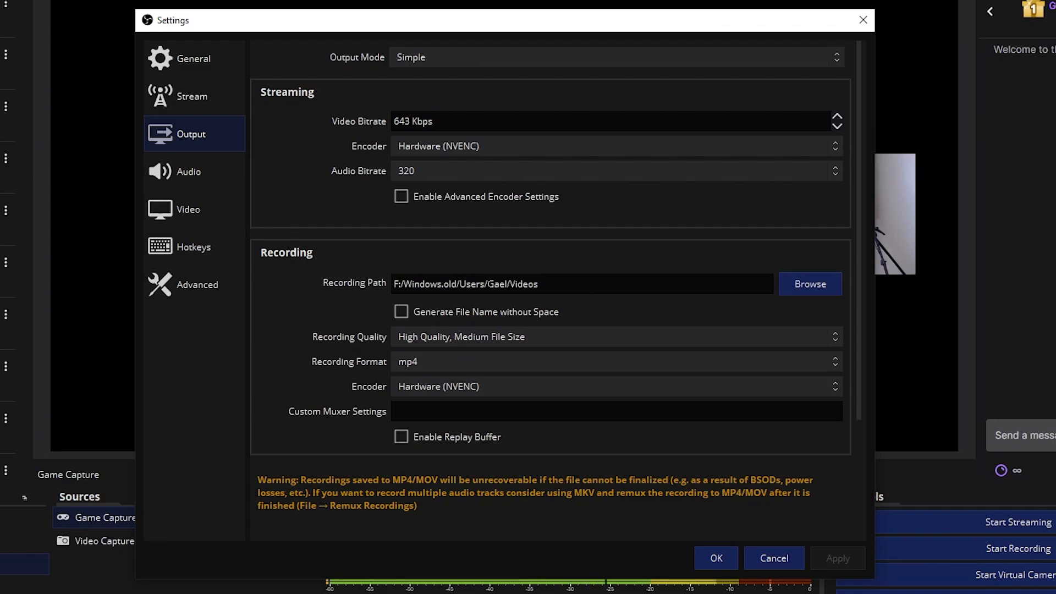
pyautogui.moveTo(422, 370)
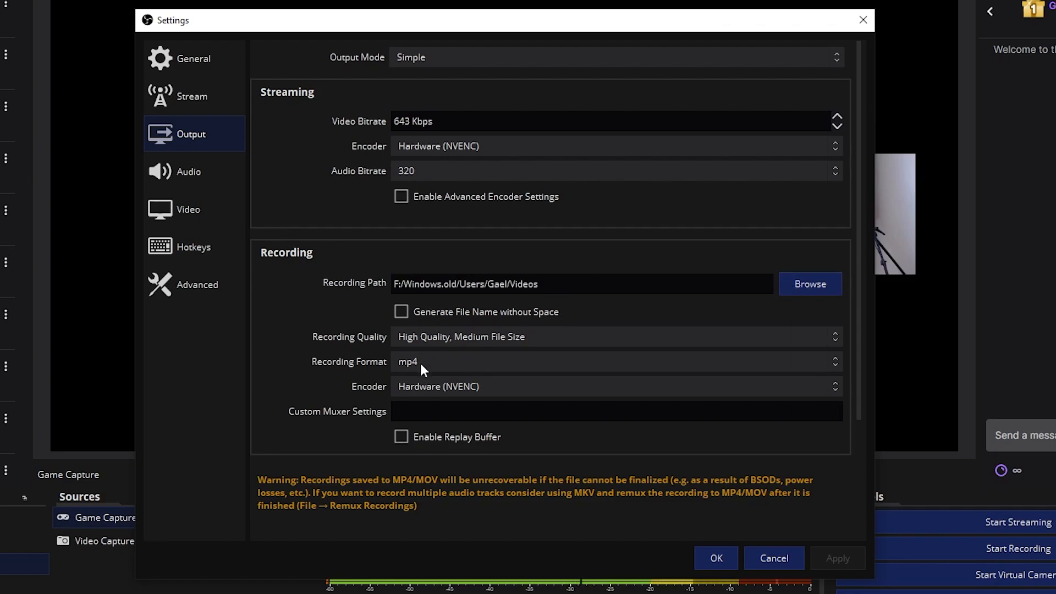
# - Keep Recording Quality at High Quality, Medium File Size in mp4 and confirm with OK
pyautogui.click(613, 337)
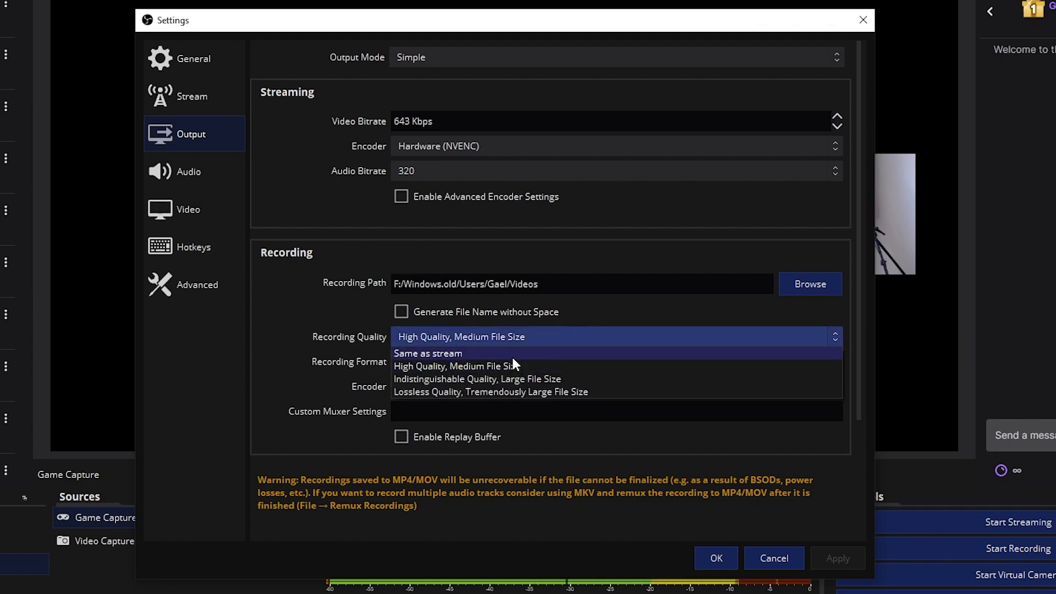
pyautogui.moveTo(532, 365)
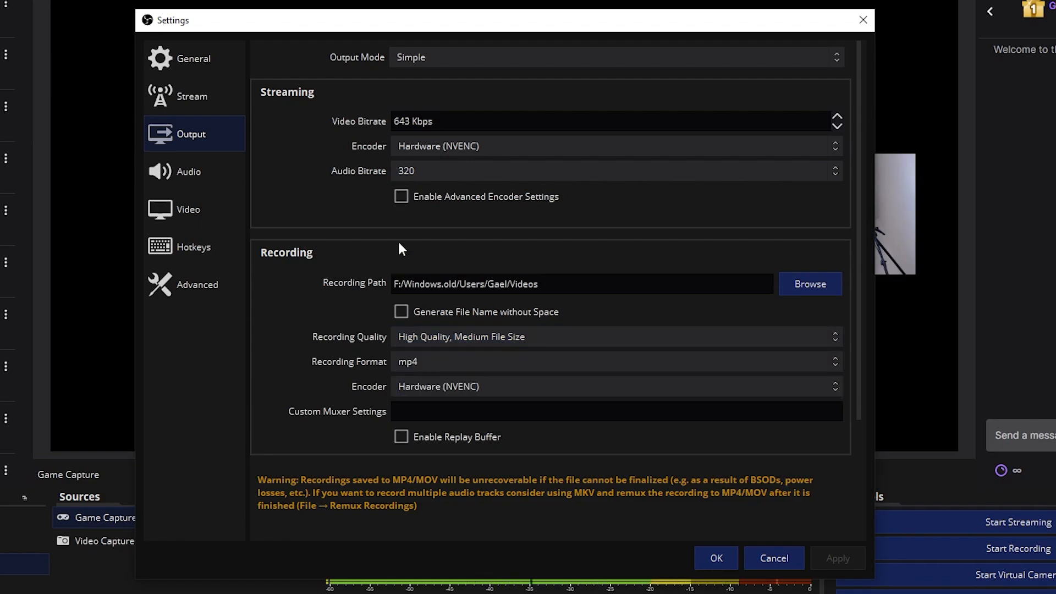
pyautogui.click(715, 558)
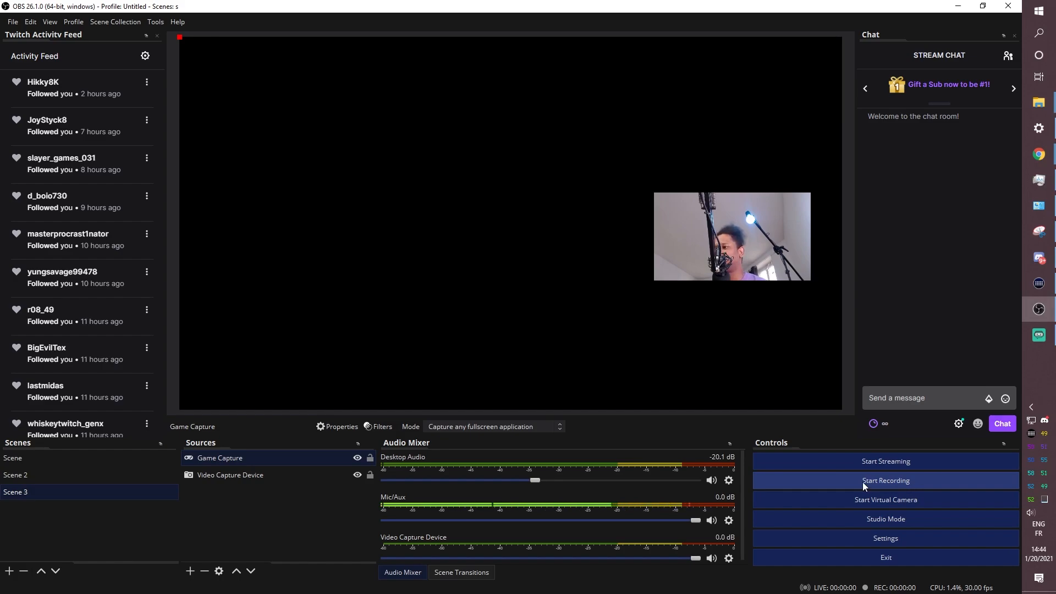
# - Add a Slide transition named 'Slide' with left direction and preview it
pyautogui.click(14, 475)
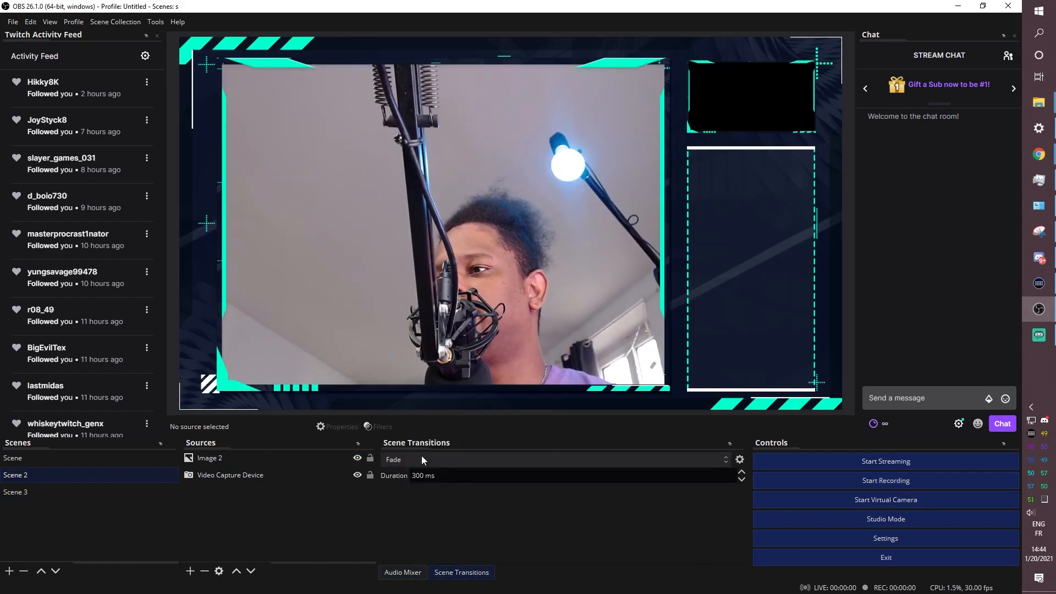
pyautogui.click(556, 460)
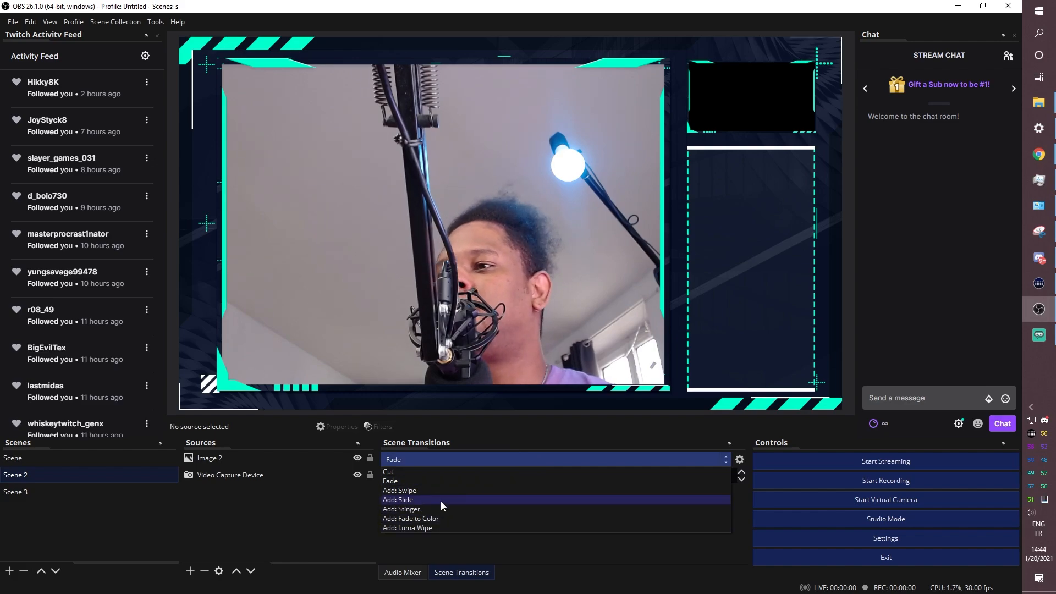
pyautogui.click(399, 499)
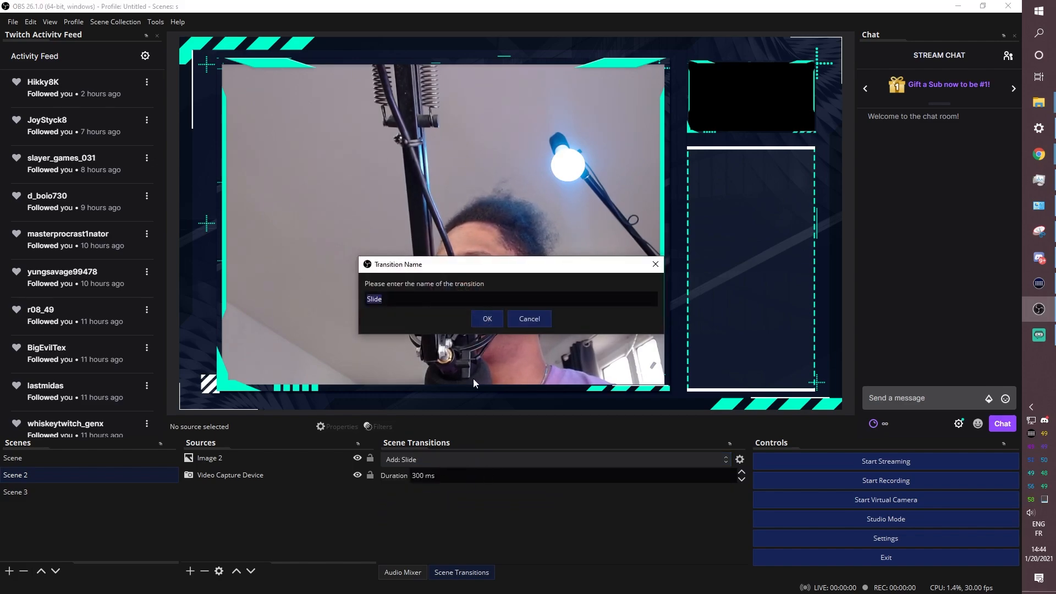
pyautogui.click(488, 319)
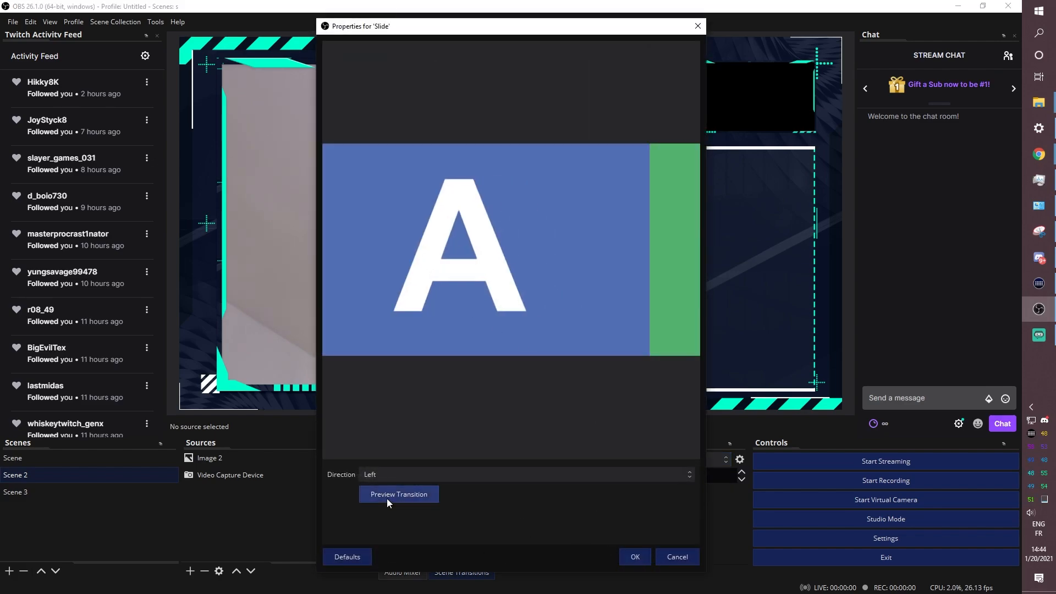
pyautogui.click(634, 557)
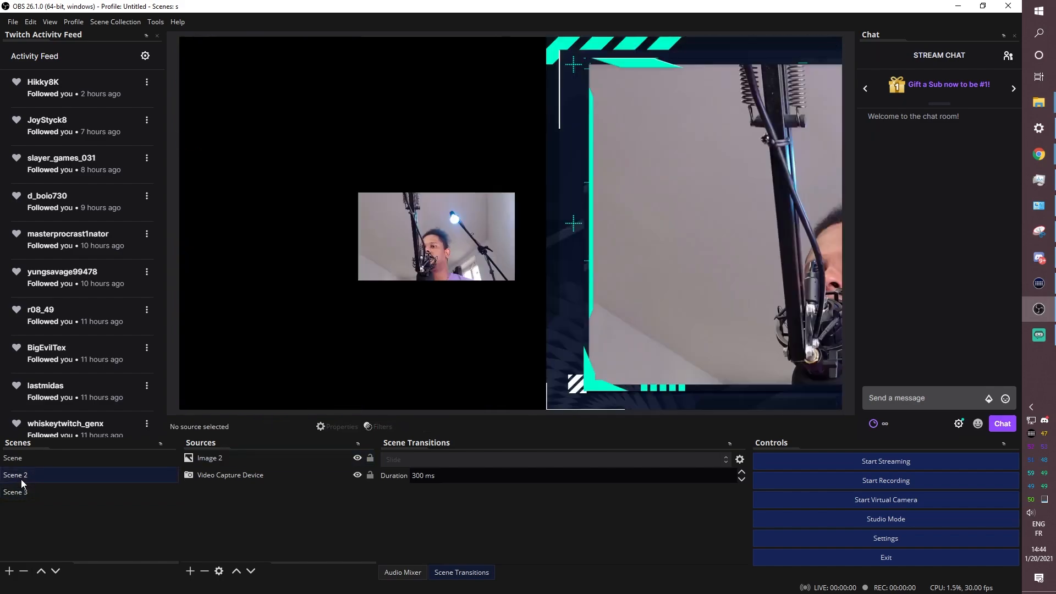
# - Switch between Starting Soon, Scene 3 and Scene 2 to test the Slide transition
pyautogui.click(12, 458)
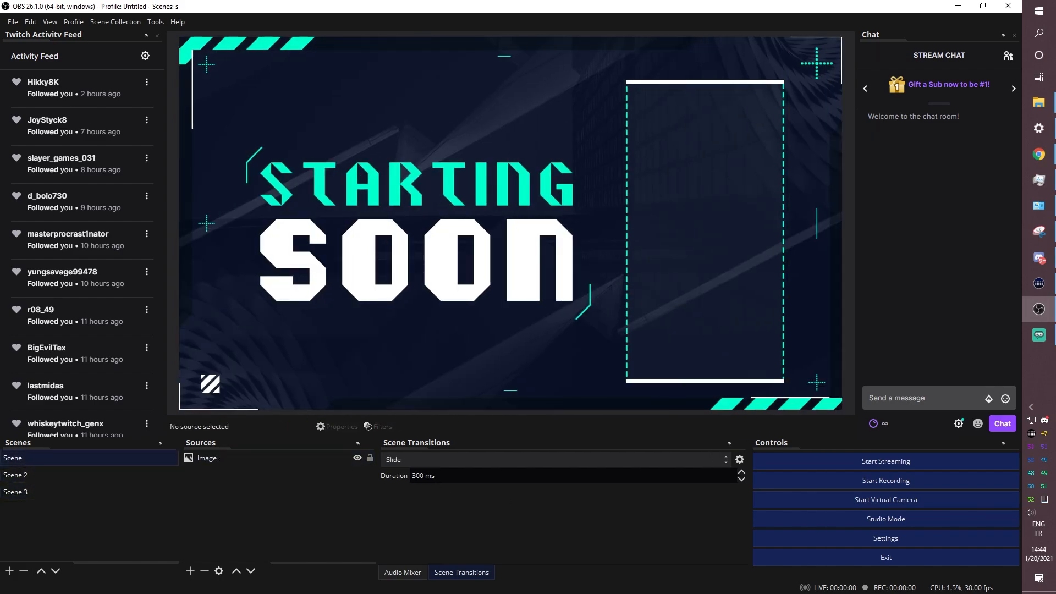
pyautogui.click(14, 492)
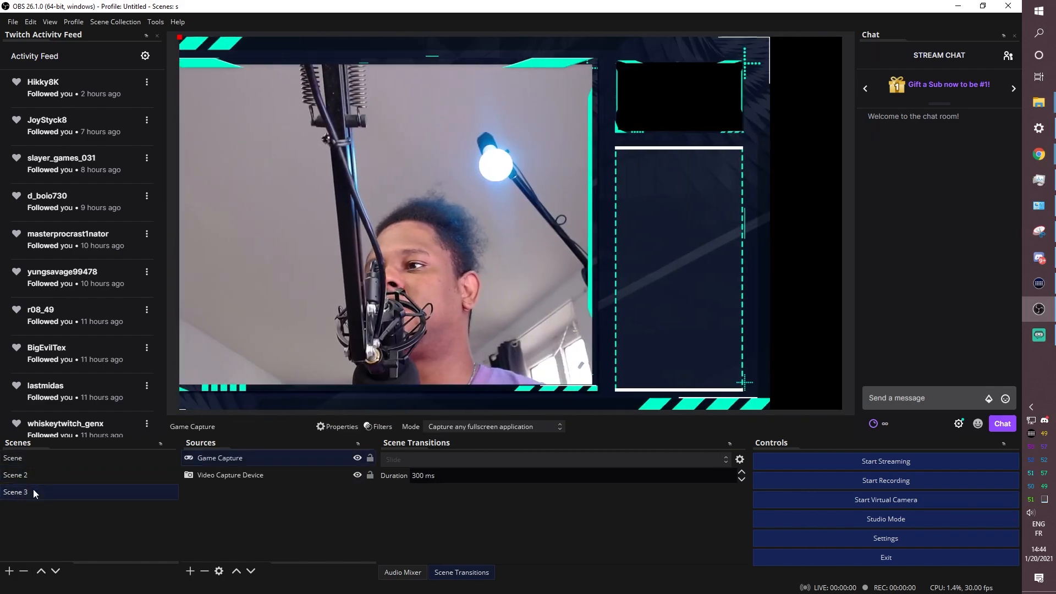
pyautogui.click(14, 475)
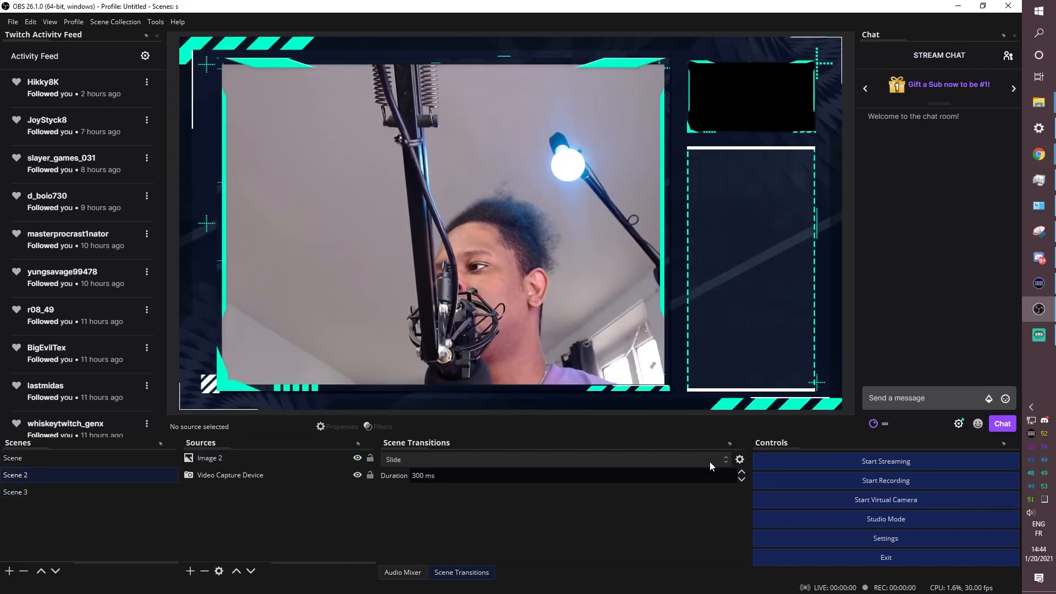
pyautogui.click(552, 460)
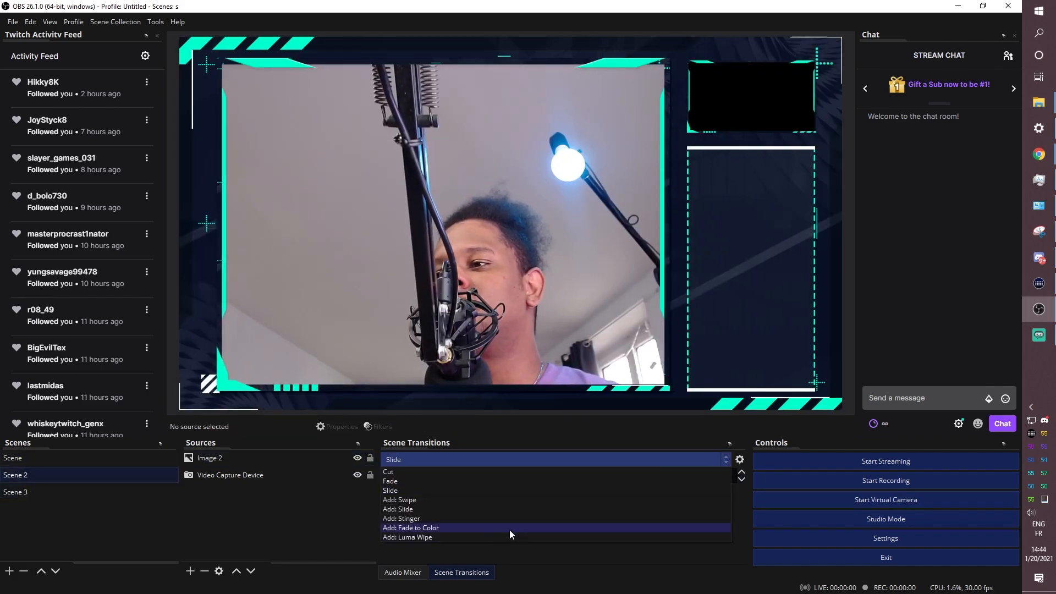